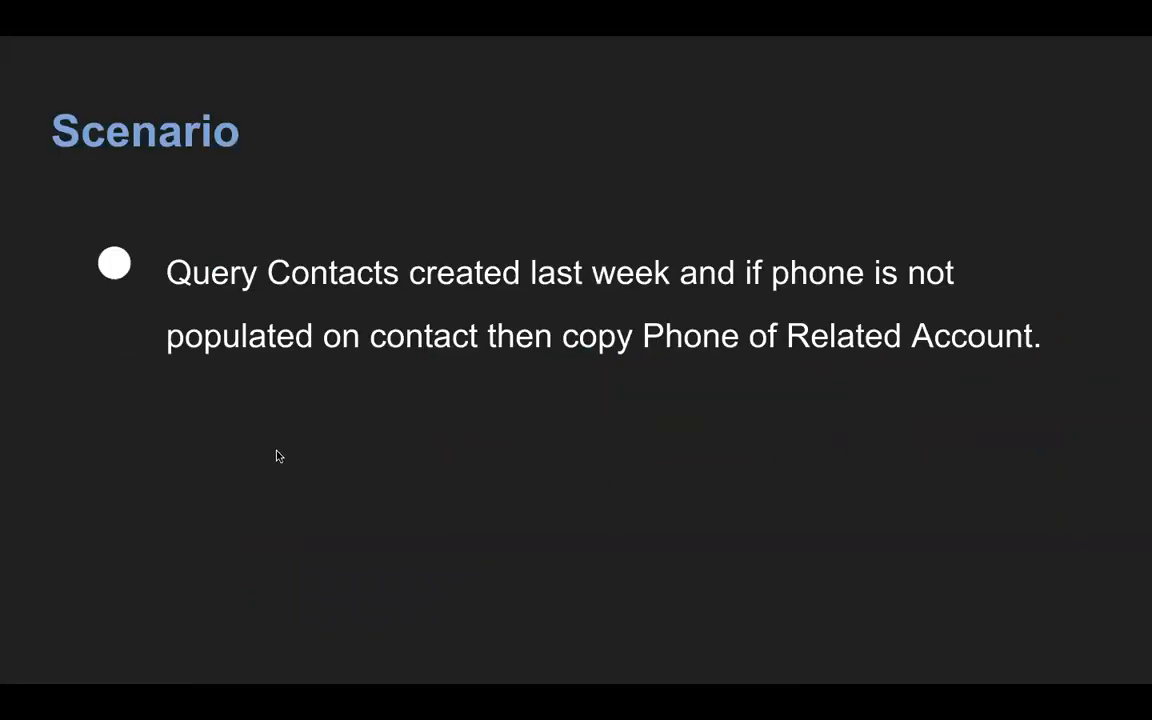
mouse_move(578, 374)
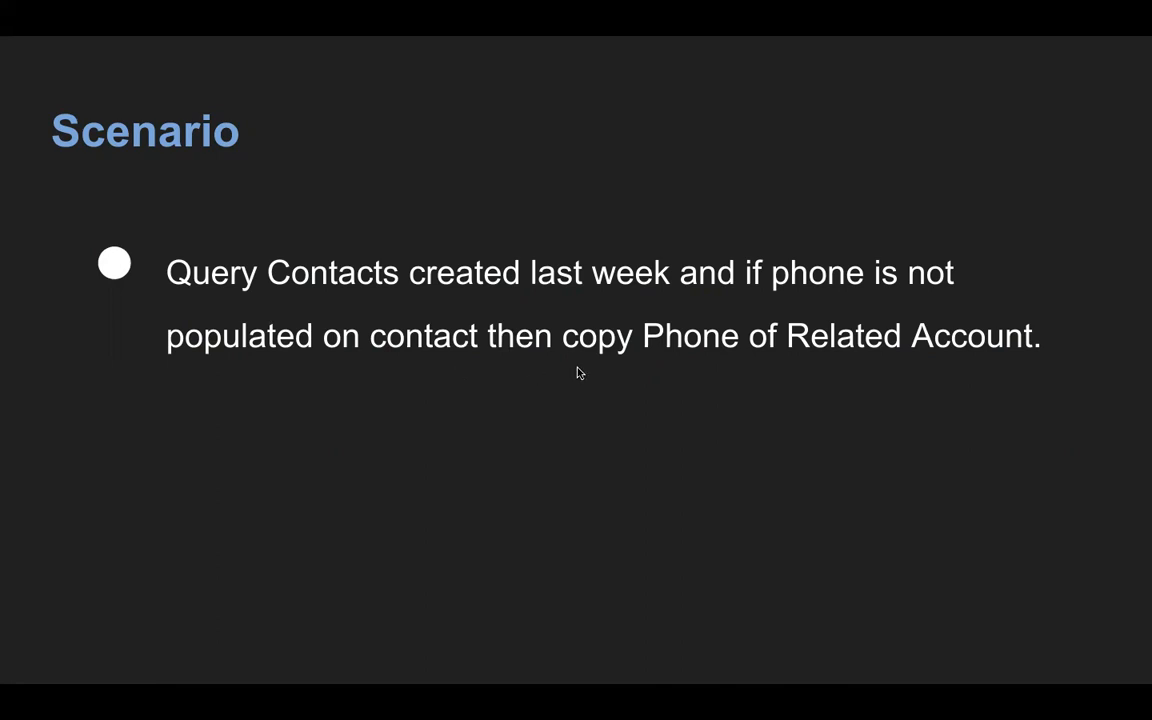
mouse_move(756, 384)
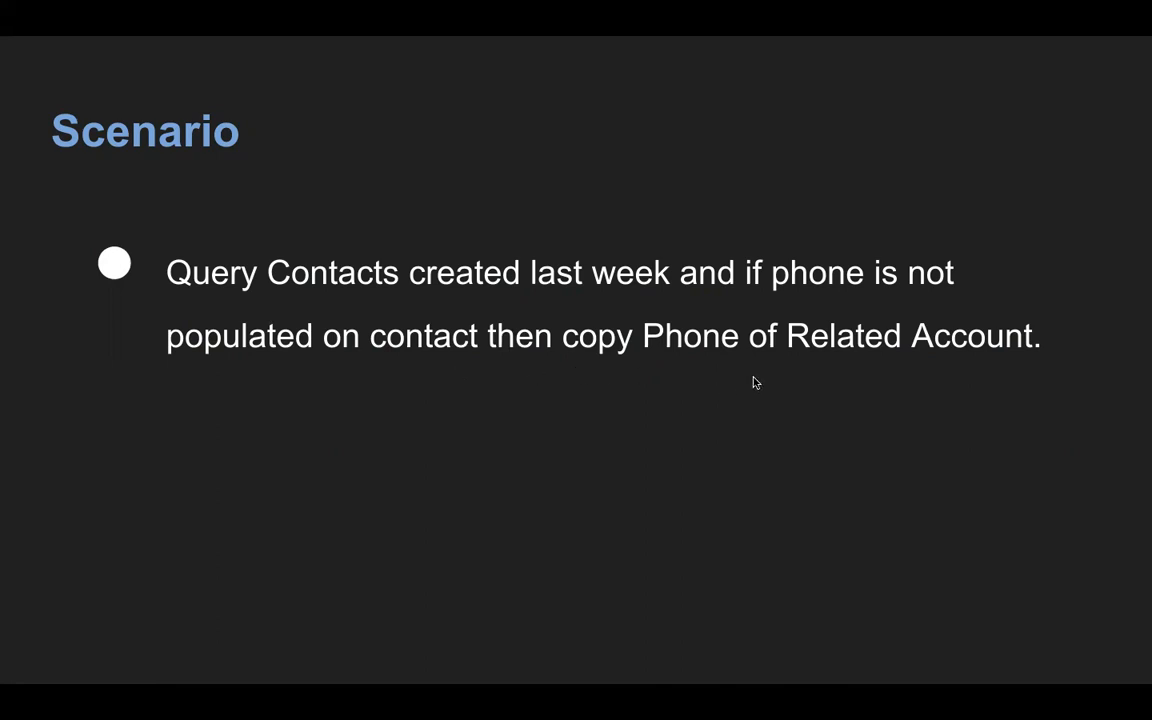
mouse_move(568, 440)
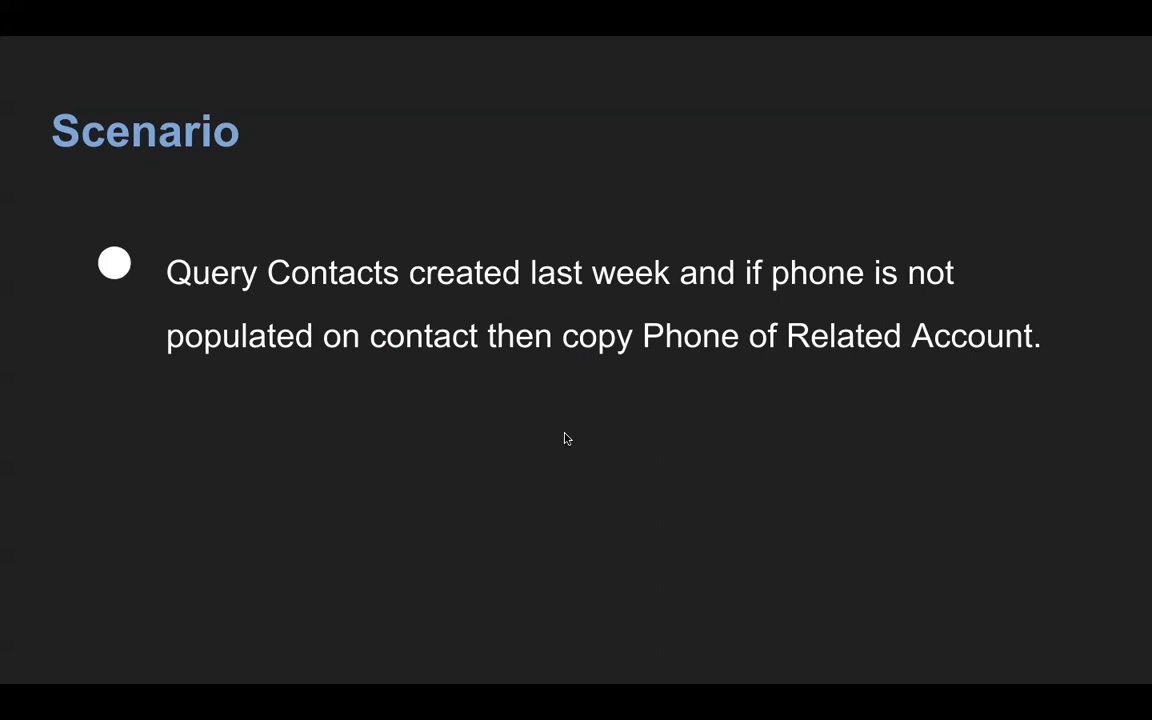
mouse_move(822, 366)
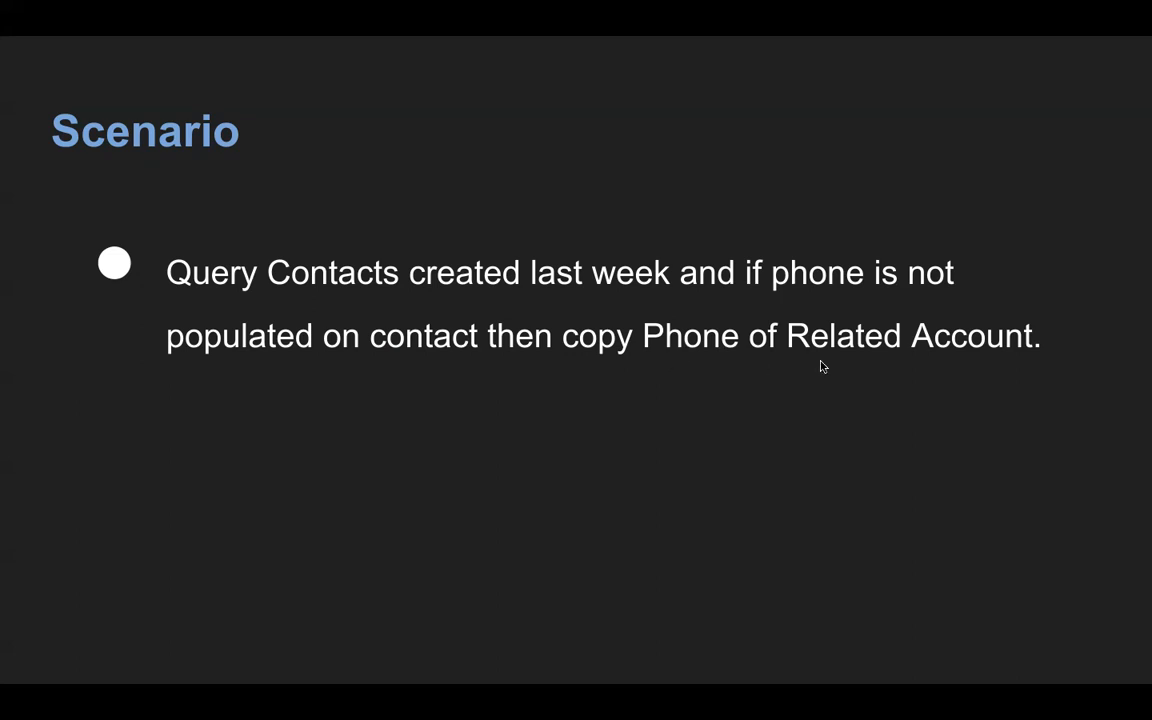
mouse_move(488, 404)
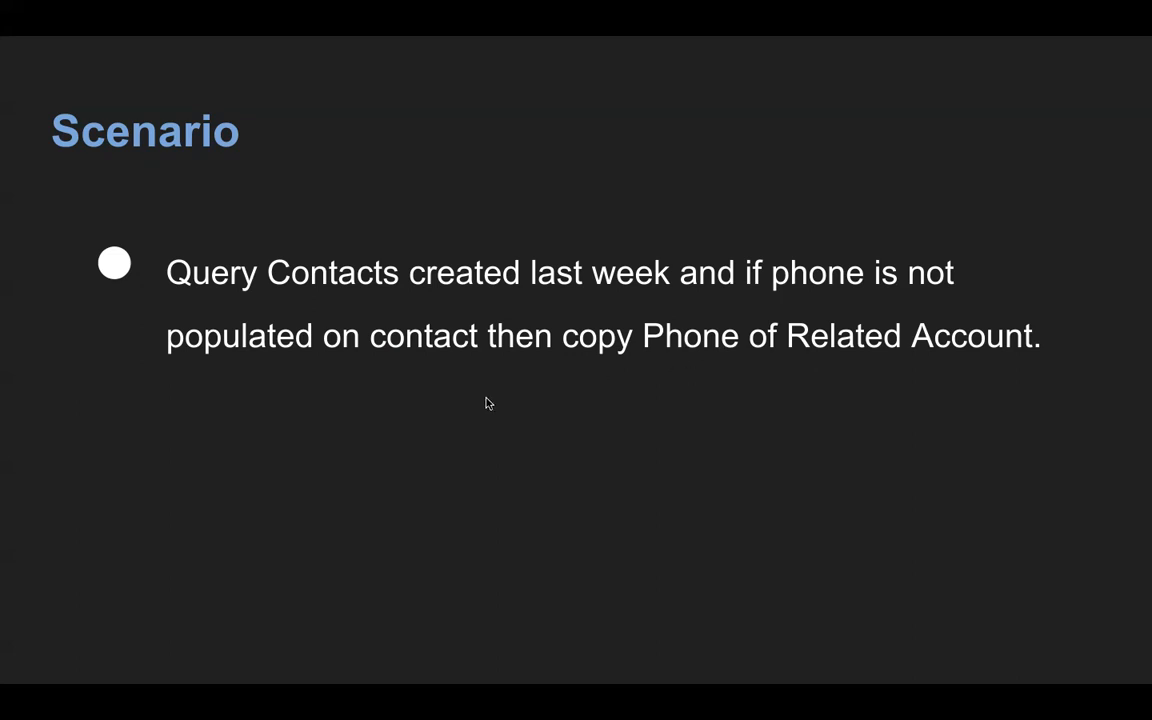
mouse_move(532, 412)
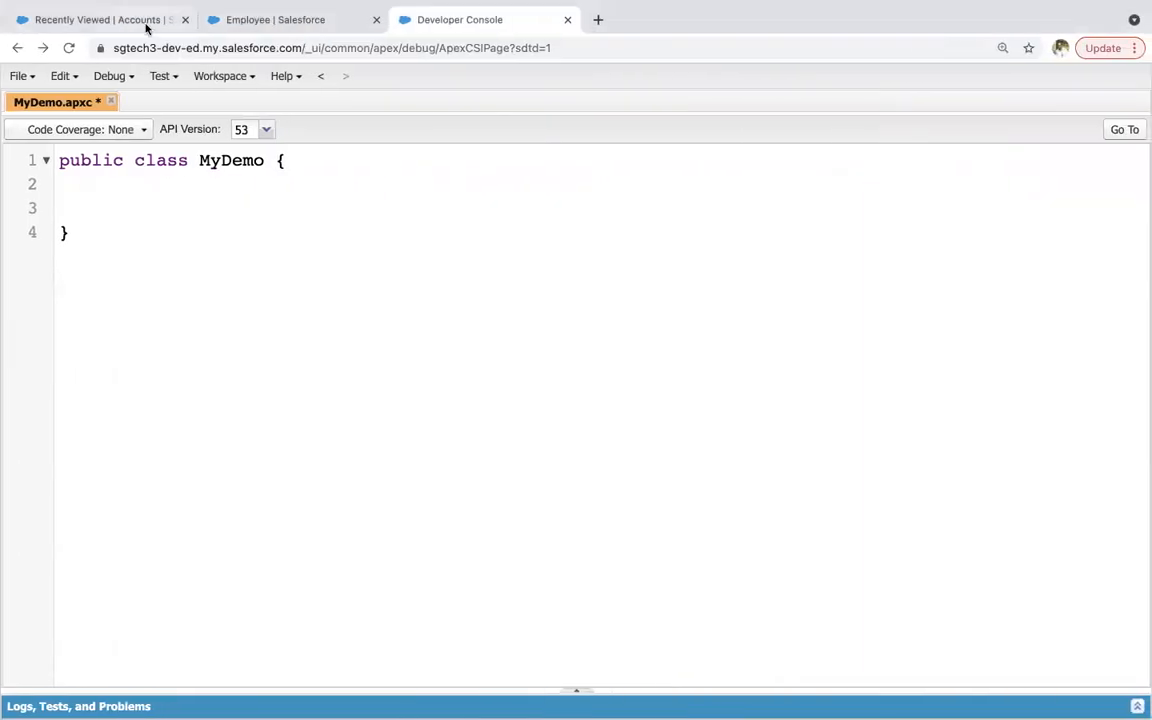
- In Setup's Object Manager, find 'contact' and view the Contact object's Account Name field details
click(280, 20)
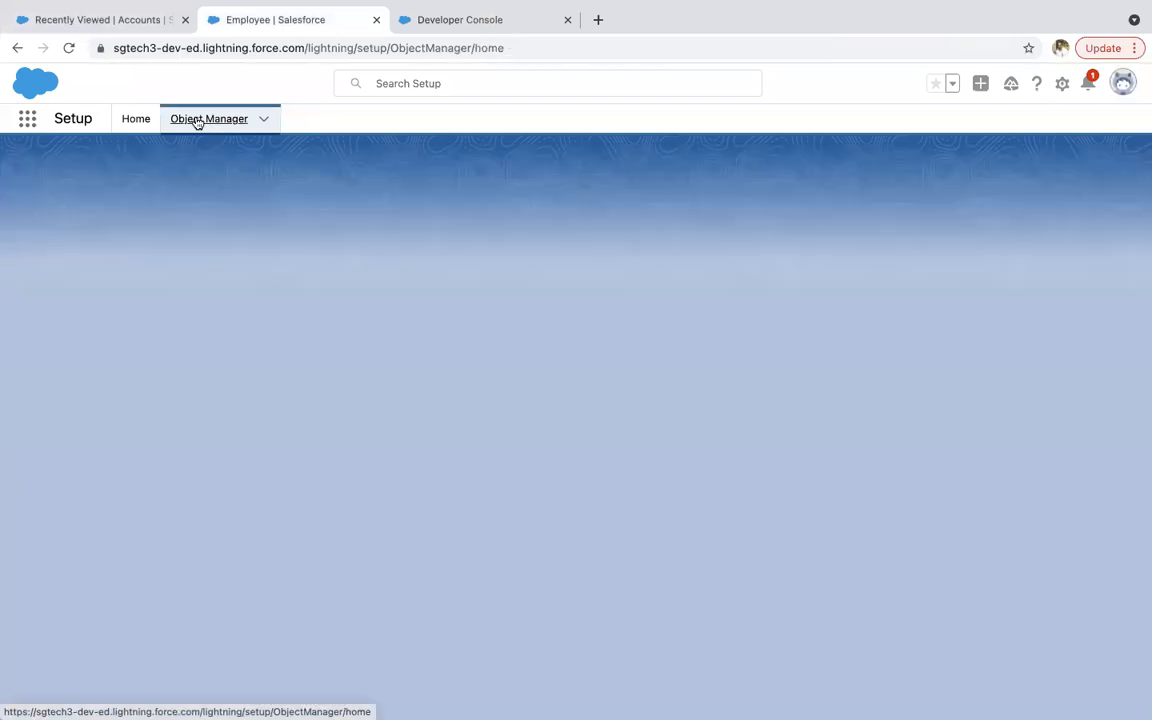
click(208, 118)
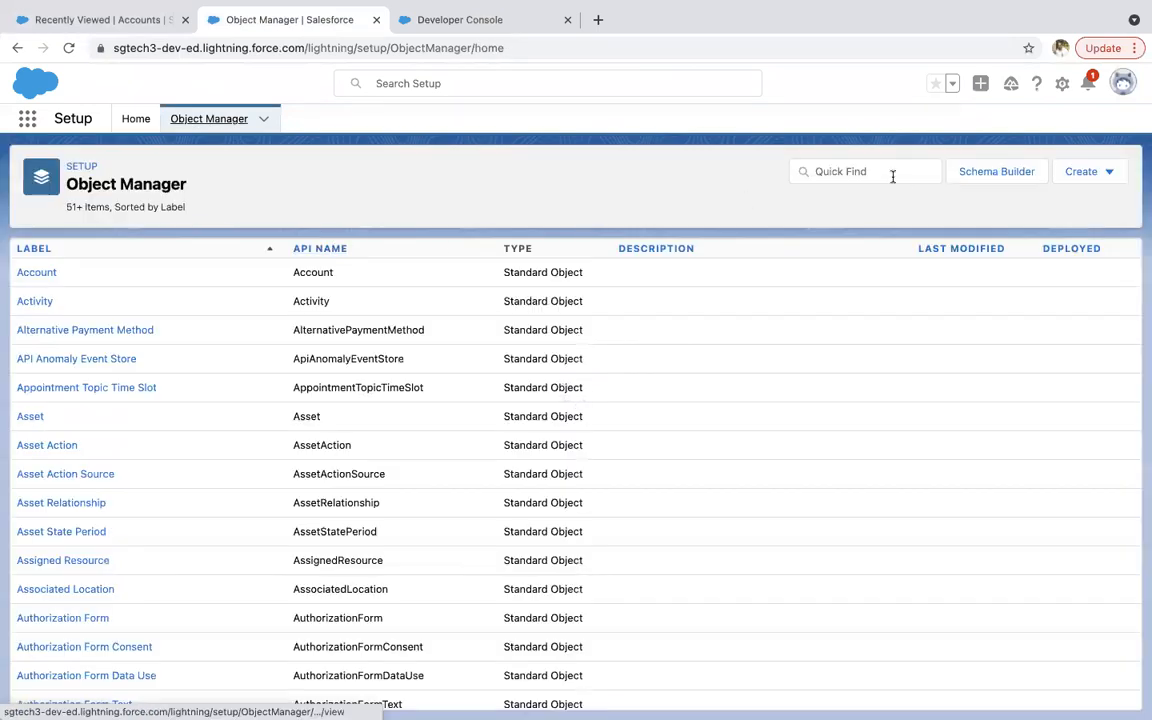
text(contact)
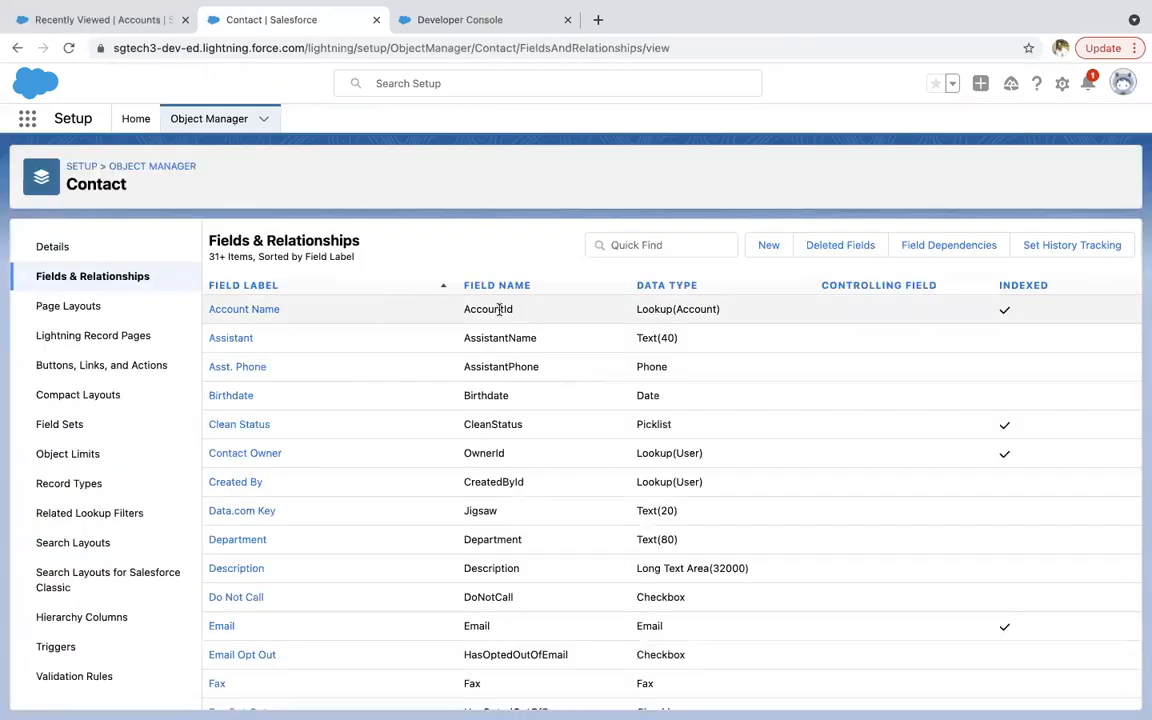
mouse_move(420, 312)
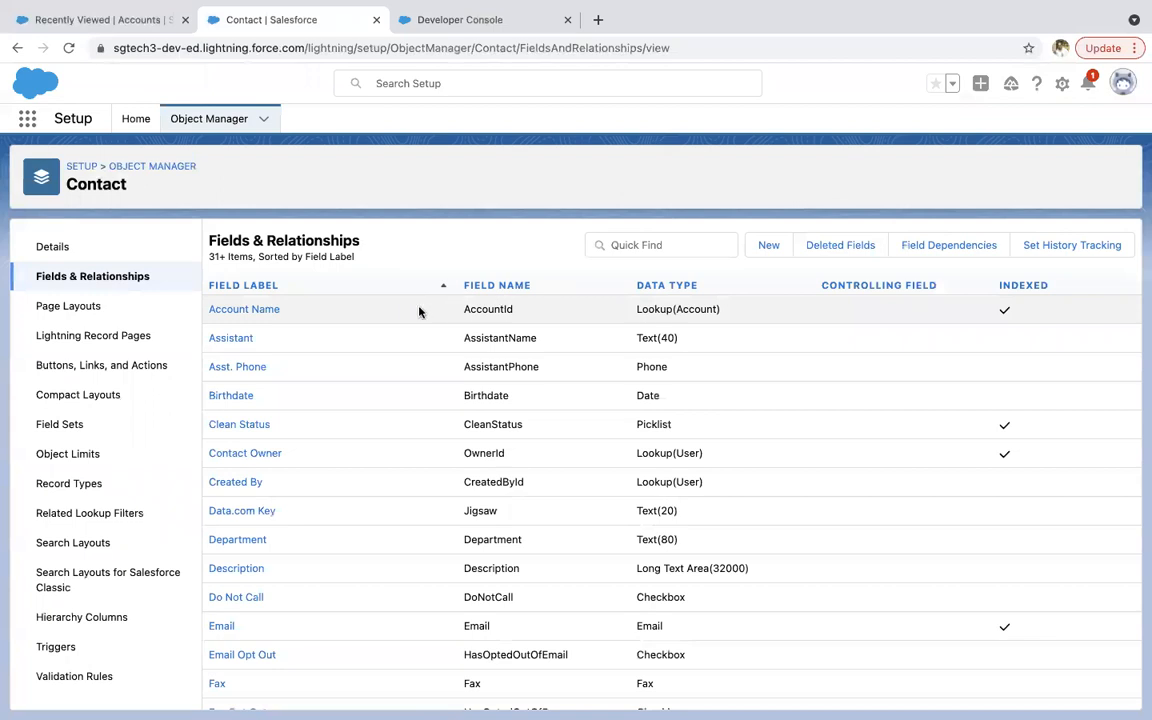
click(244, 308)
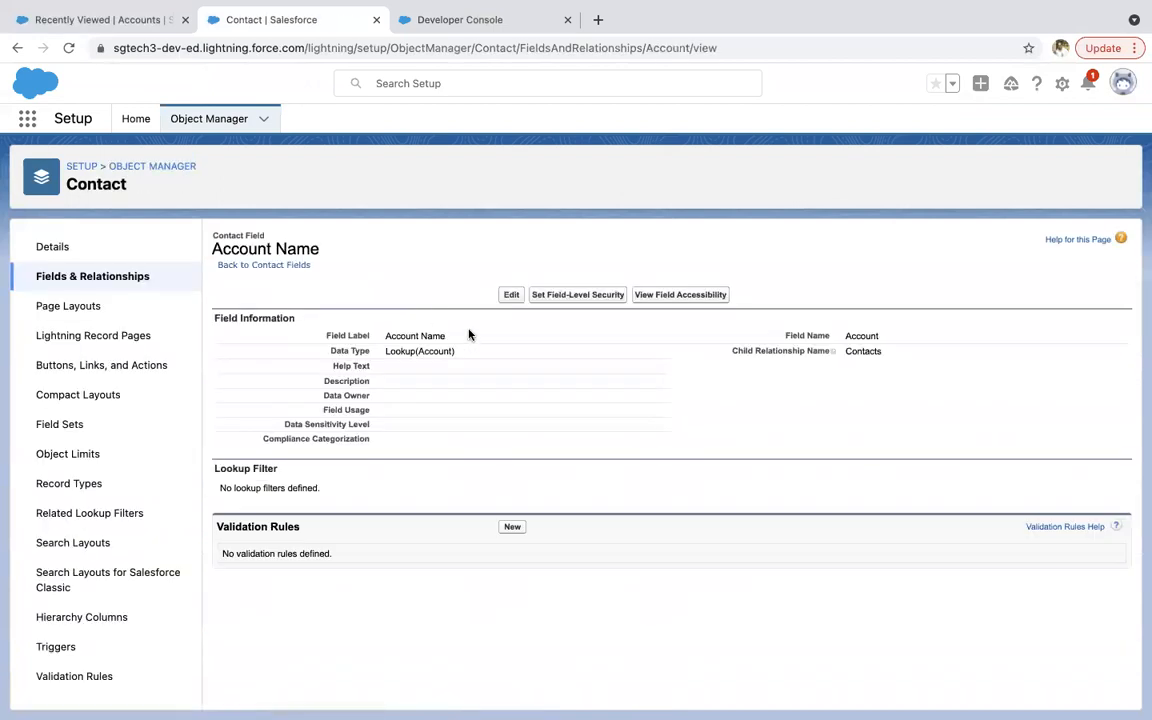
mouse_move(512, 368)
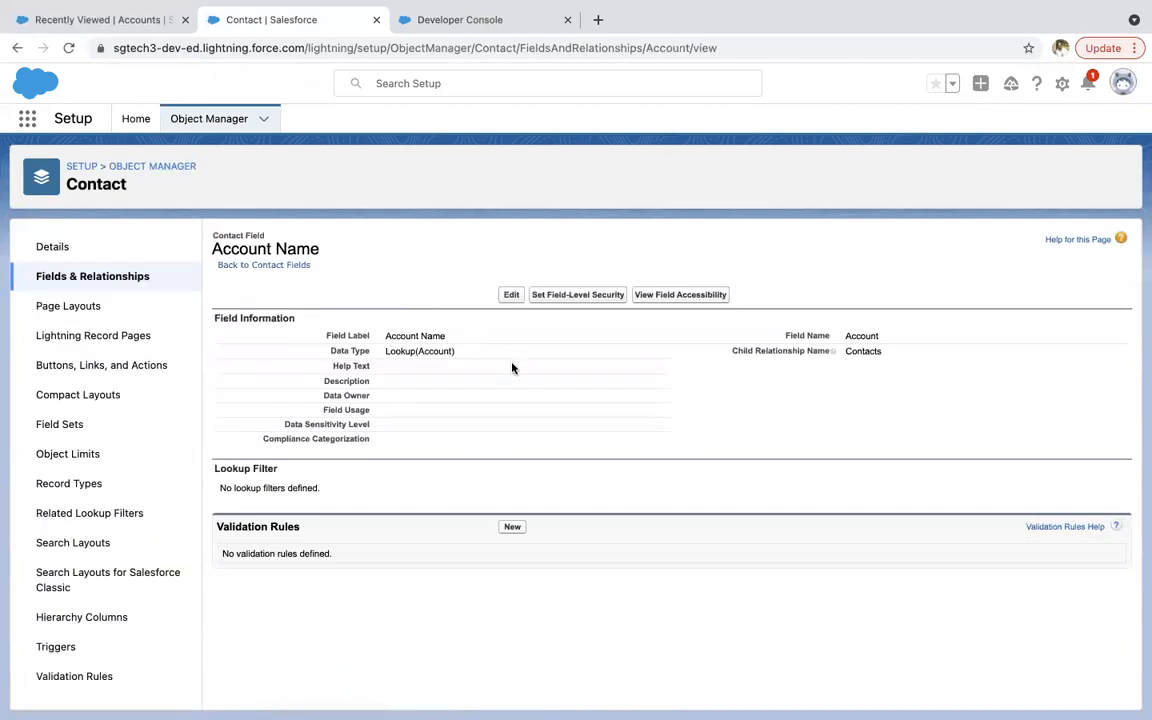
mouse_move(598, 374)
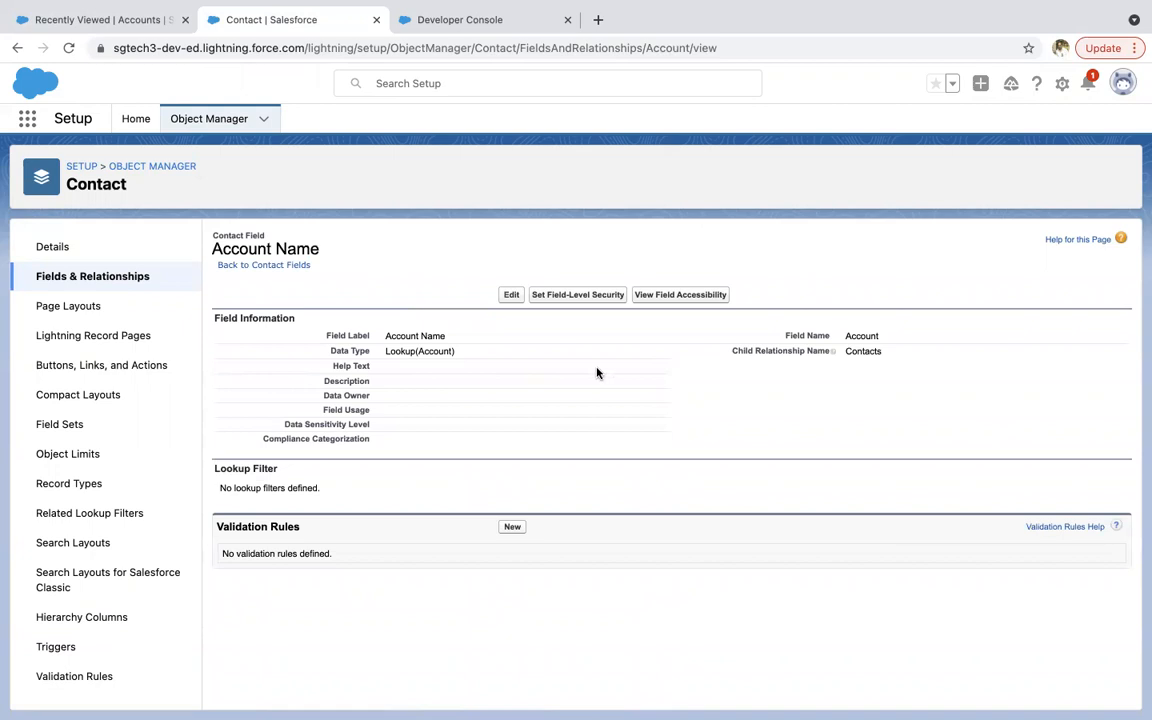
mouse_move(788, 364)
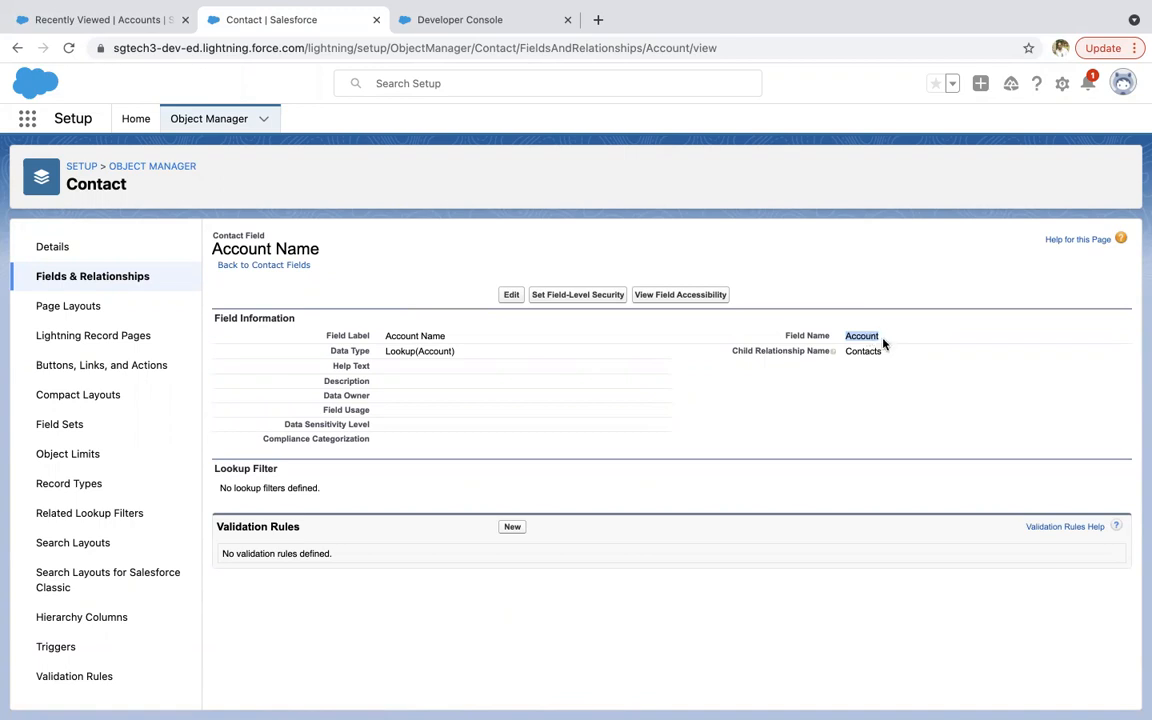
mouse_move(760, 352)
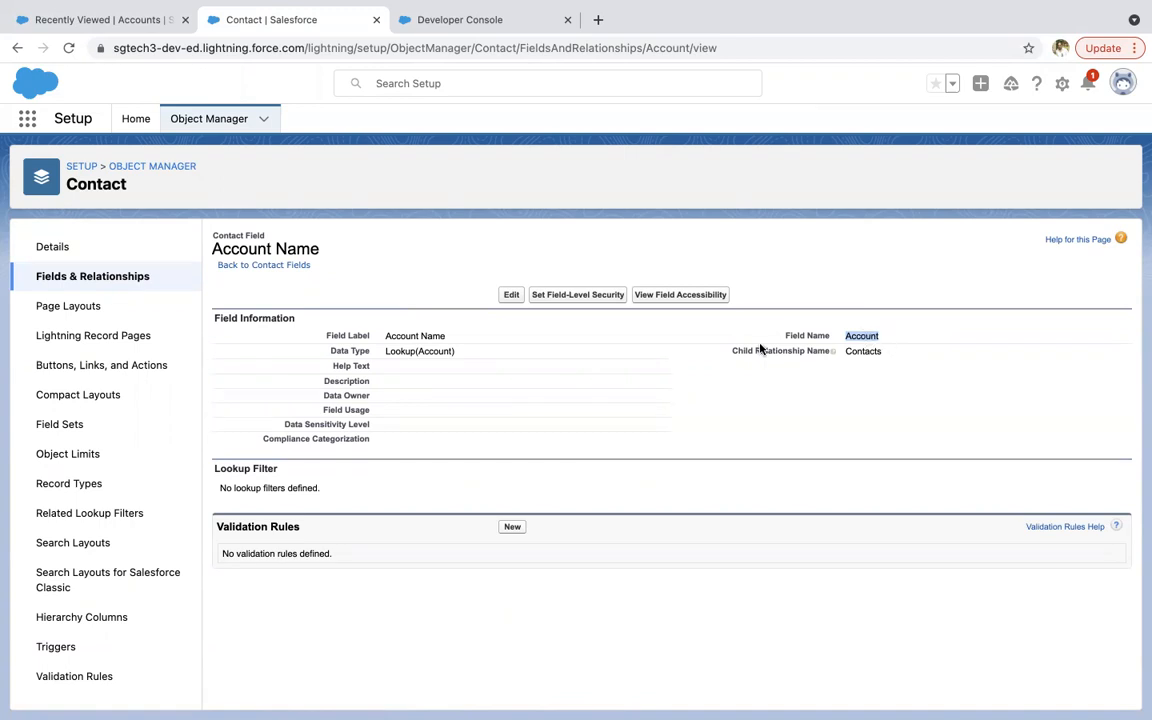
mouse_move(522, 340)
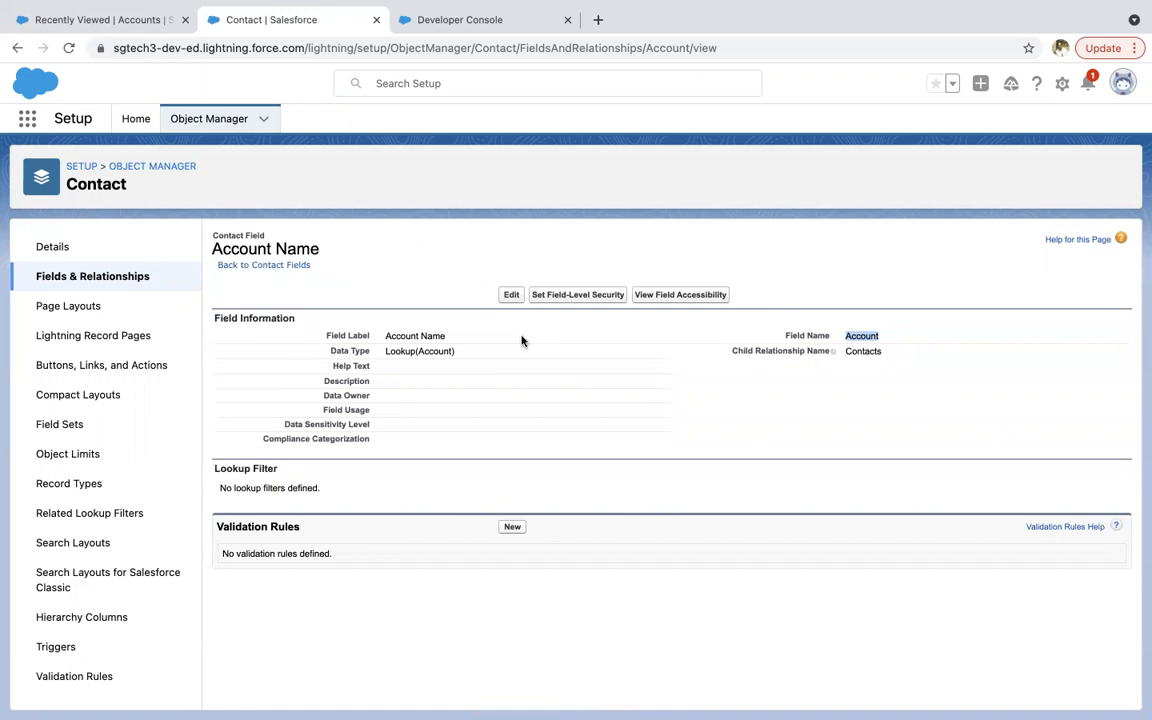
mouse_move(888, 340)
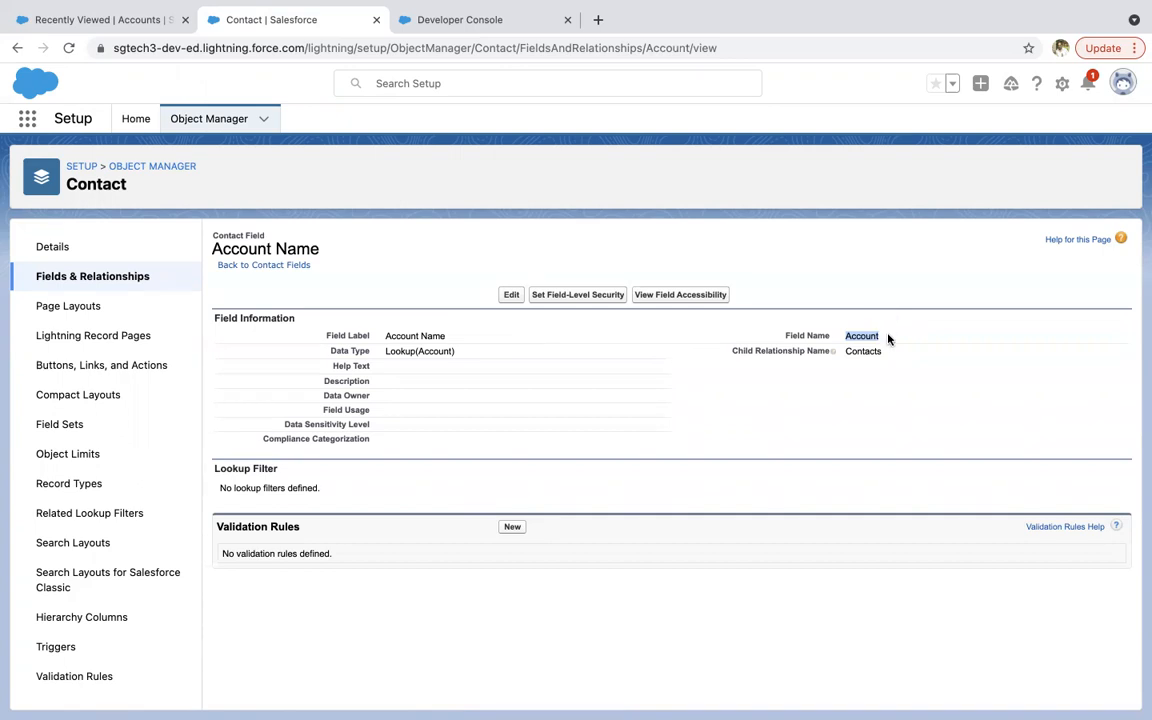
mouse_move(916, 340)
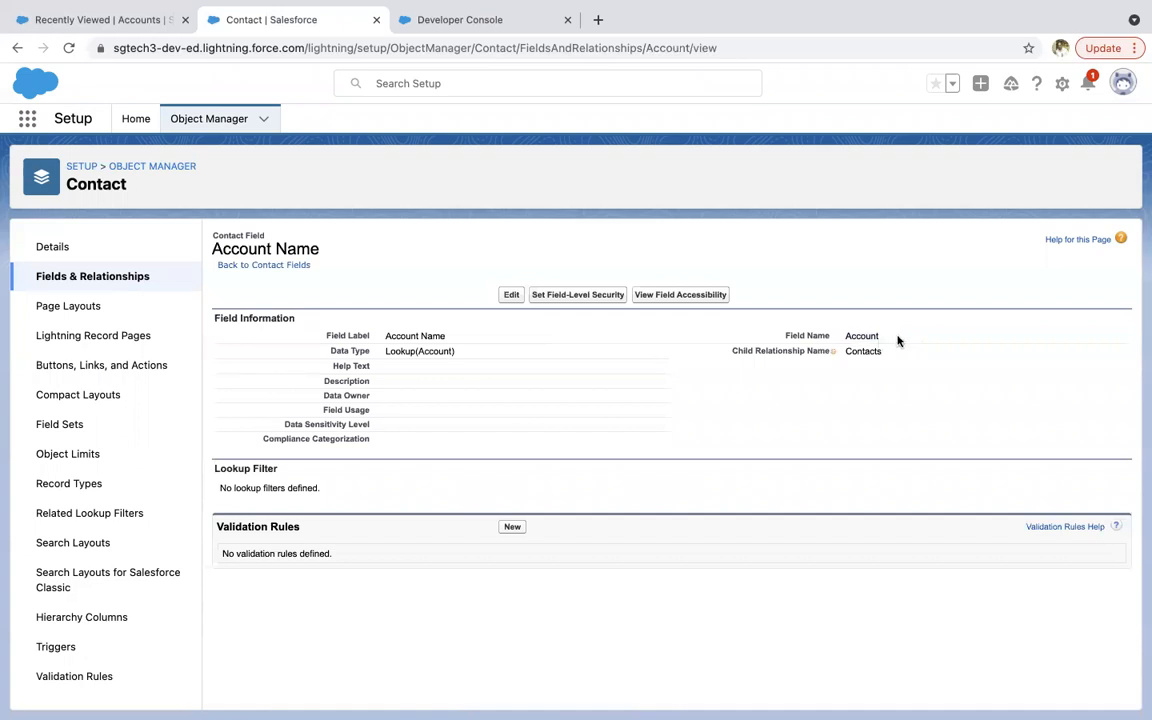
mouse_move(560, 402)
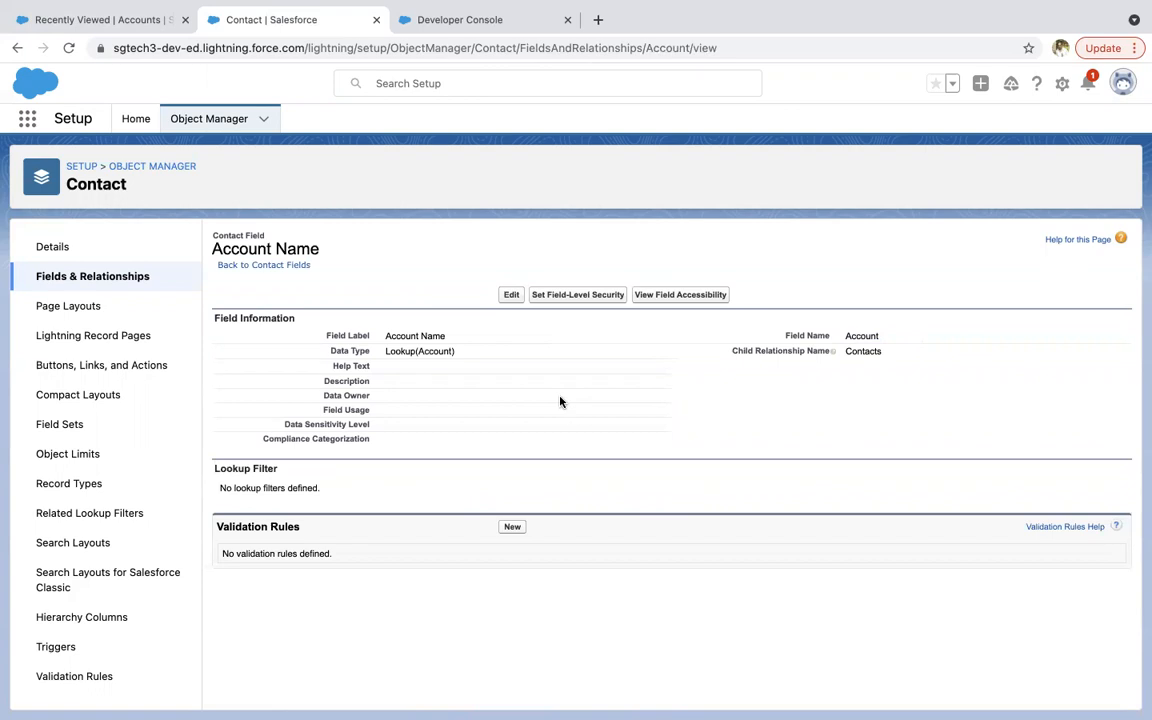
mouse_move(536, 384)
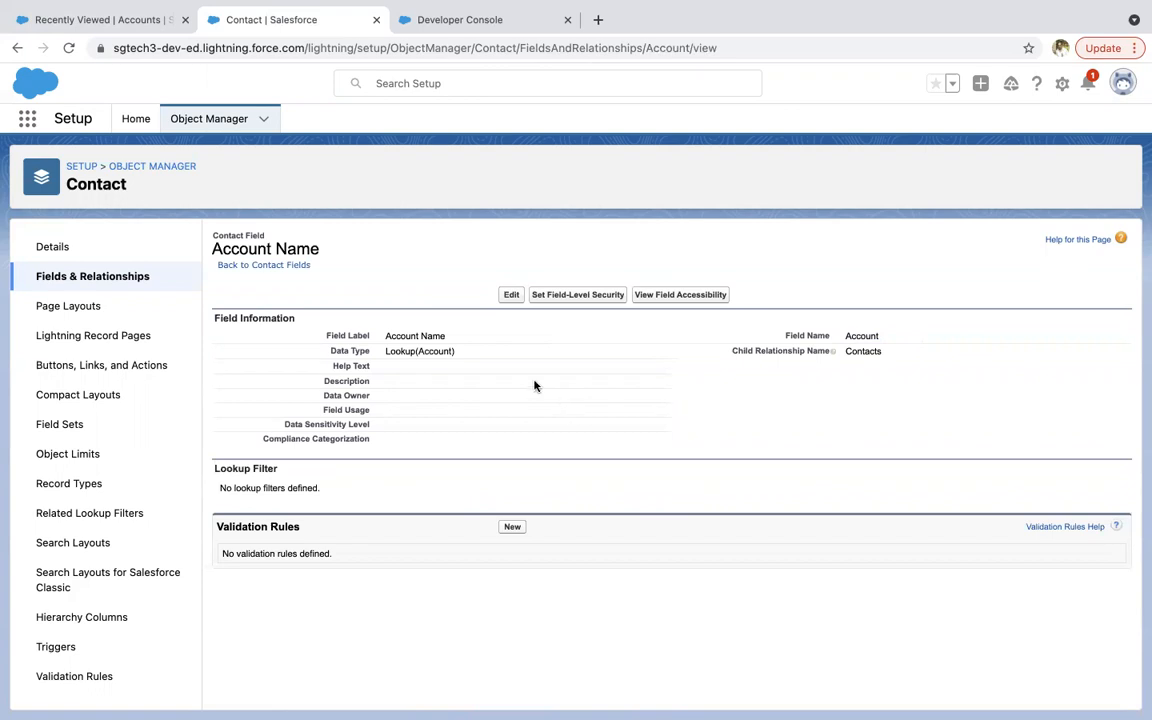
mouse_move(392, 292)
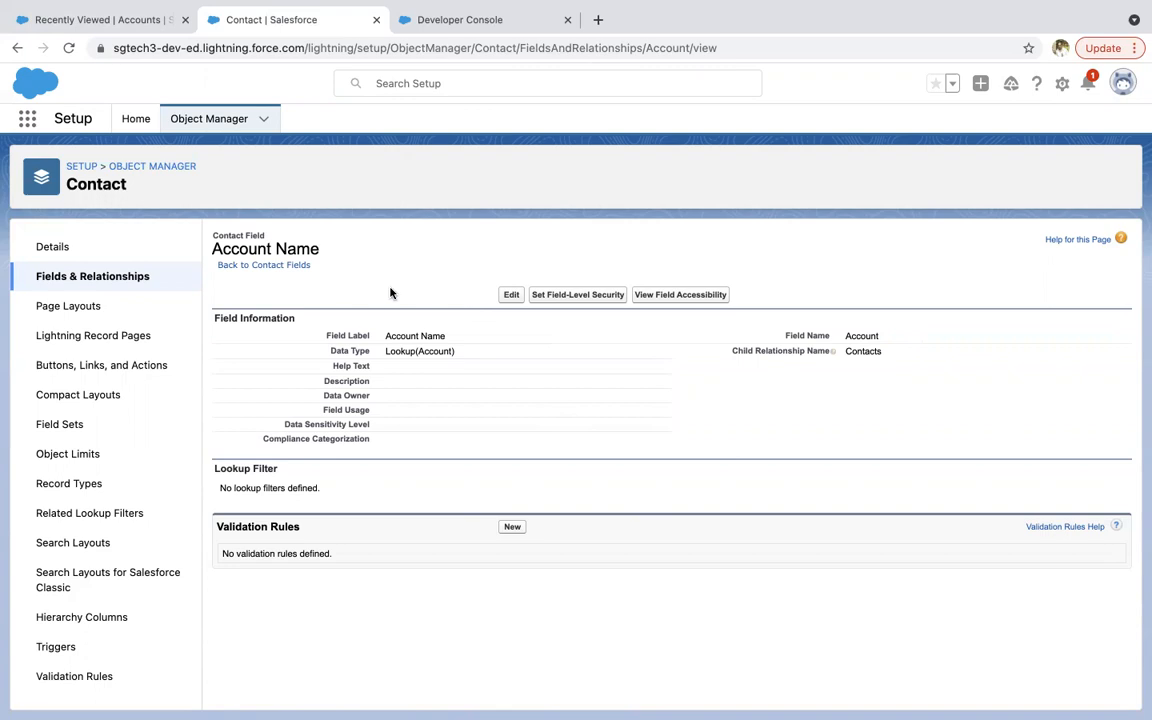
- Begin the Contact query selecting Id, FirstName, Phone and Account.Phone in the Query Editor
click(454, 20)
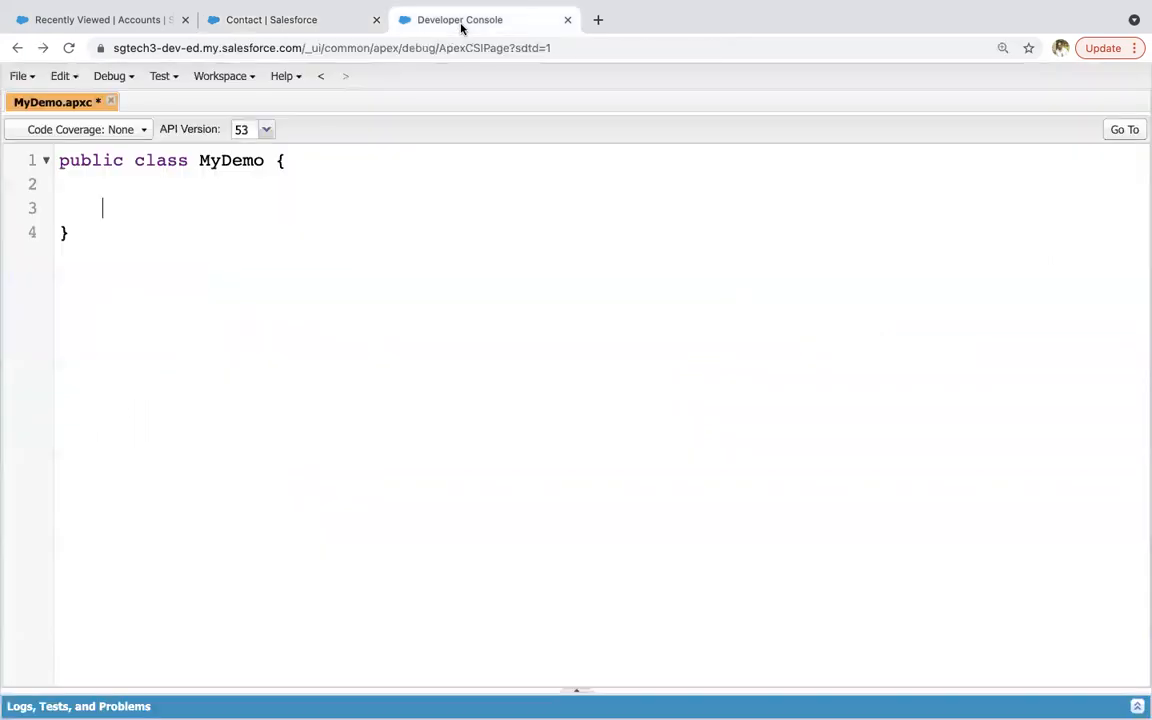
mouse_move(578, 692)
text(SELECT)
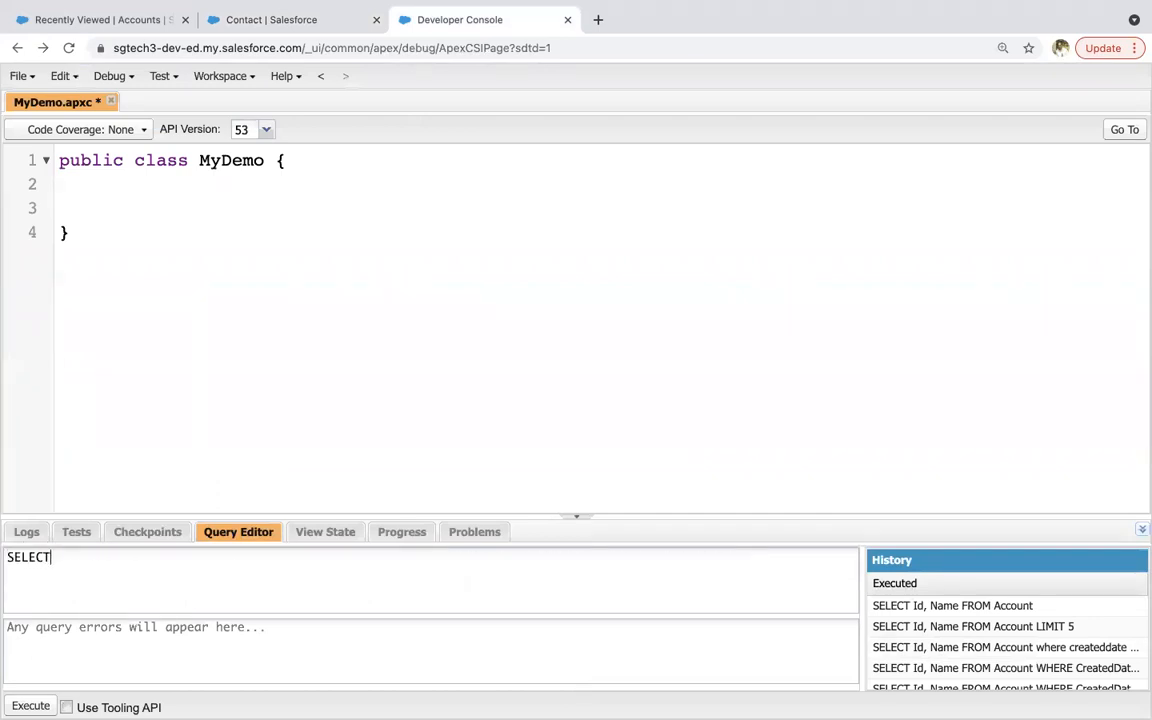
text(Id, FirstNam)
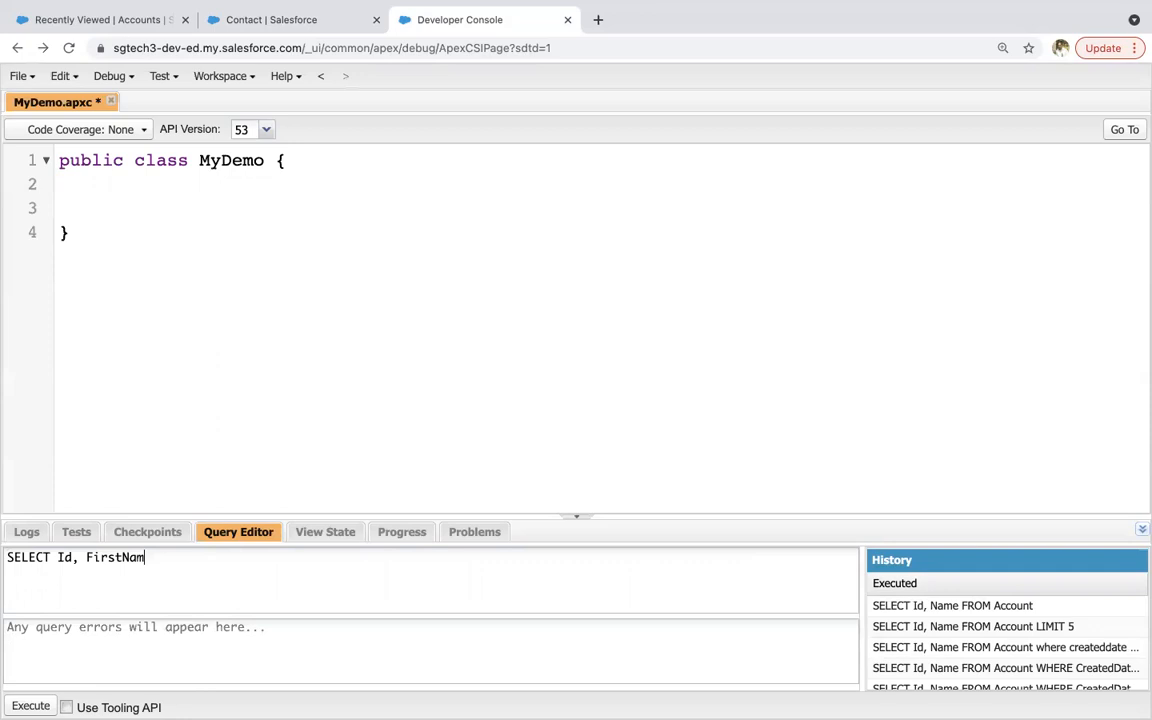
text(e, Phone)
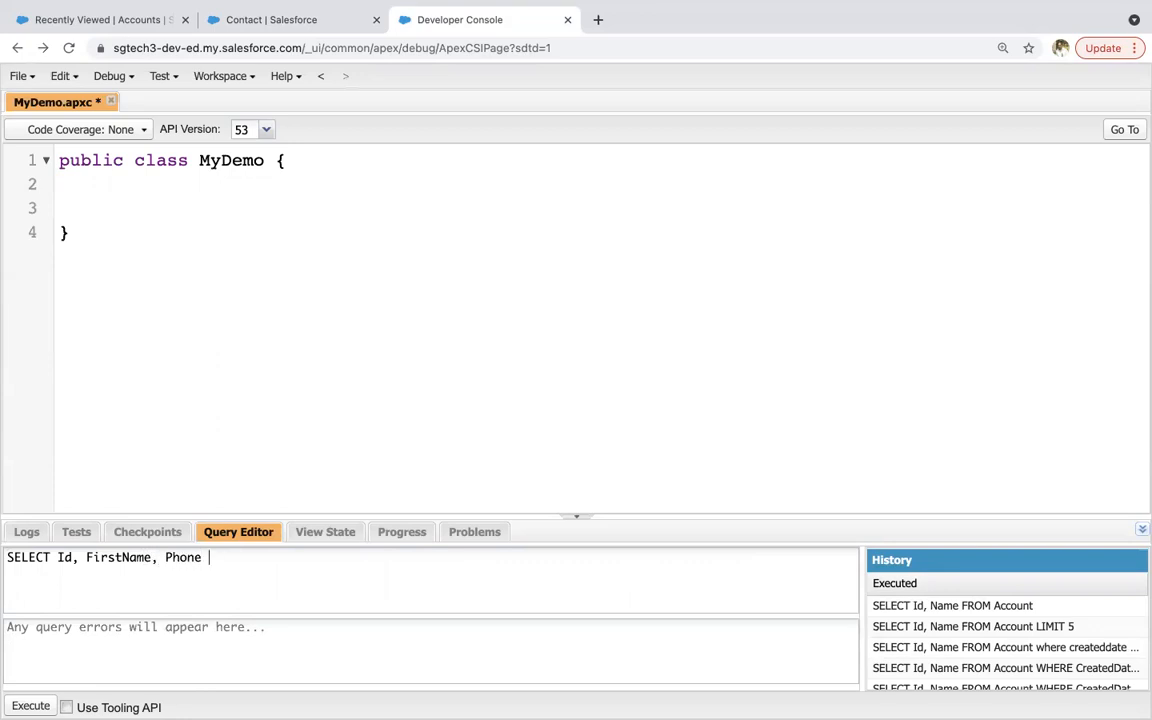
text(Account)
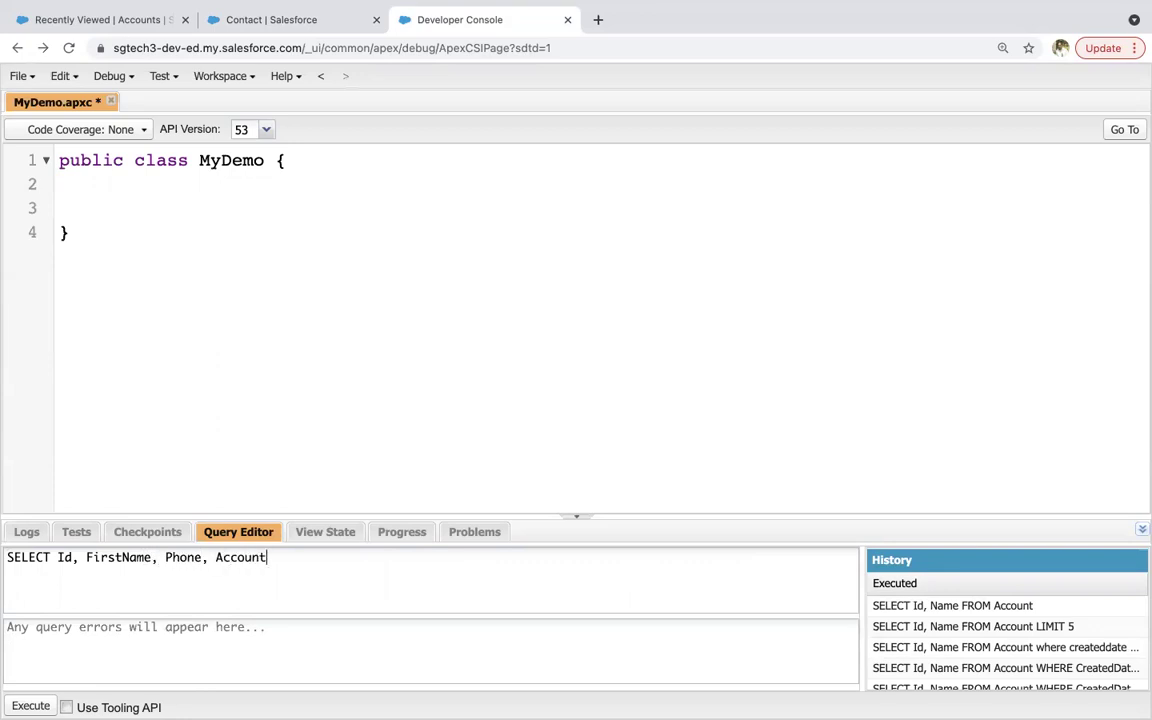
text(.Phone,)
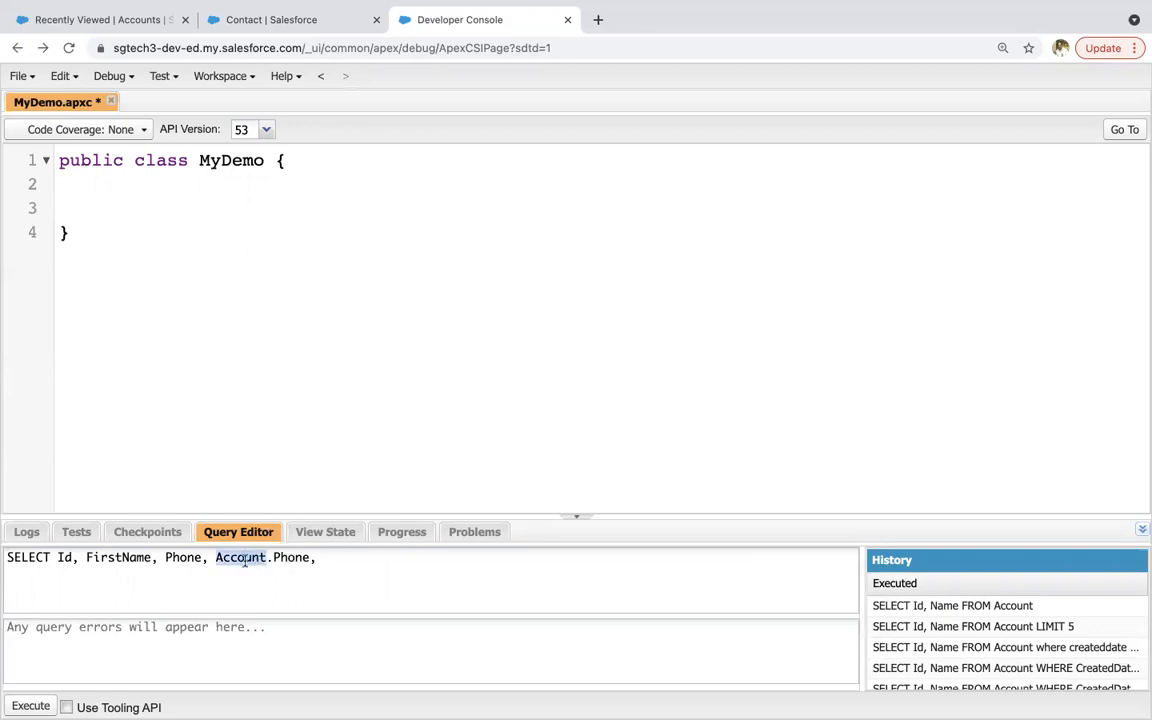
- After rechecking the Account lookup field name, finish the query: FROM Contact WHERE AccountId != null
click(262, 20)
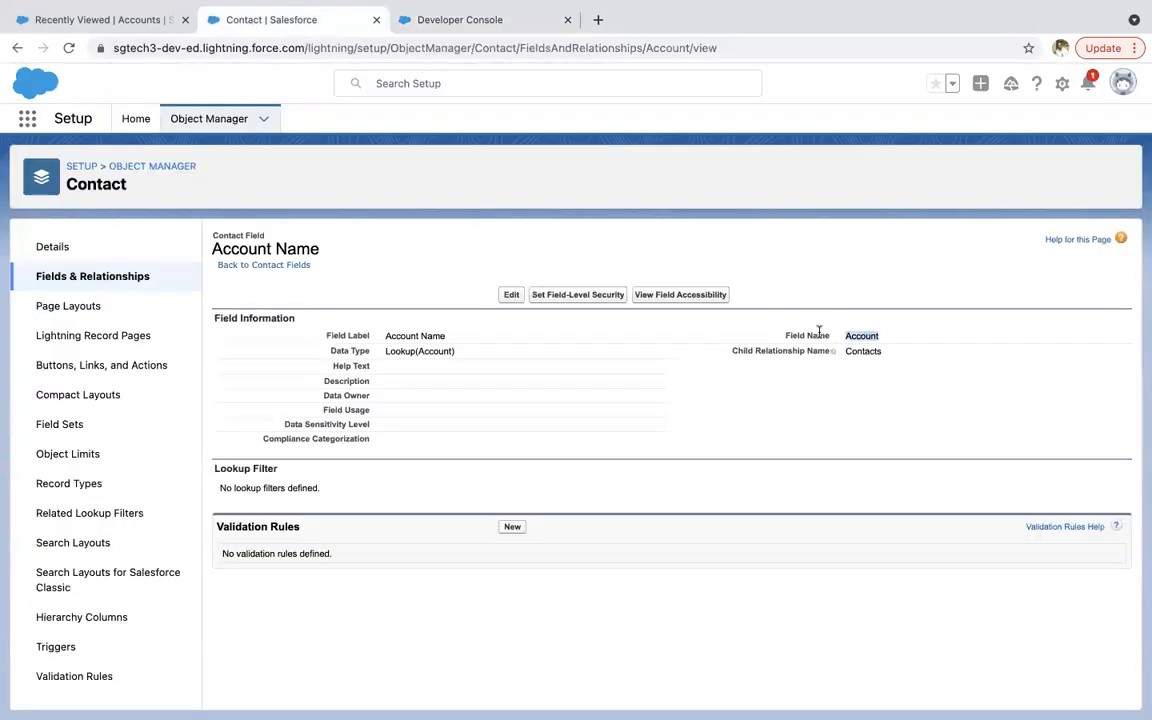
mouse_move(608, 352)
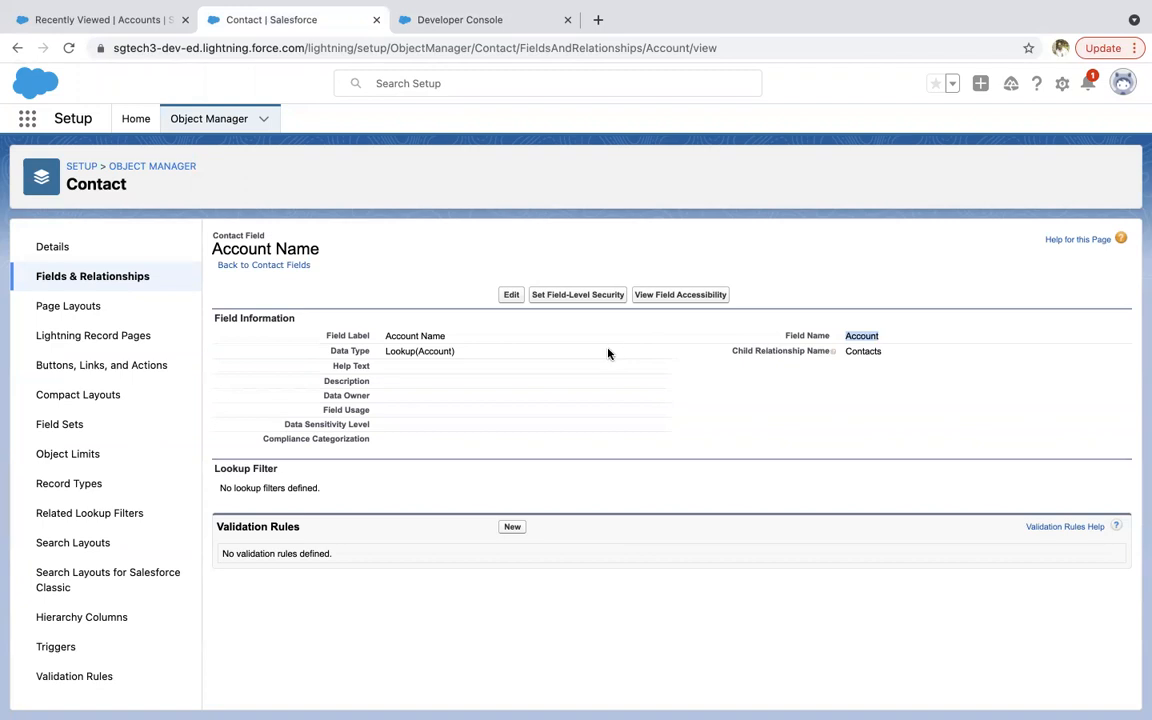
click(484, 20)
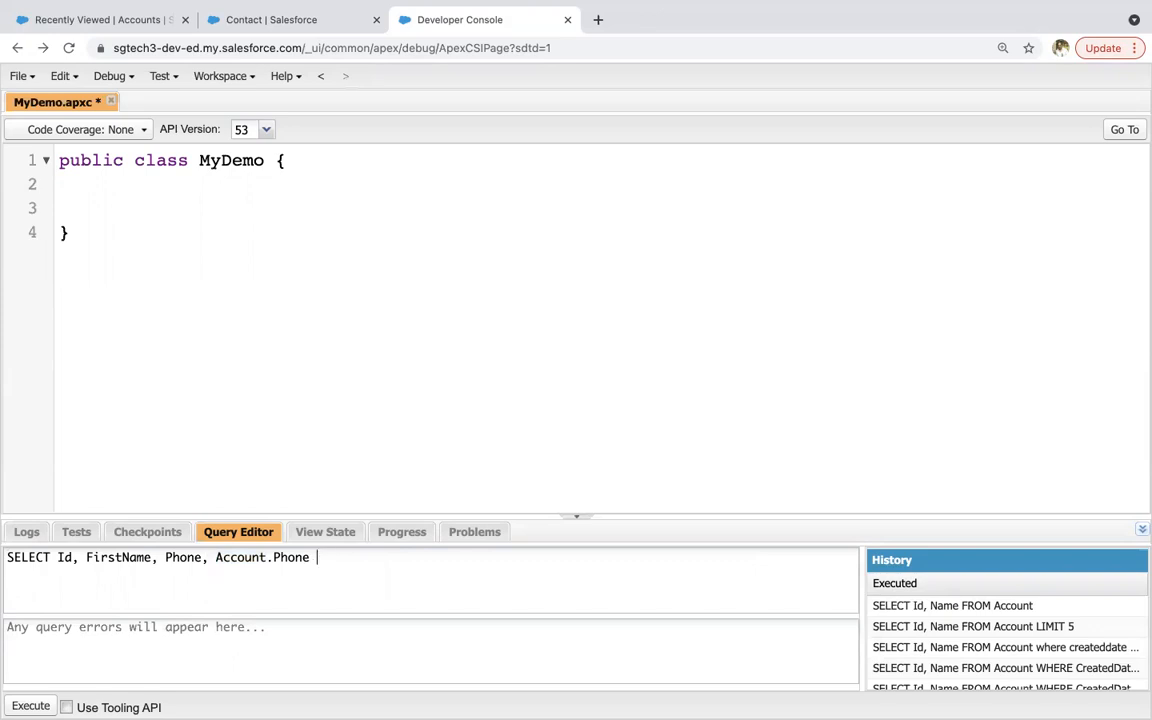
text(FROM Contact)
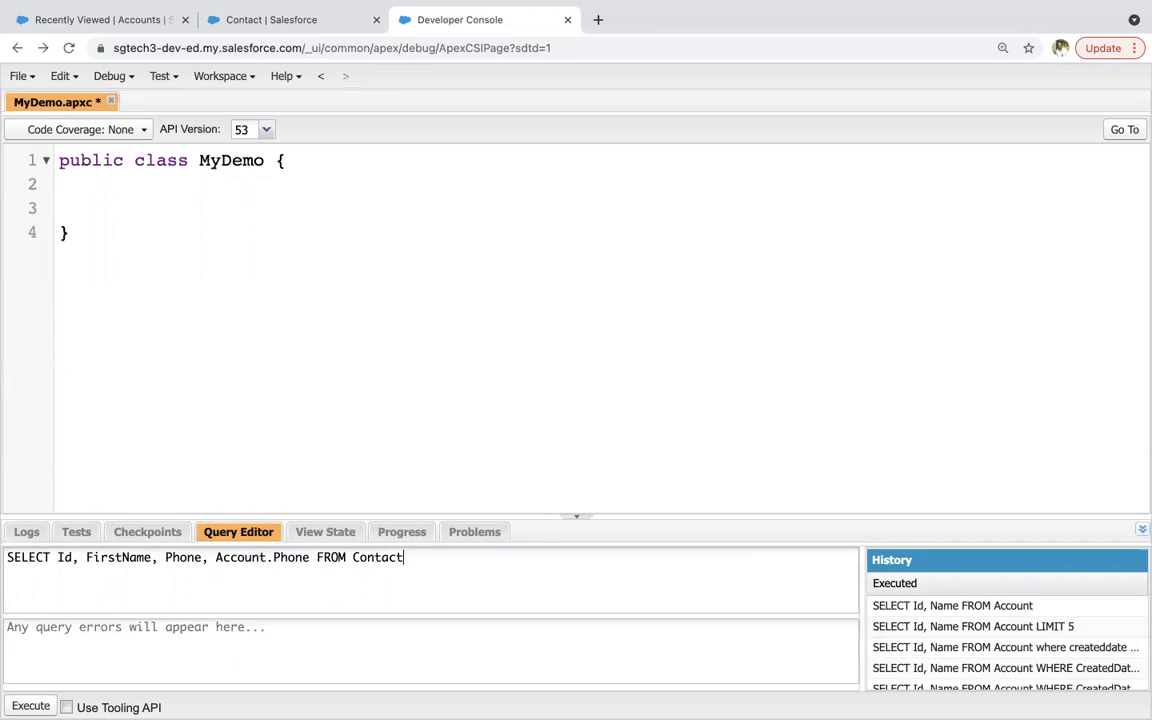
text(WHERE)
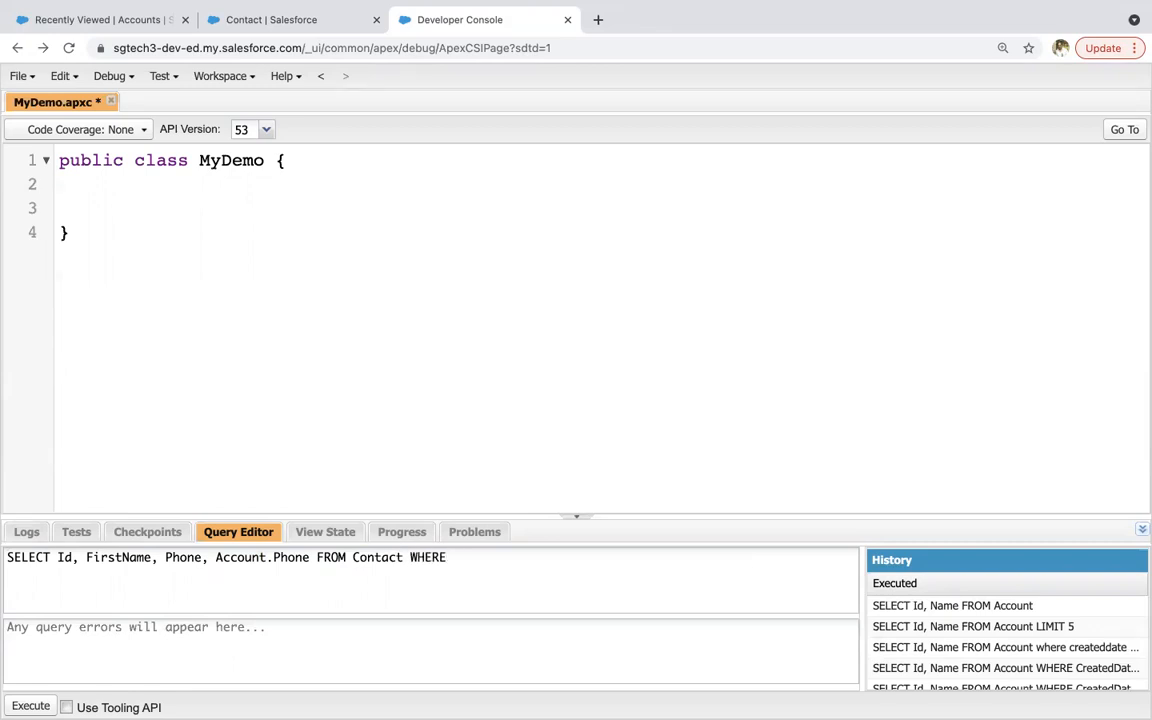
text(AcountId)
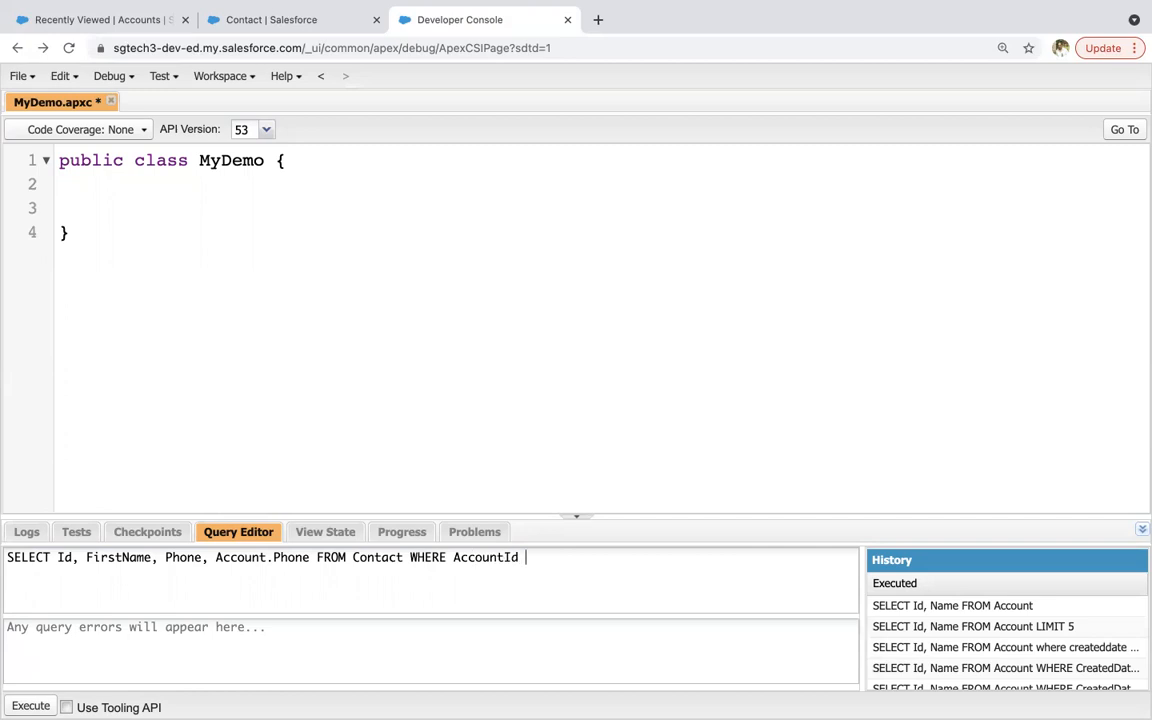
text(!= null)
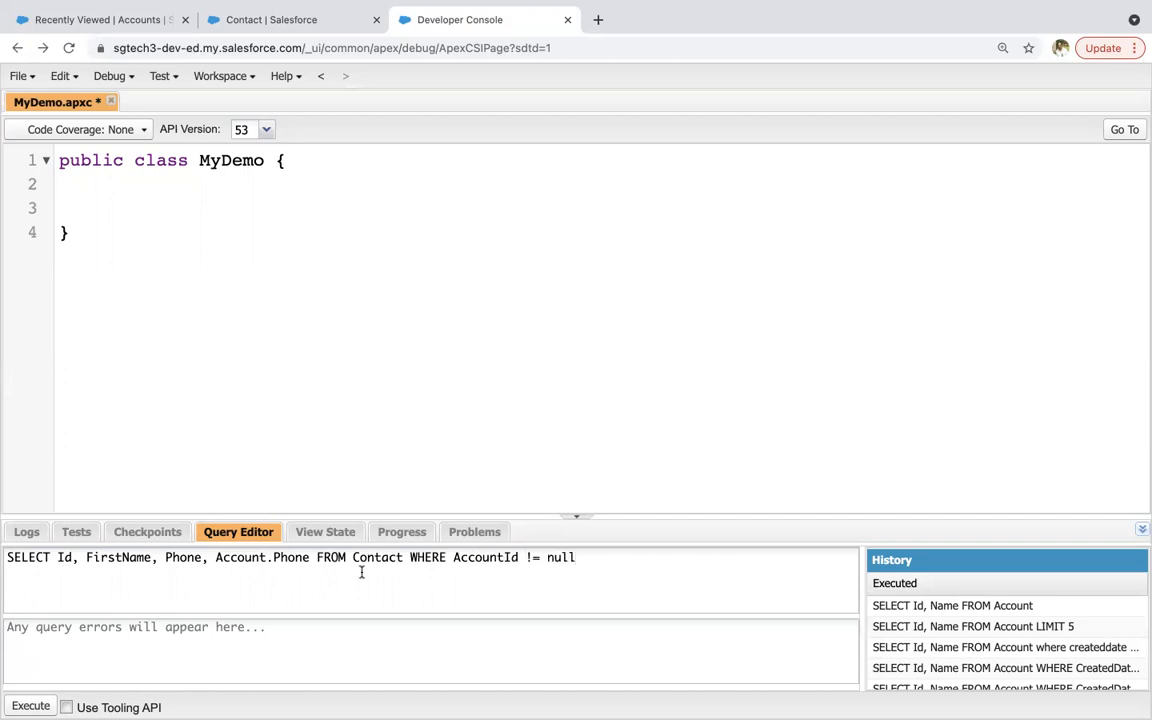
click(30, 706)
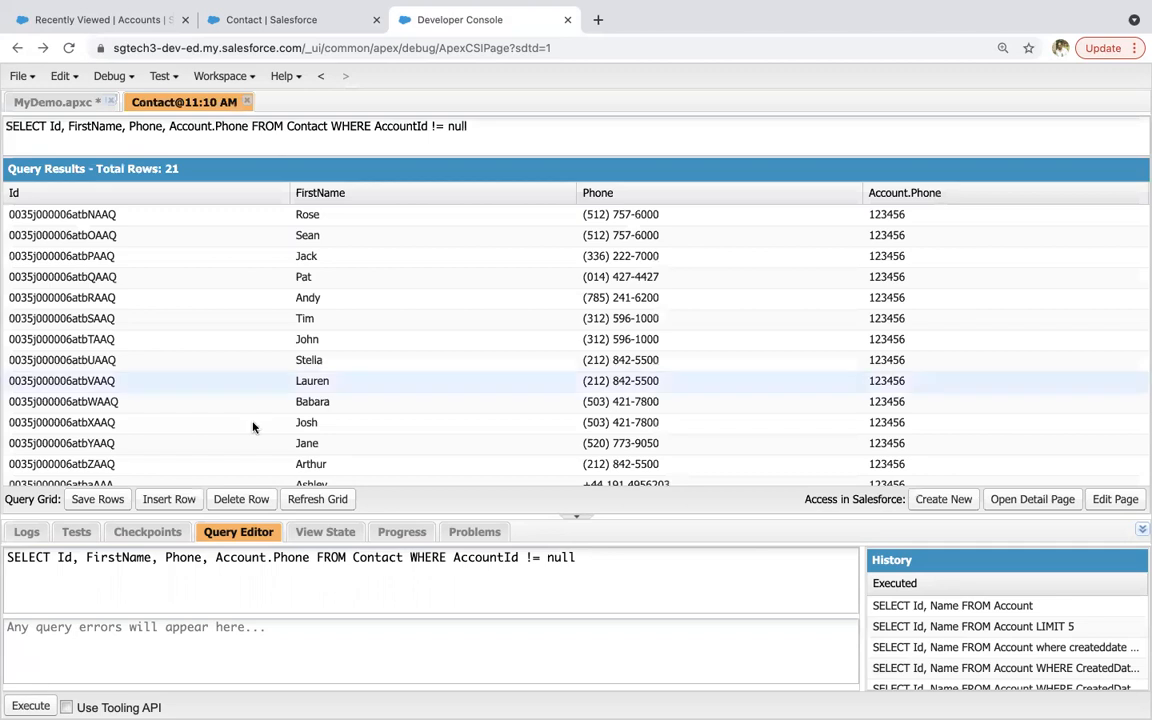
mouse_move(136, 288)
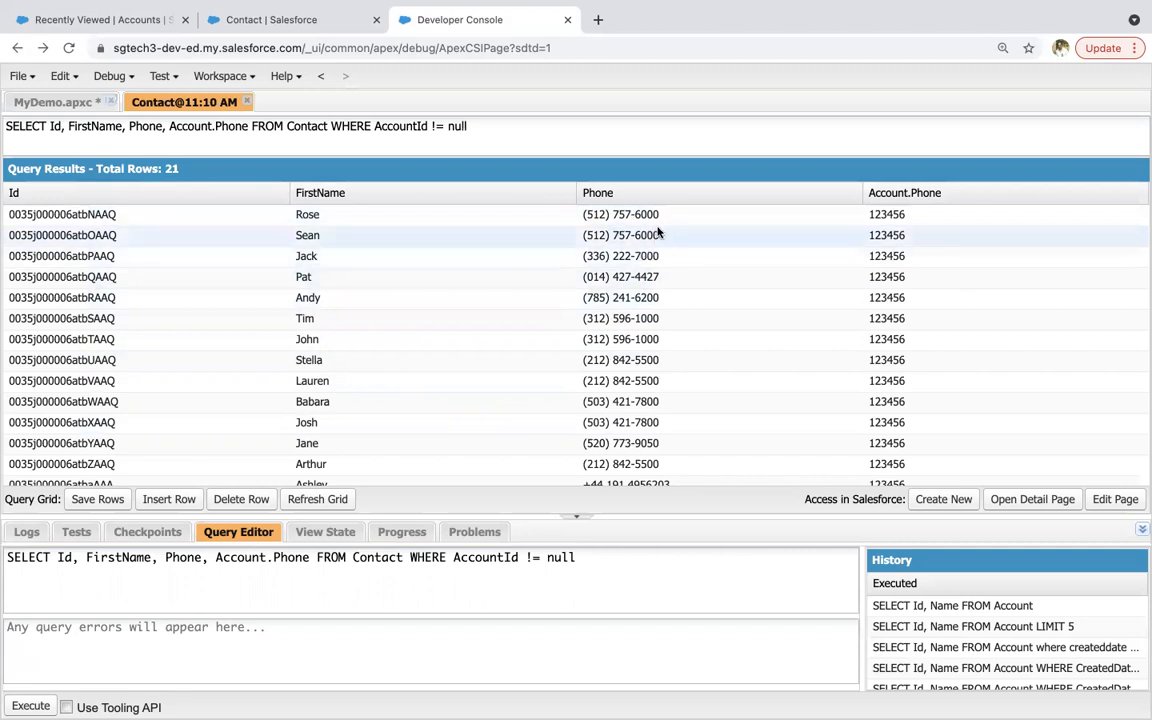
scroll(down, 3)
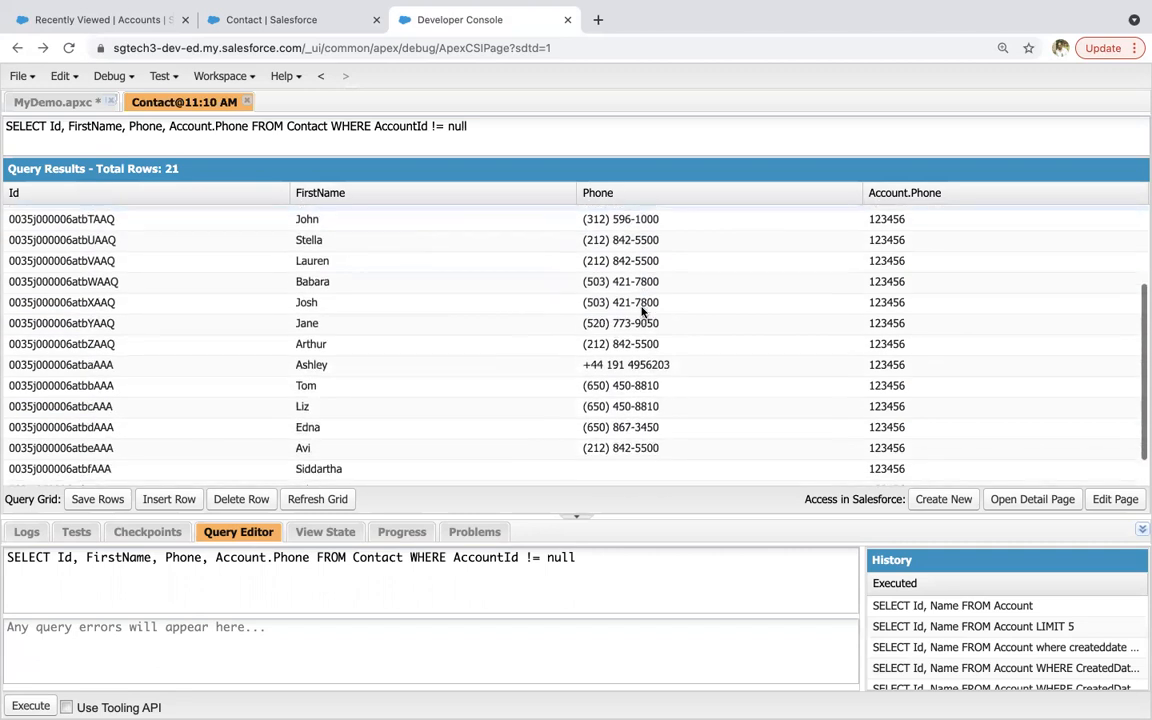
scroll(down, 3)
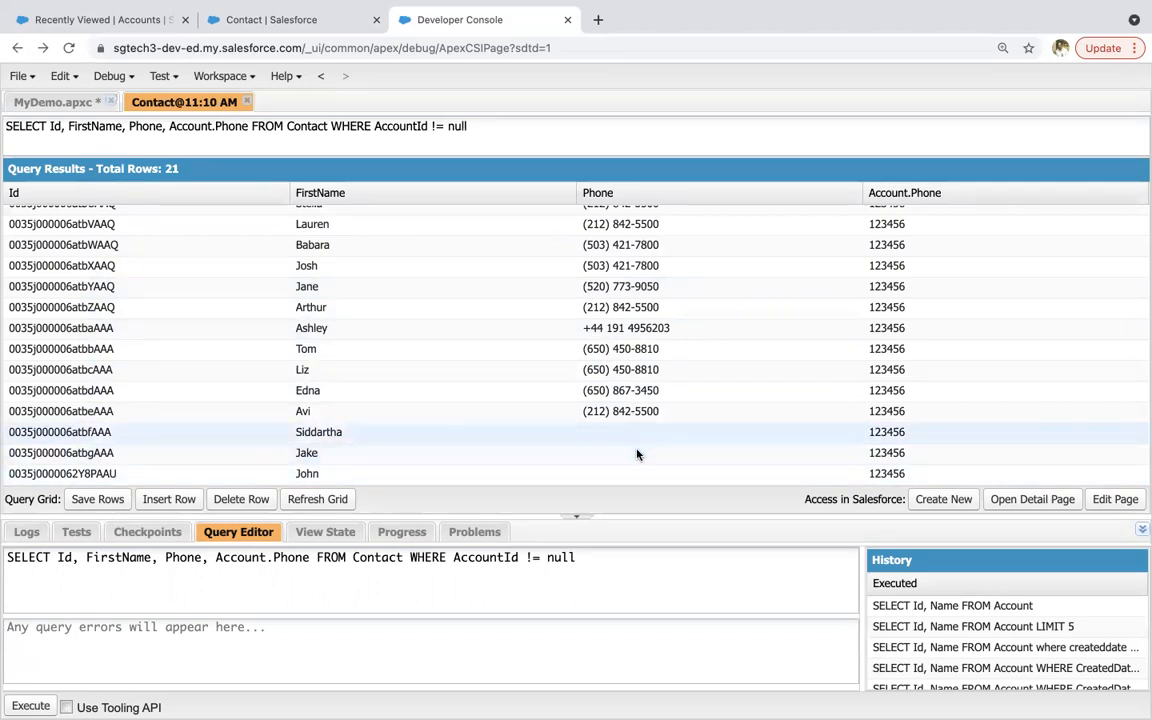
mouse_move(772, 436)
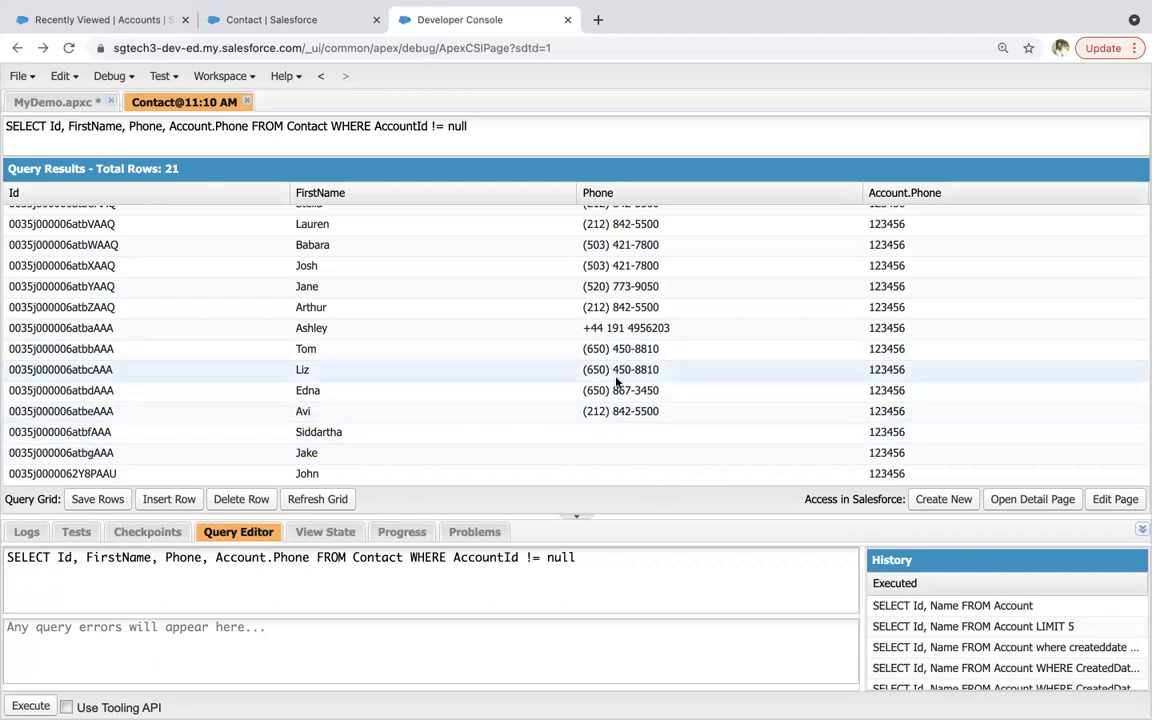
mouse_move(612, 360)
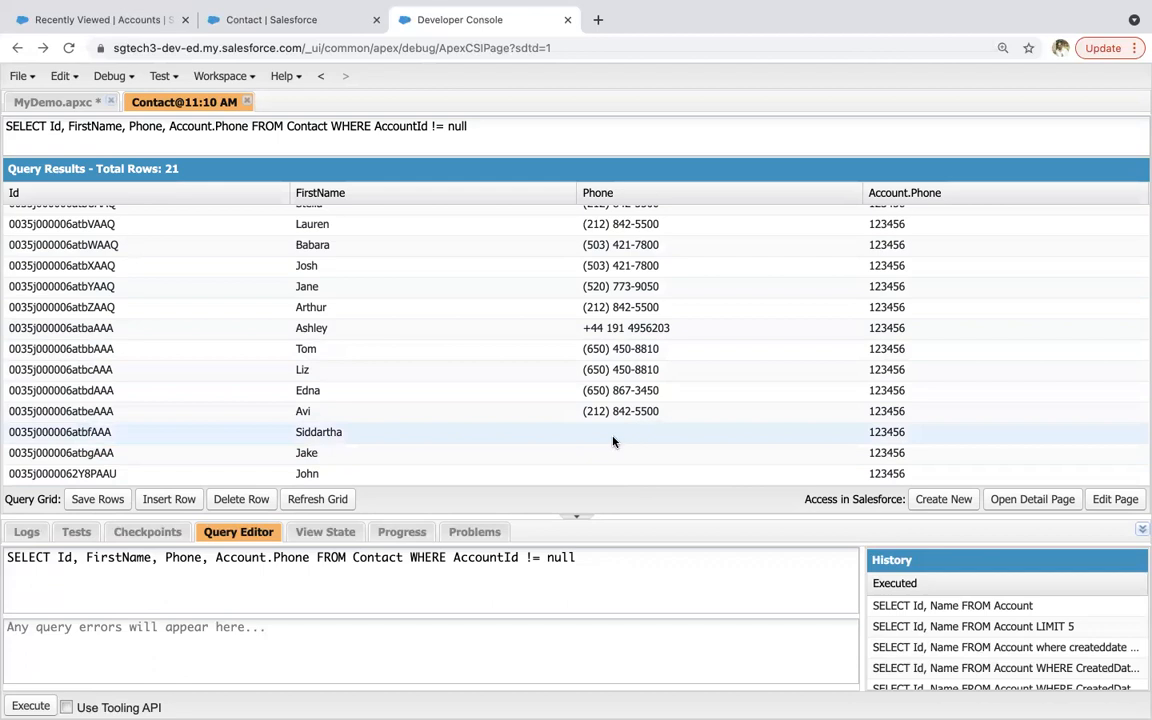
mouse_move(620, 440)
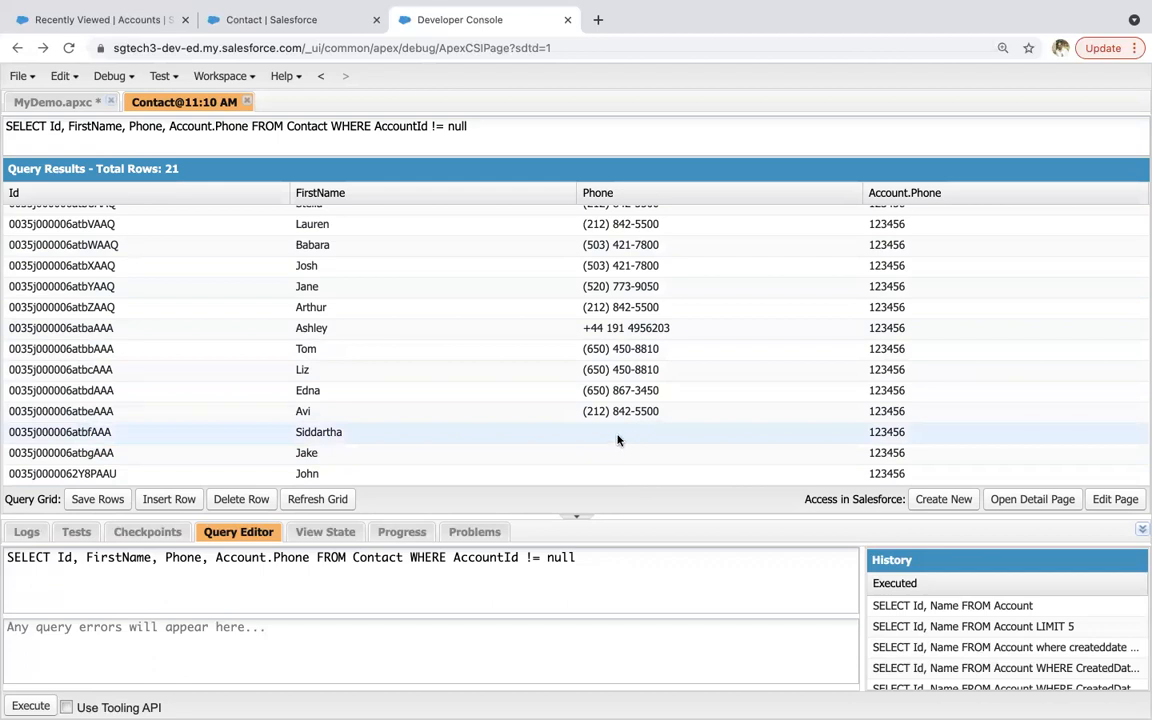
click(60, 100)
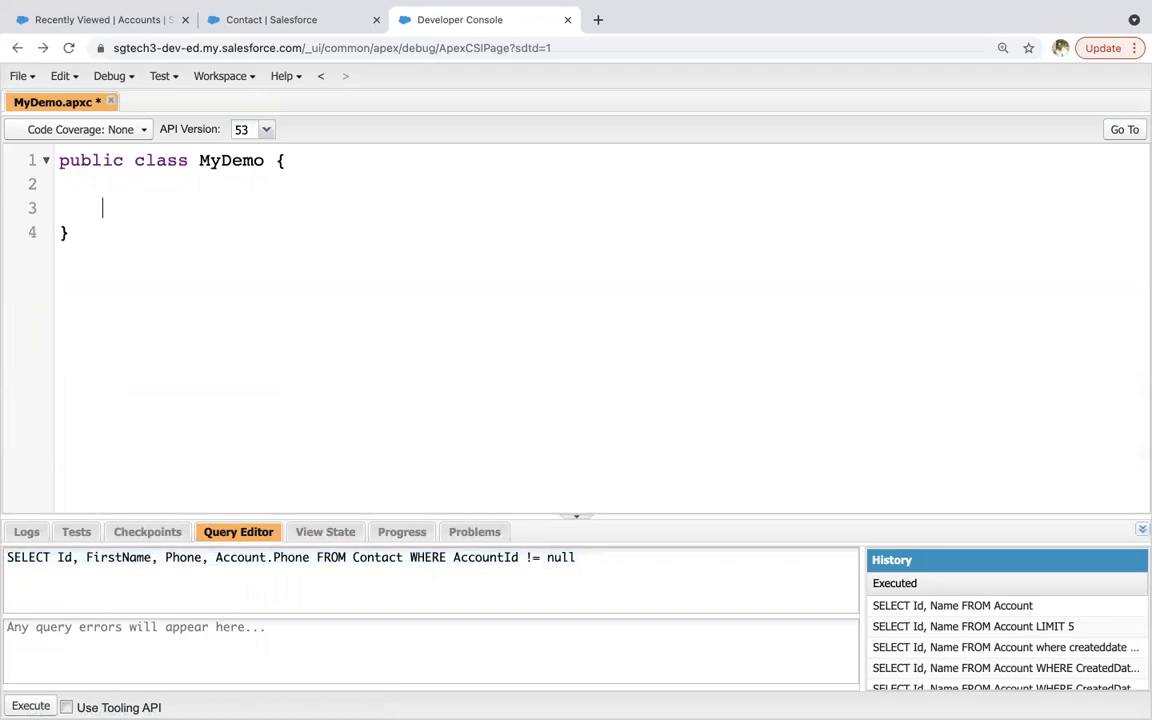
- Declare a Contact list from the SOQL query of contacts with accounts, guarded by !conList.isEmpty()
text(List<Contact> conList =)
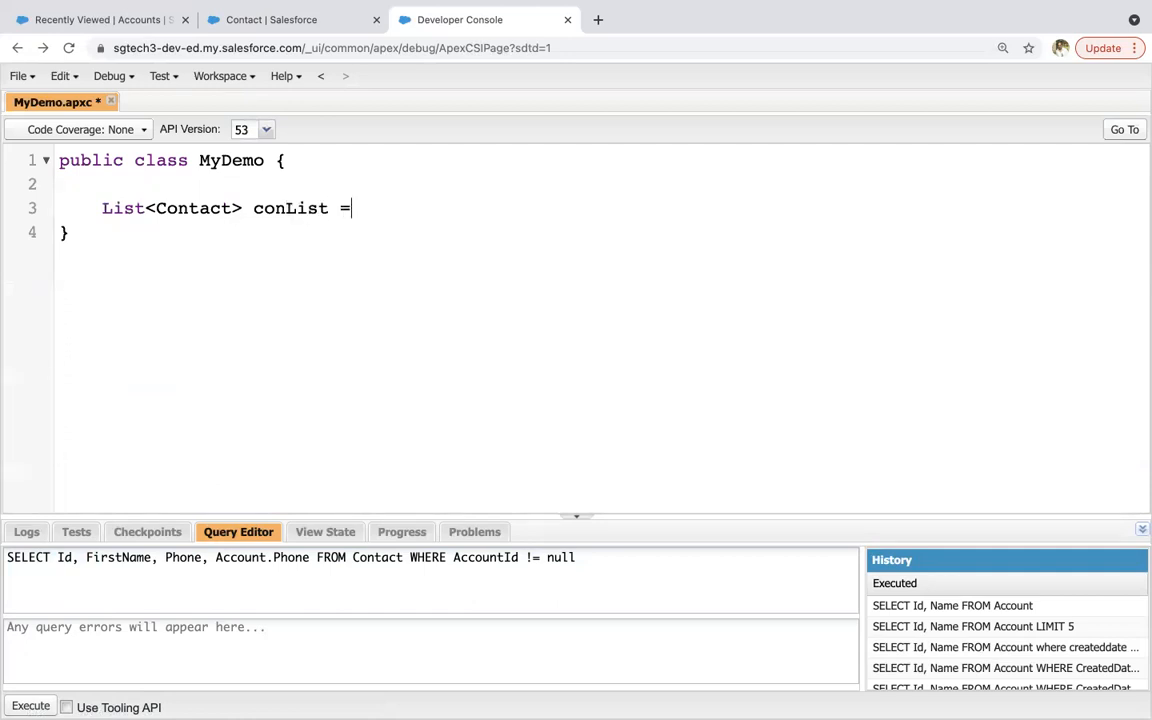
text([SELECT Id, FirstName, Phone, Account.Phone FROM Contact WHERE AccountId != null])
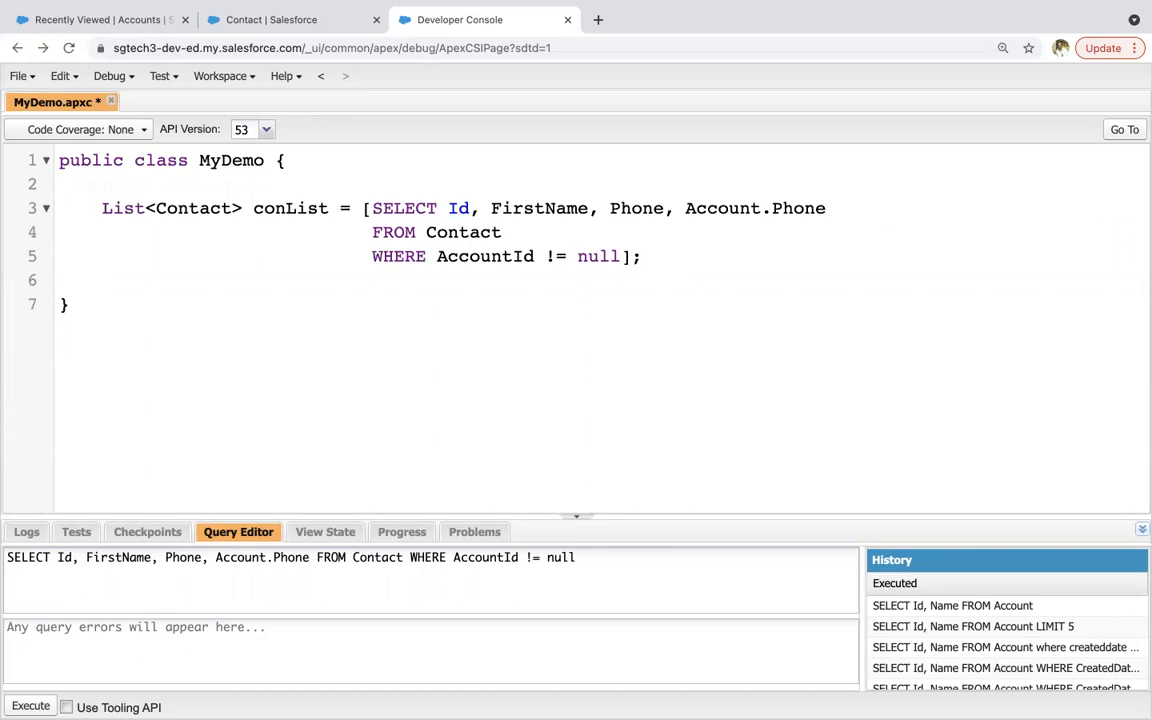
text(if()
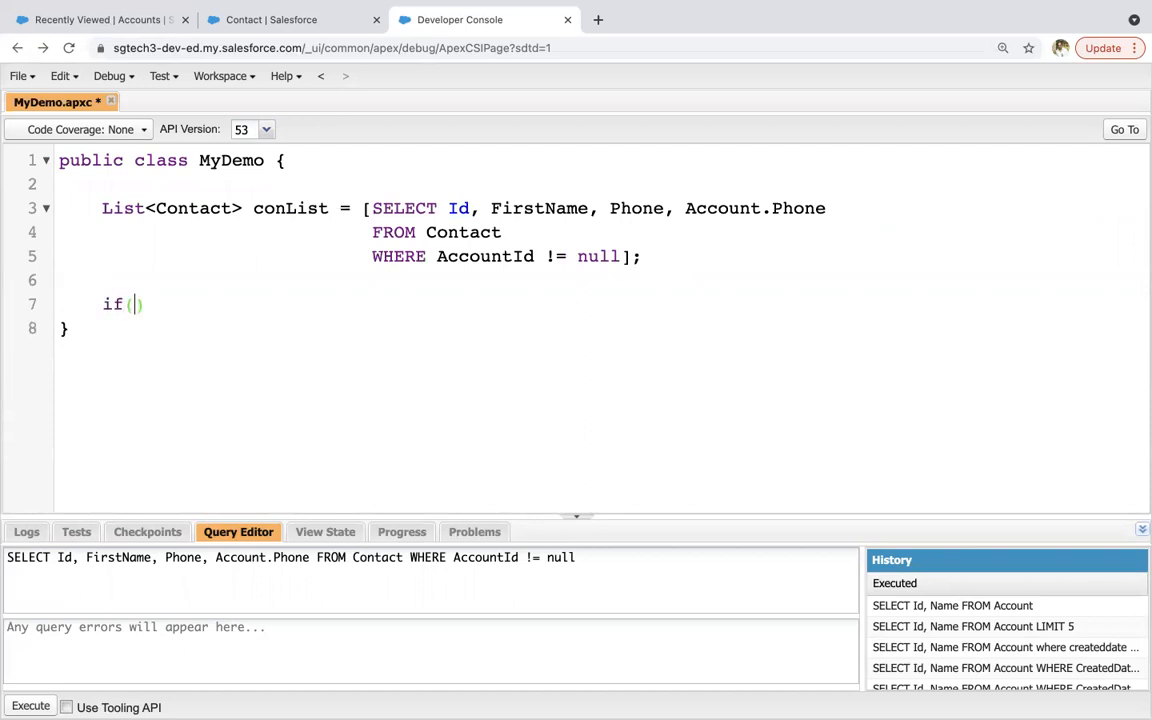
text(!con)
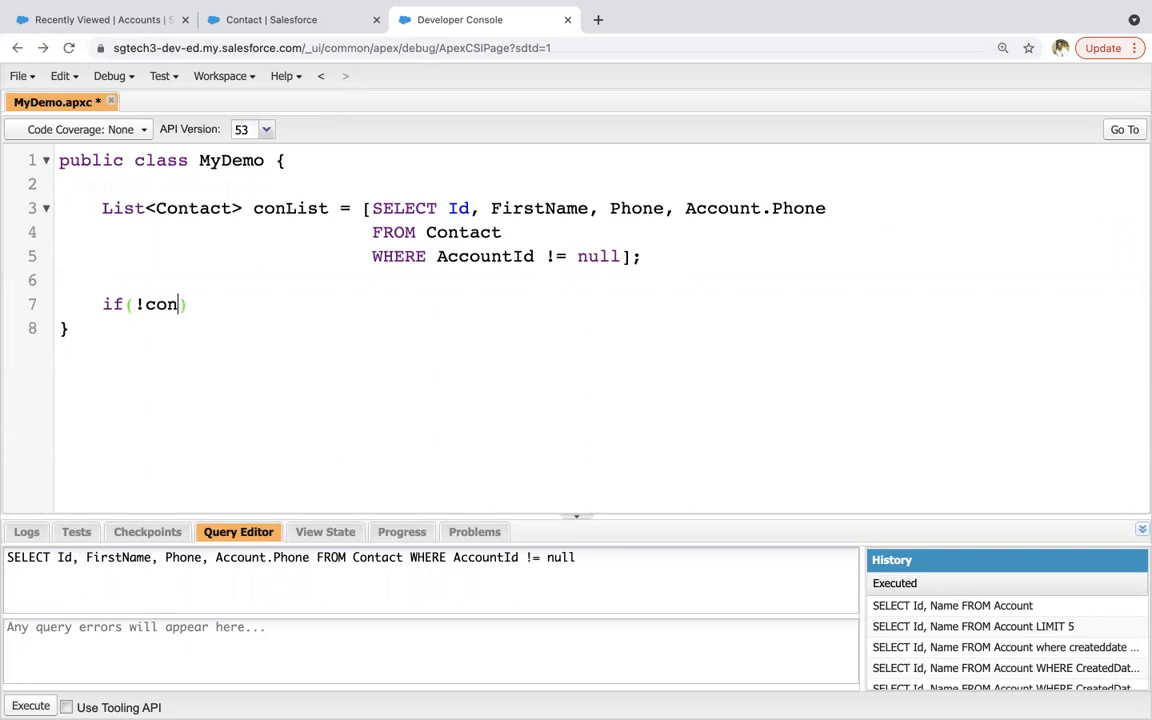
text(List.isEmpty())
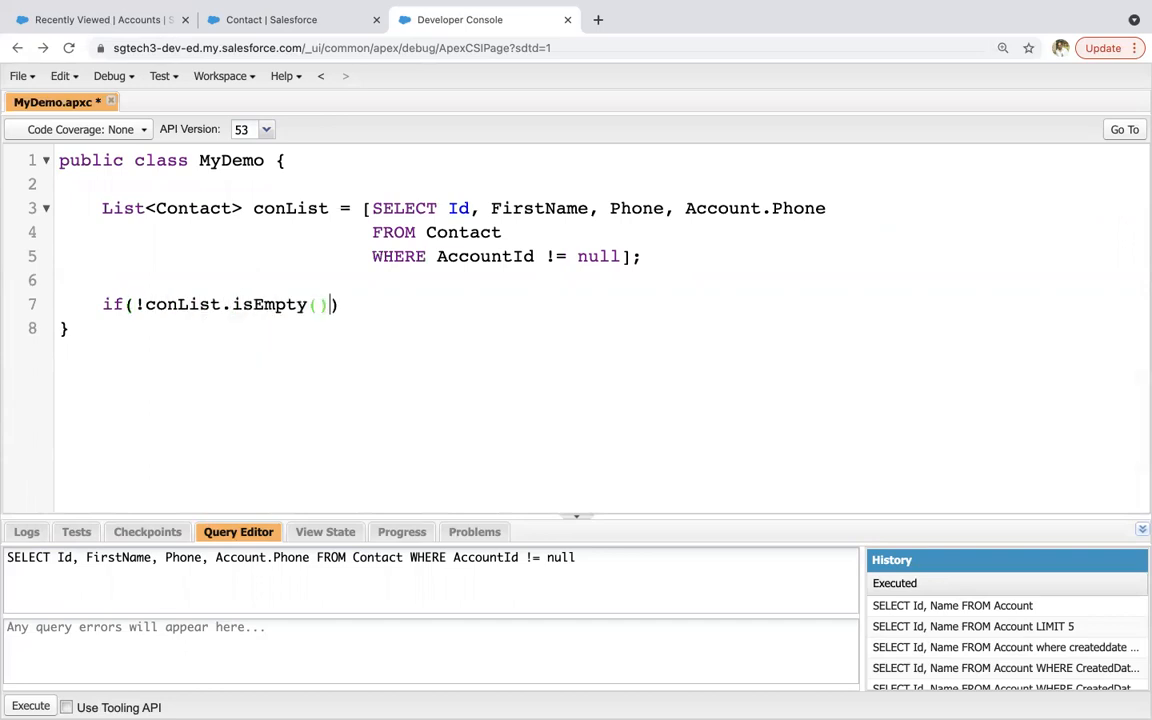
text({)
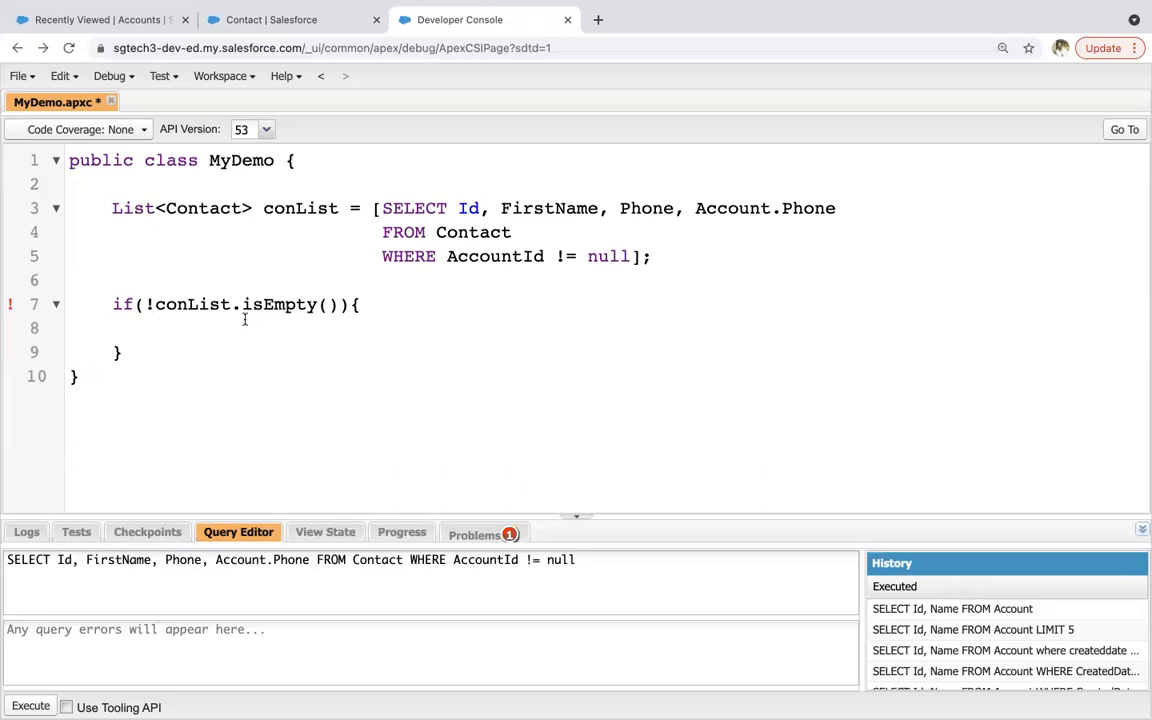
- Loop over conList and test each contact for con.Phone == null
text(for(Contact con : c)
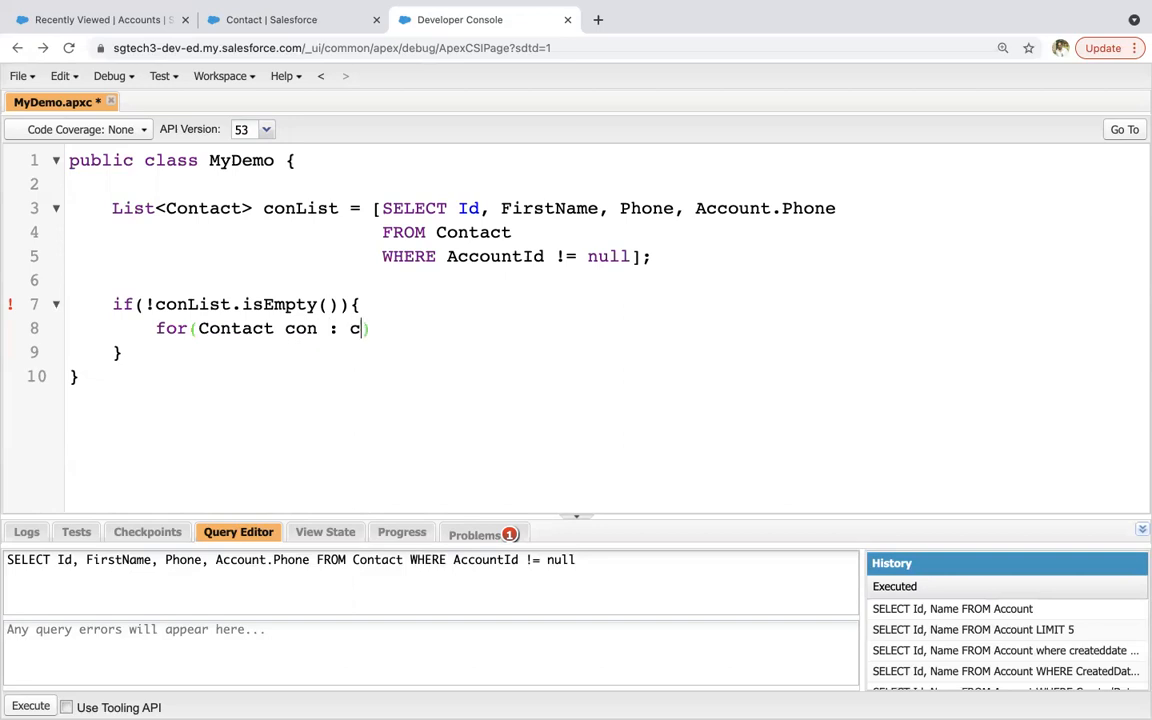
text(onList){)
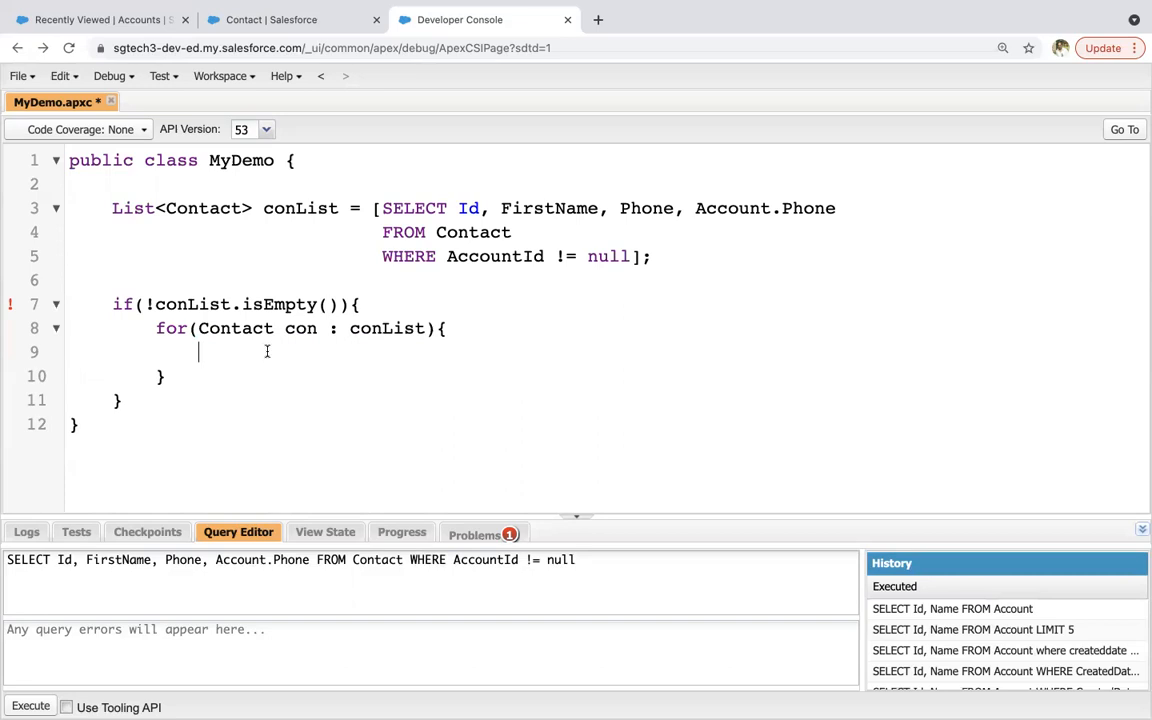
mouse_move(296, 328)
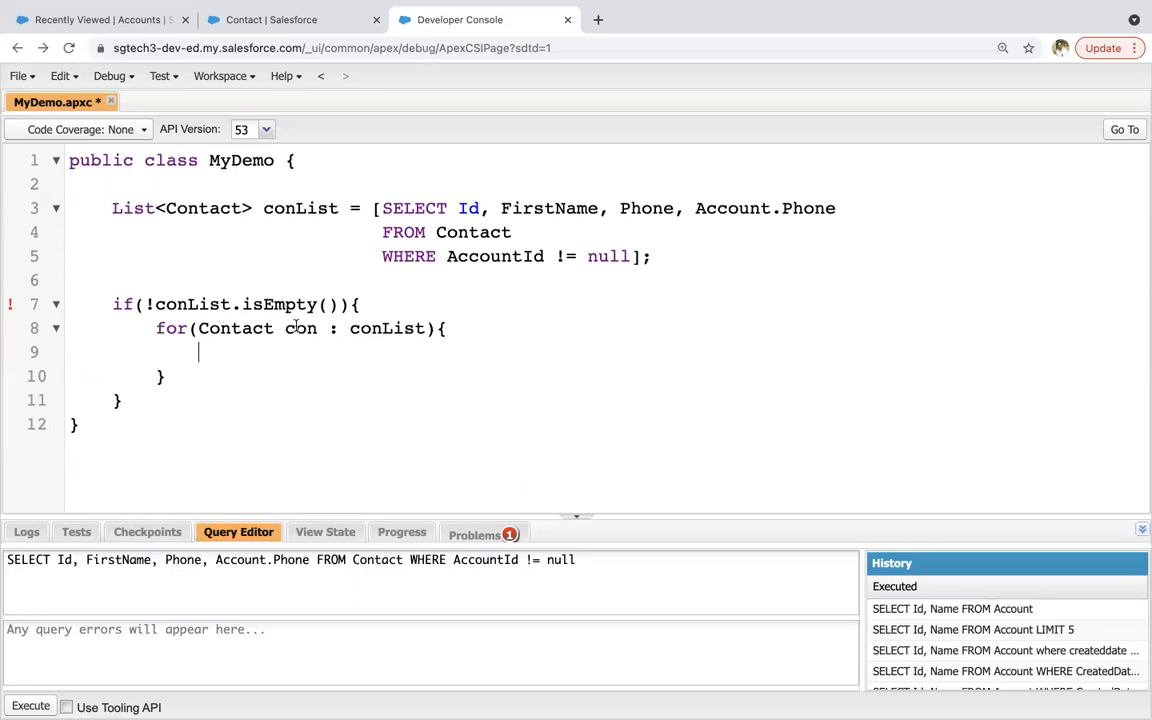
text(if(con.h)
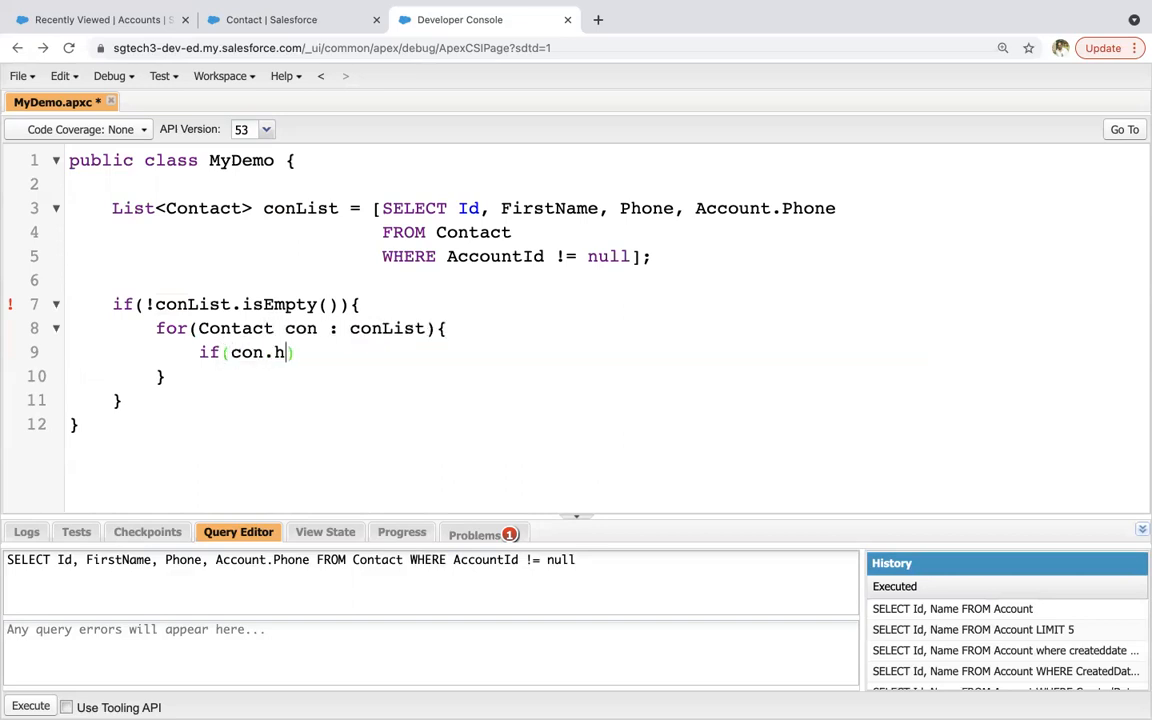
text(Phone != n)
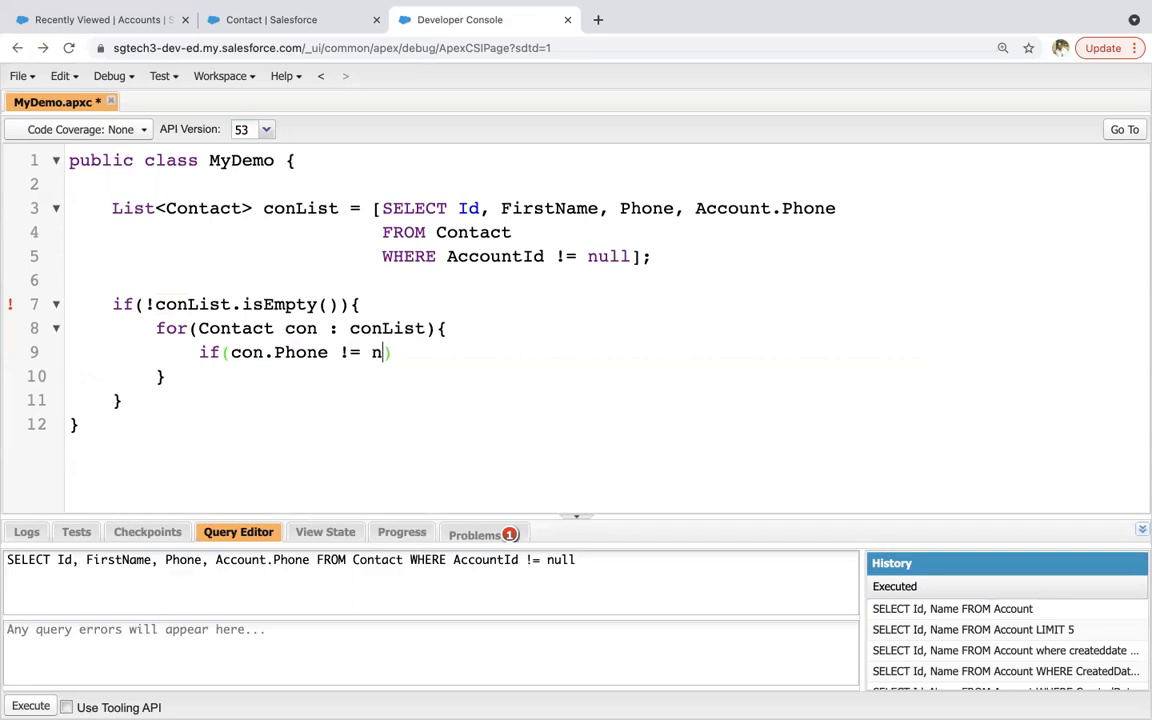
key(BackSpace)
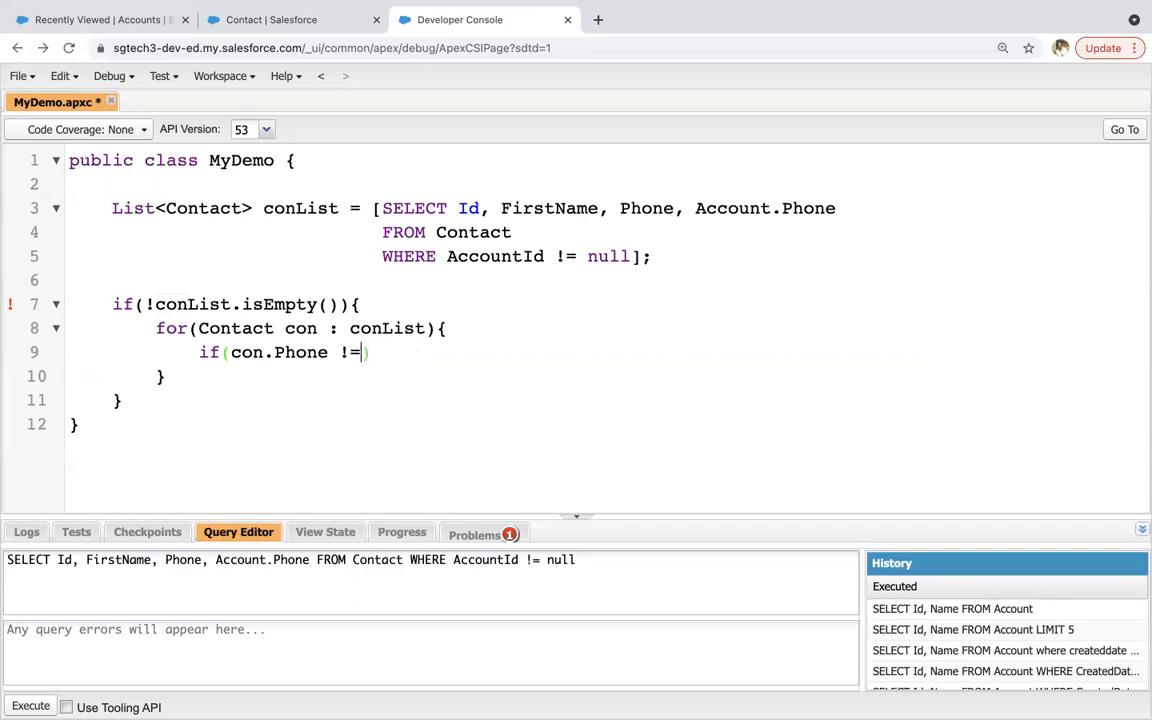
text(= n)
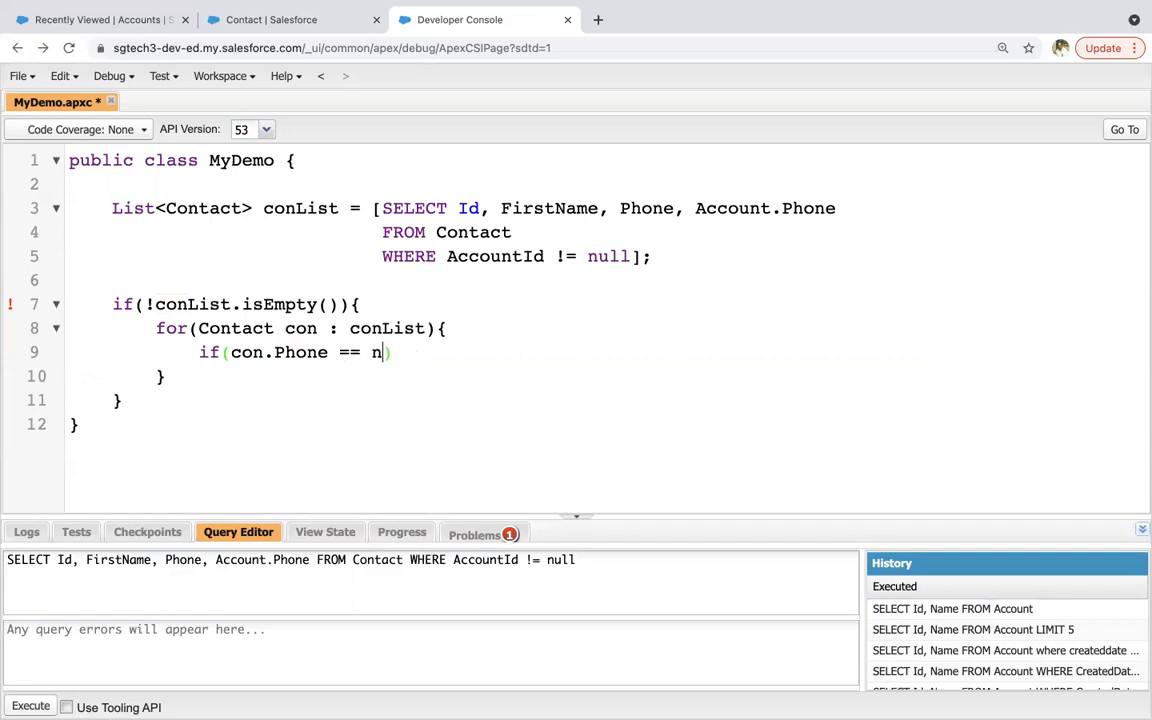
text(ull){)
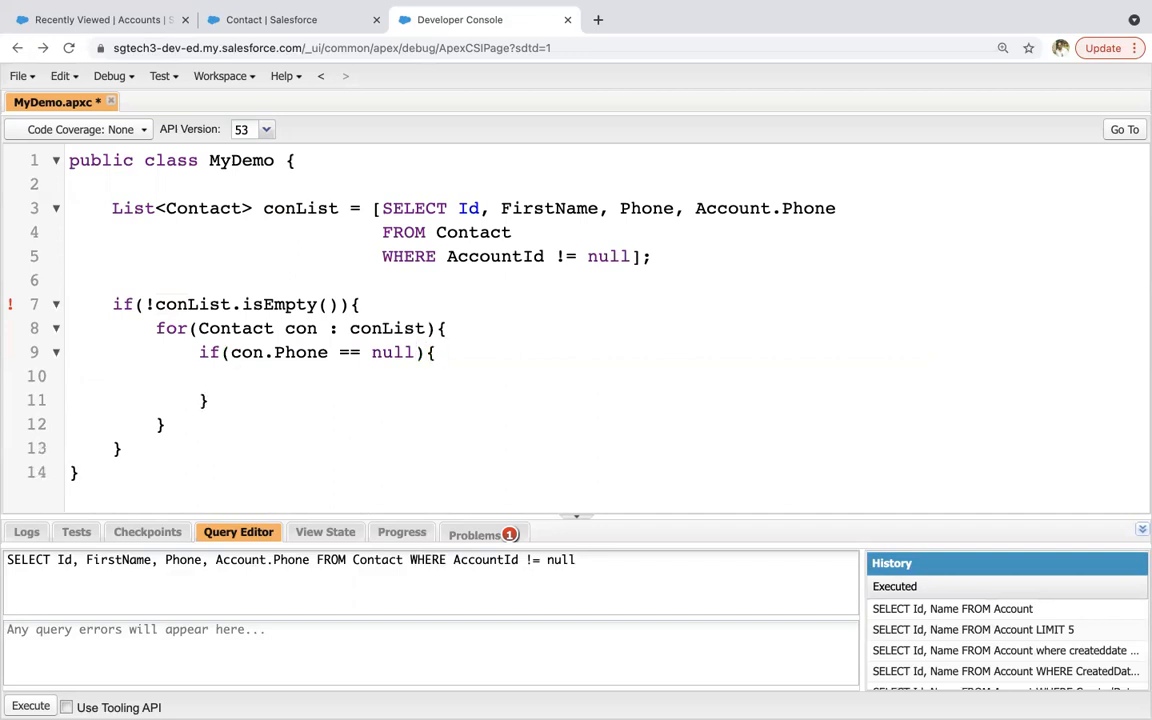
- Assign con.Phone = con.Account.Phone for contacts with a blank phone
text(con)
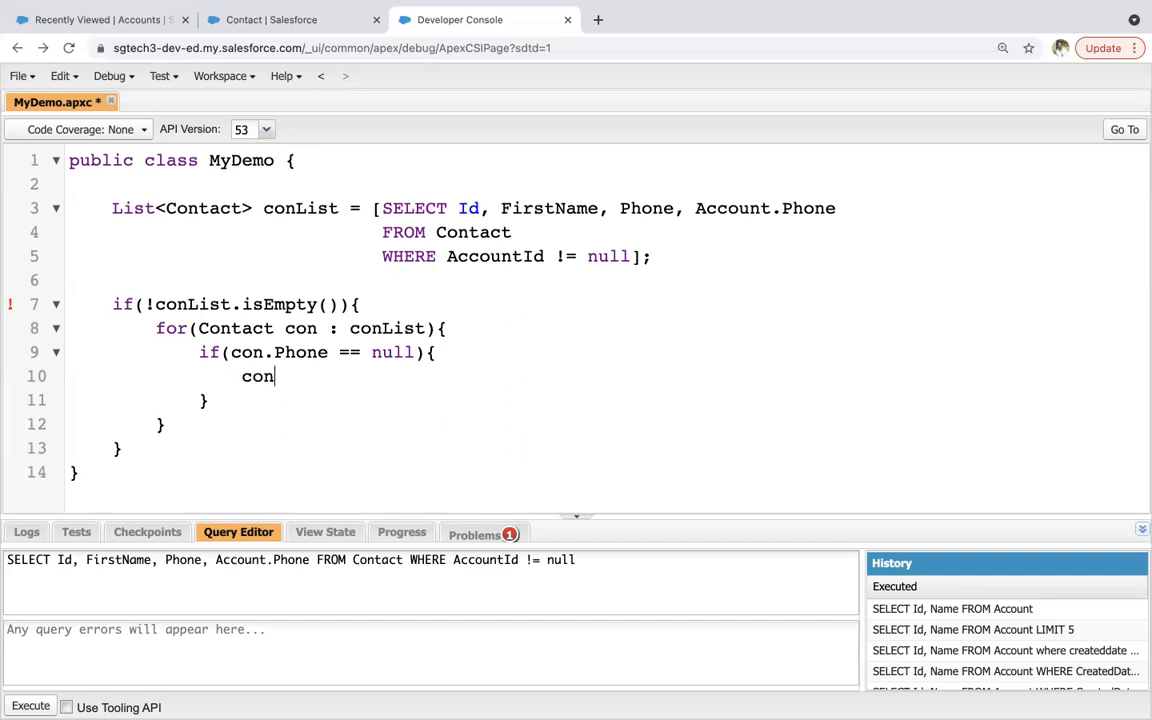
text(.Phone)
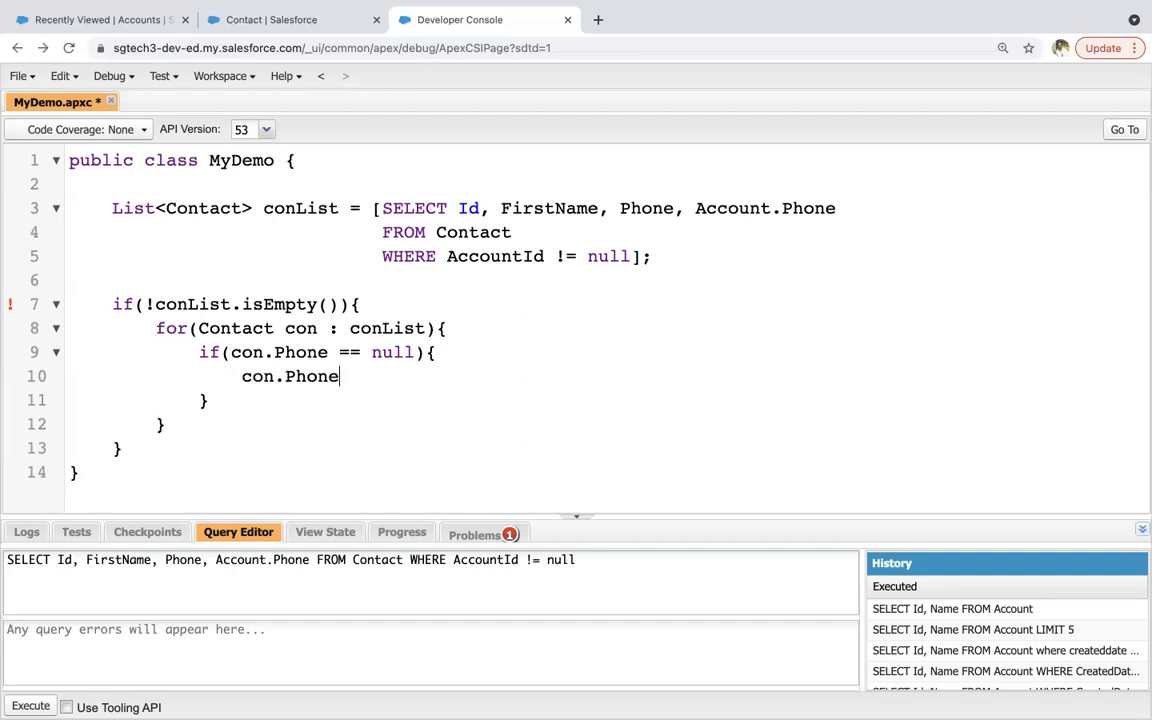
text(= con)
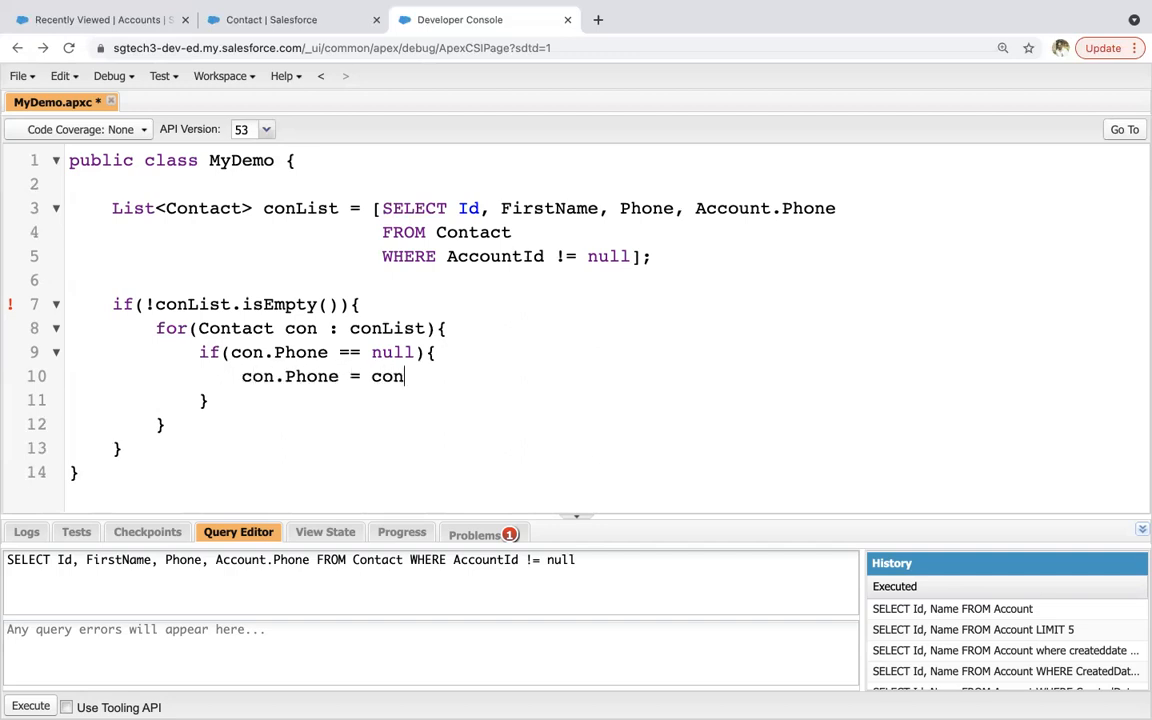
text(.Account.)
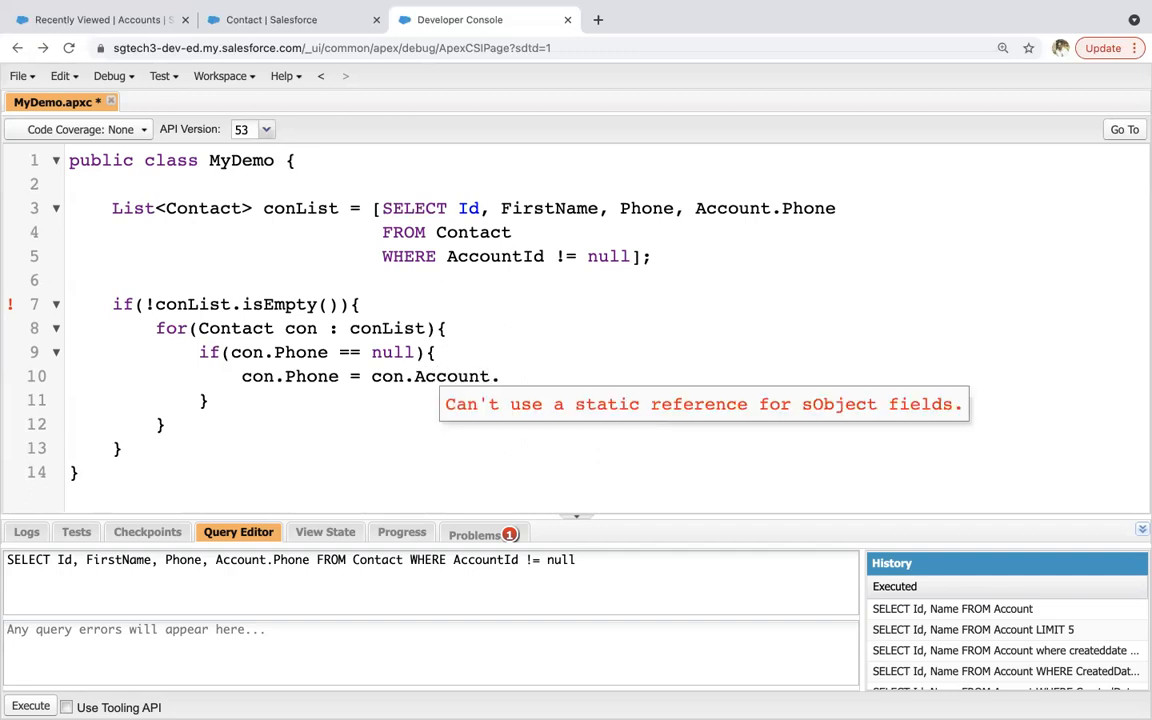
text(Phone;)
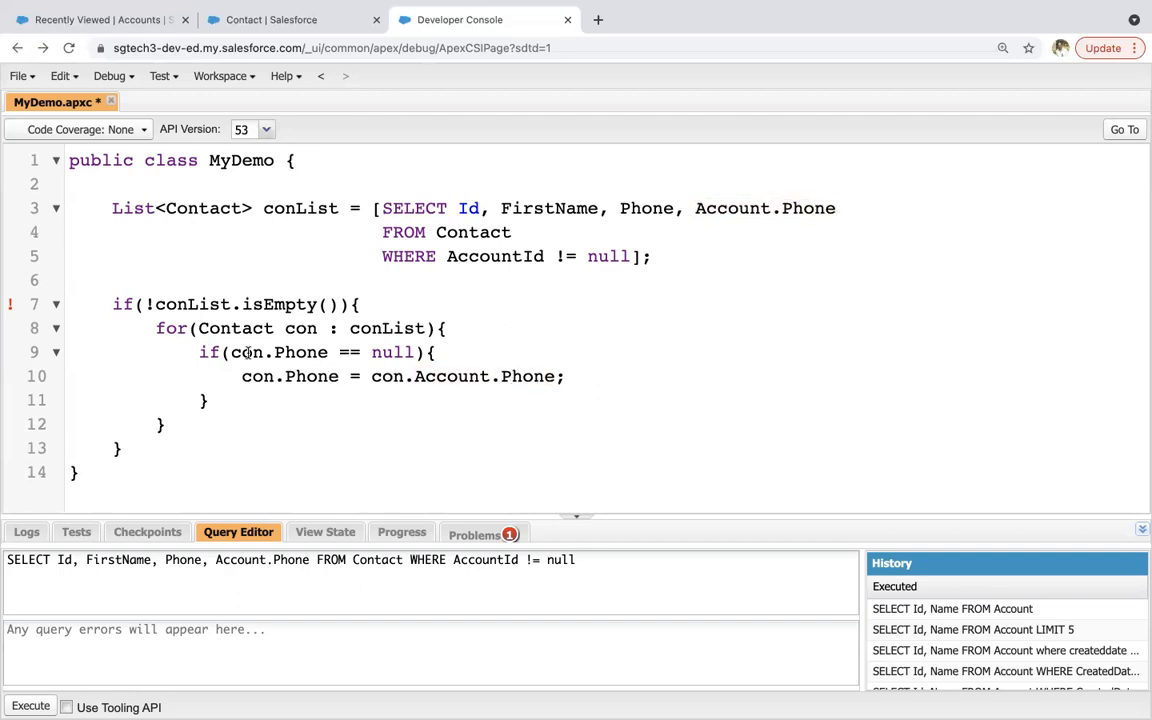
mouse_move(310, 352)
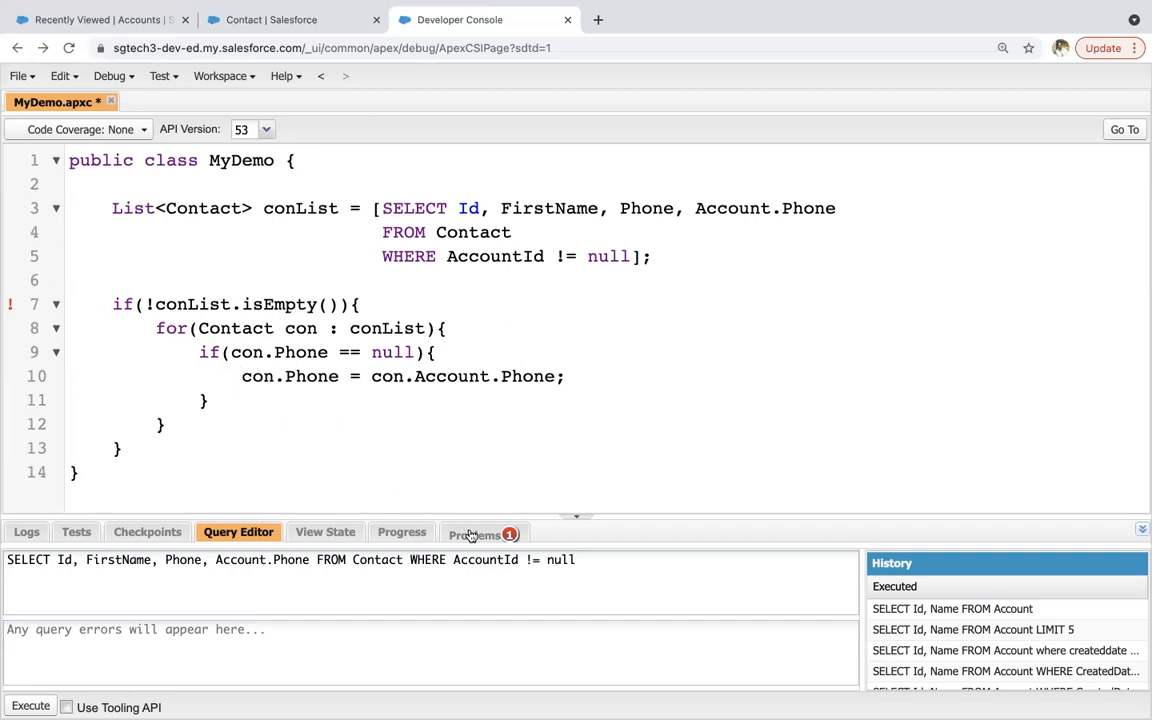
- Add the method header 'public static void copyAccountPhoneToContact(){' around the existing logic
click(476, 532)
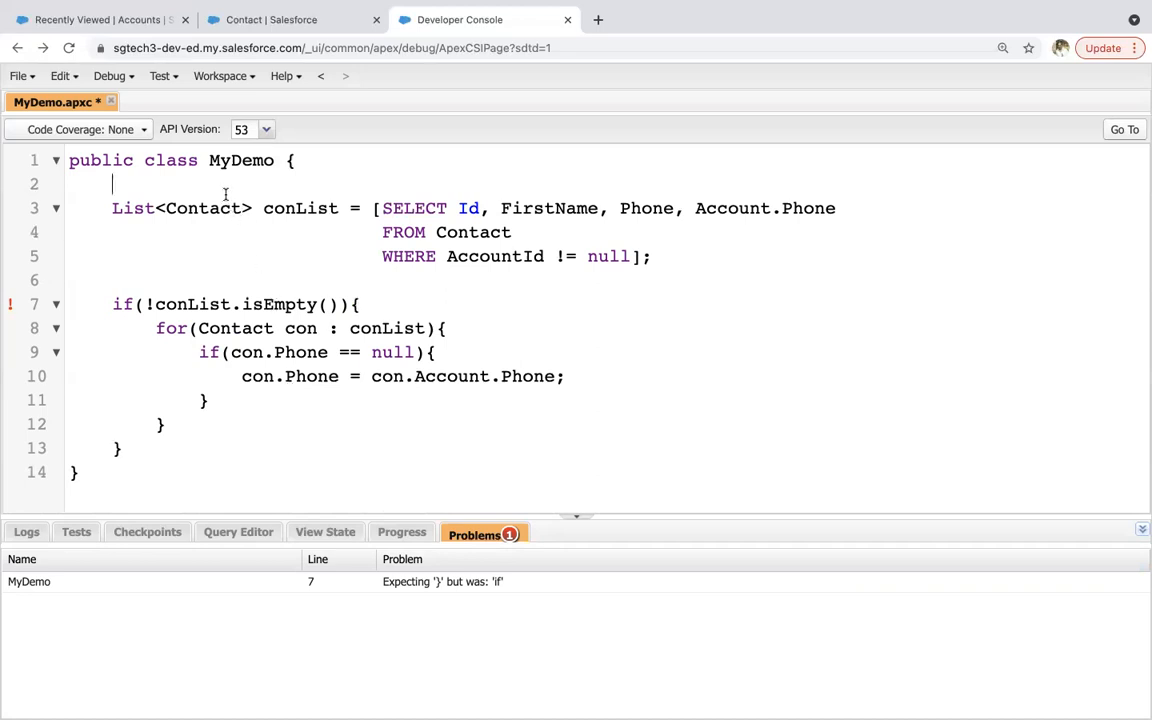
text(public st)
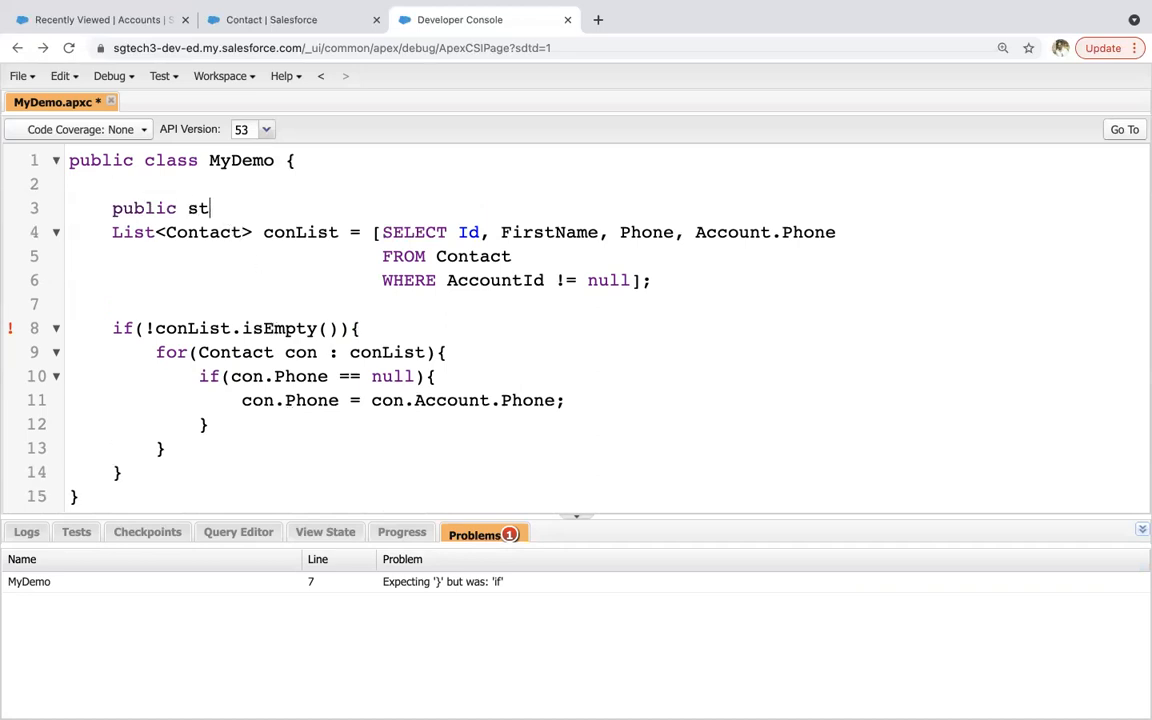
text(atic)
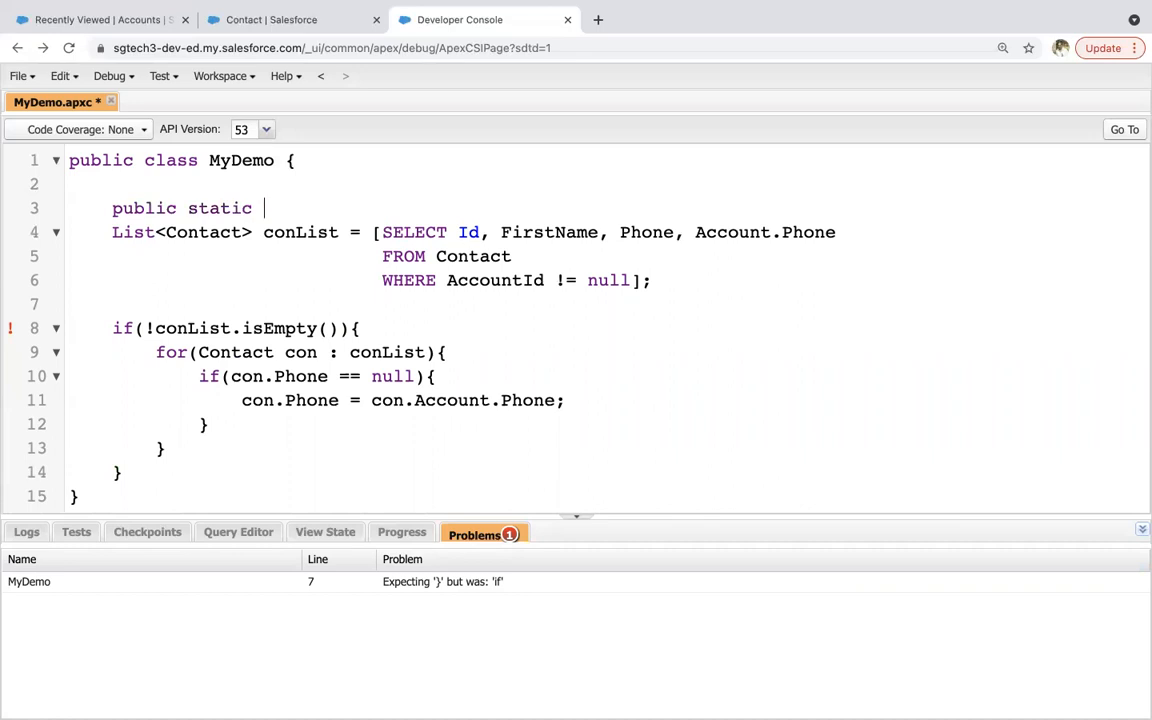
text(void)
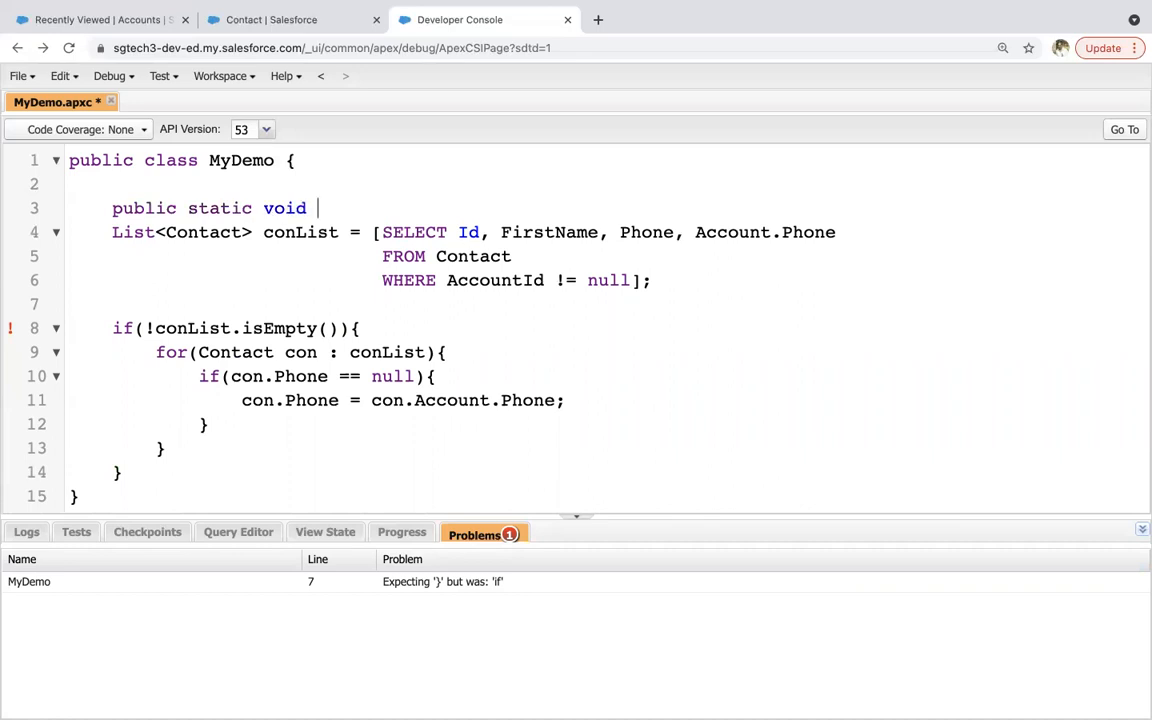
text(copyAccou)
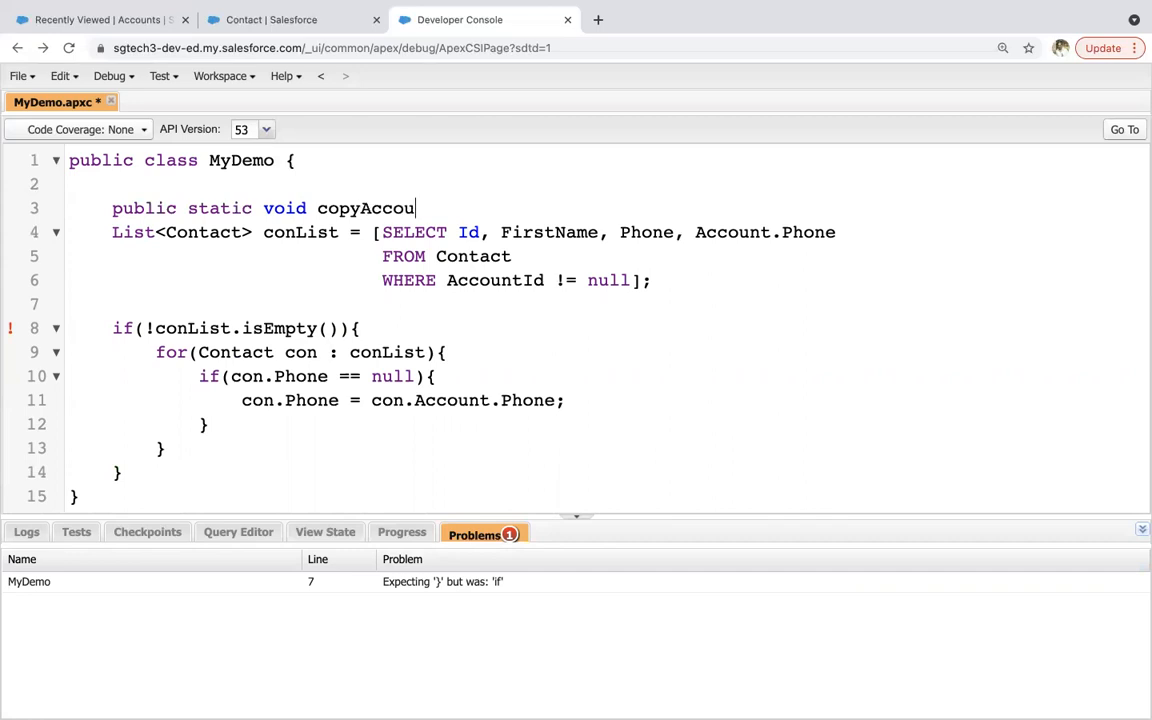
text(ntPhoneTo)
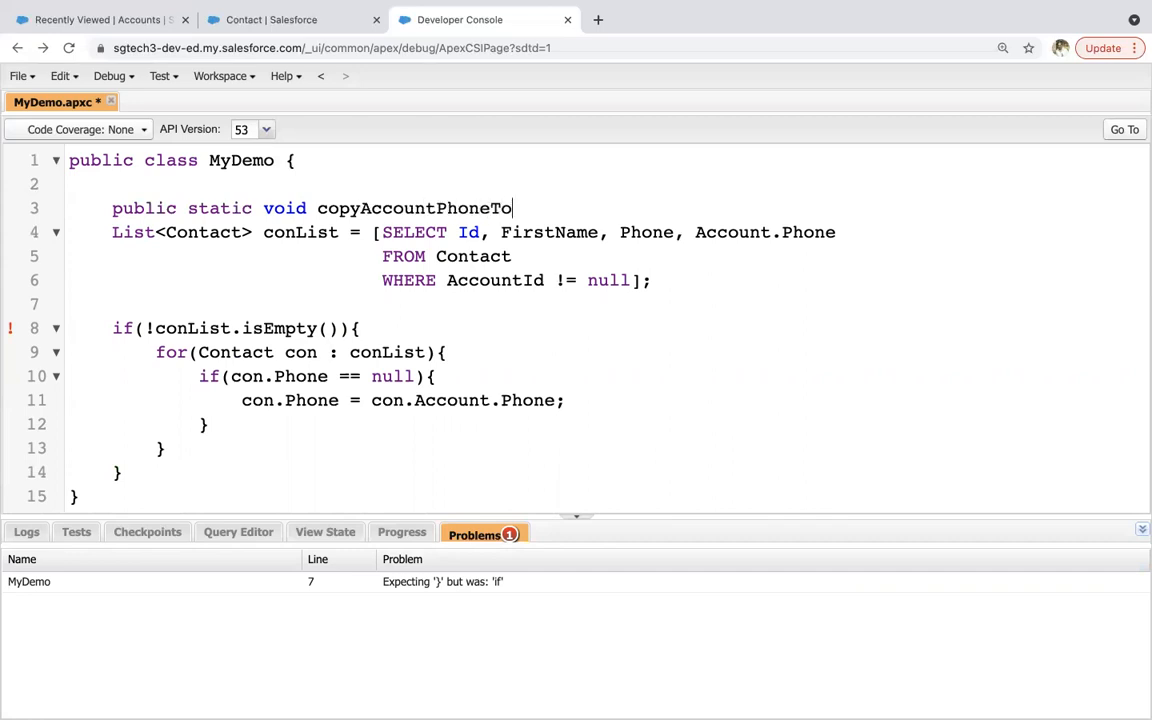
text(Contact(){)
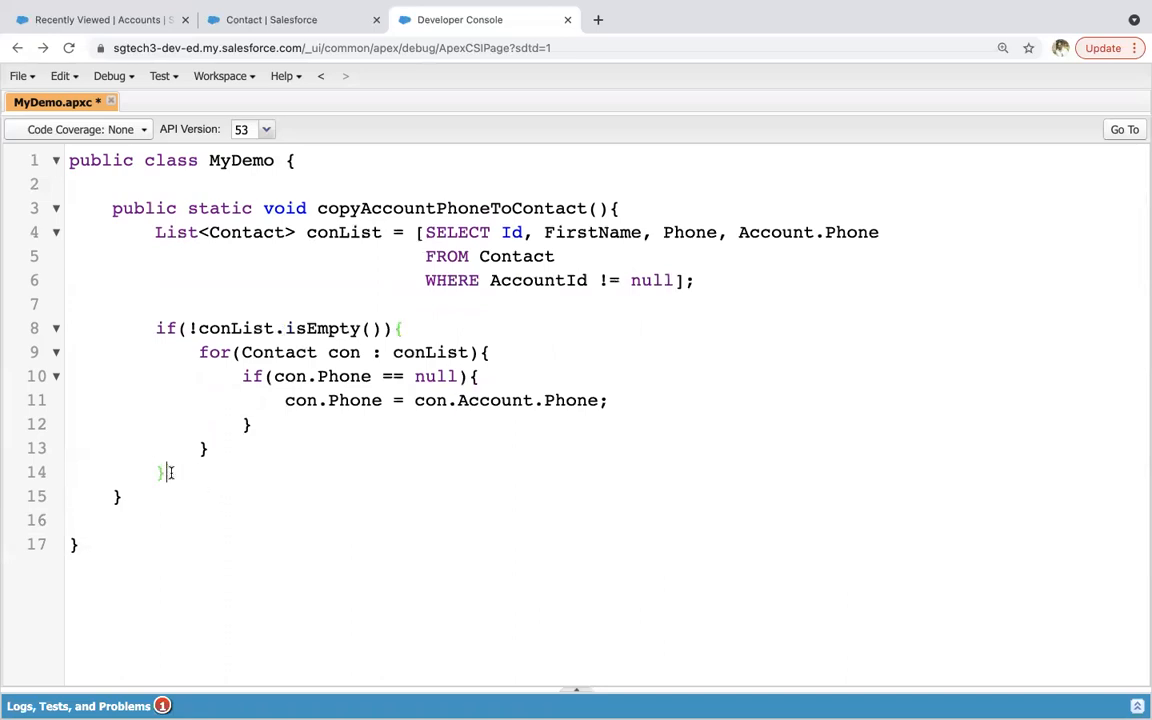
- After the loop, add if(!conList.isEmpty()){ update conList; } to save the changed contacts
key(Enter)
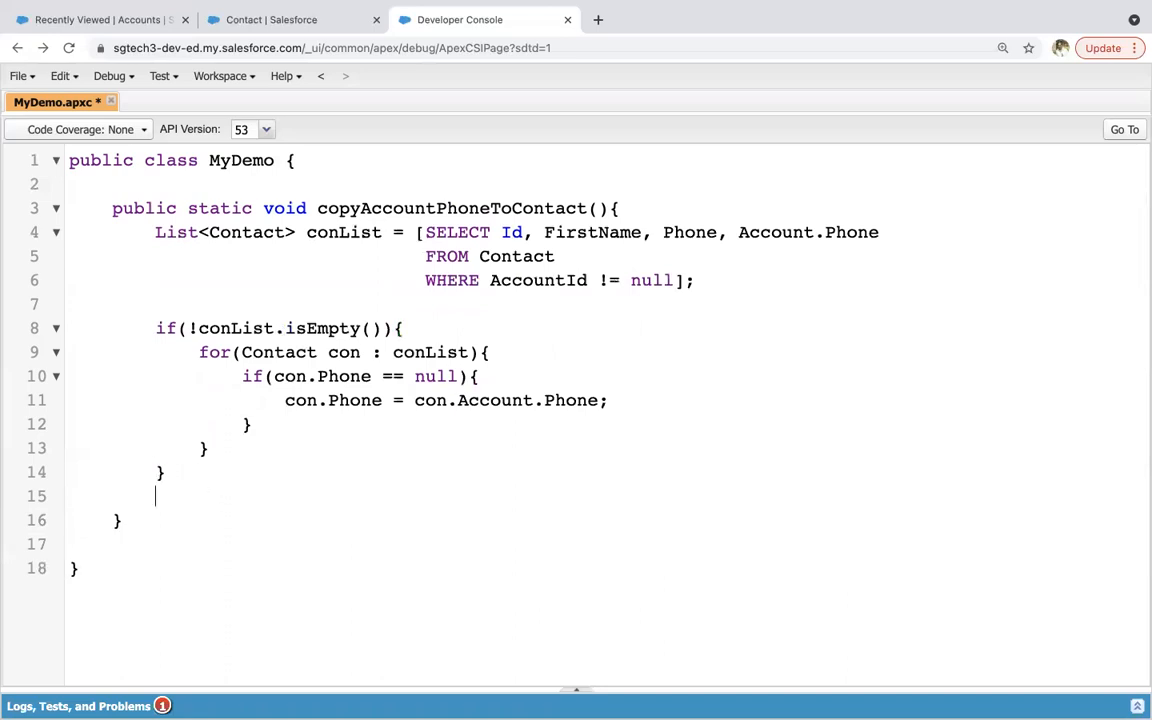
text(if()
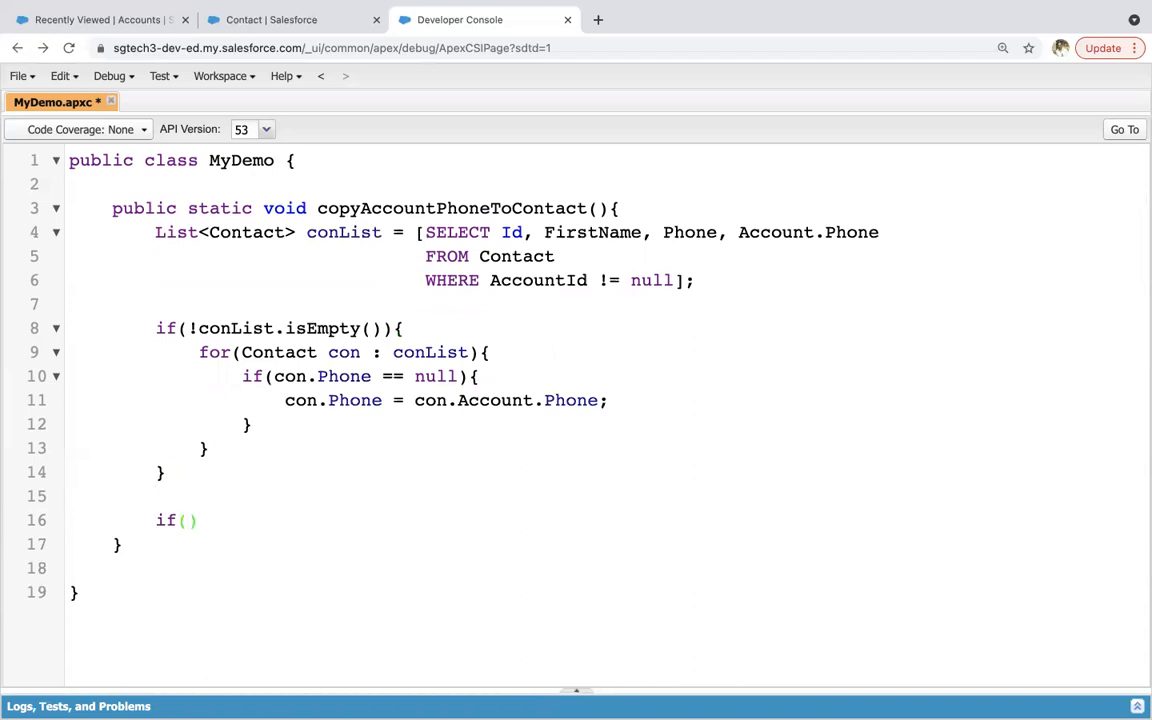
text(!conList)
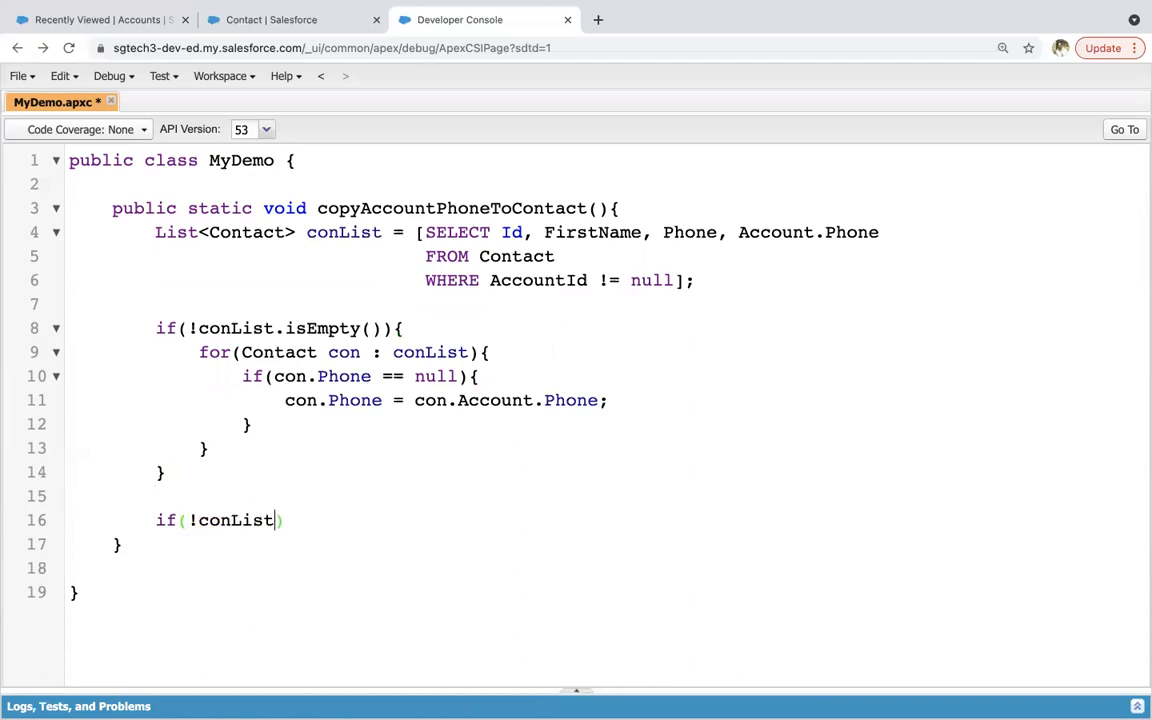
text(.isEmpty())
text(update)
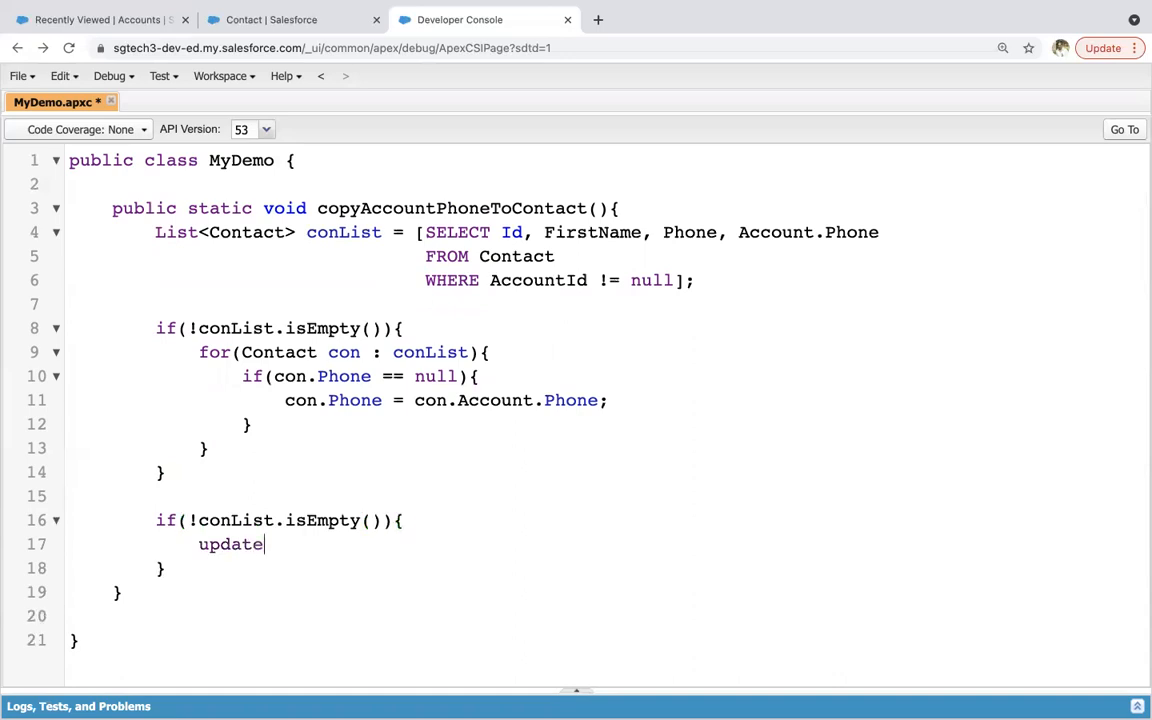
text(conList;)
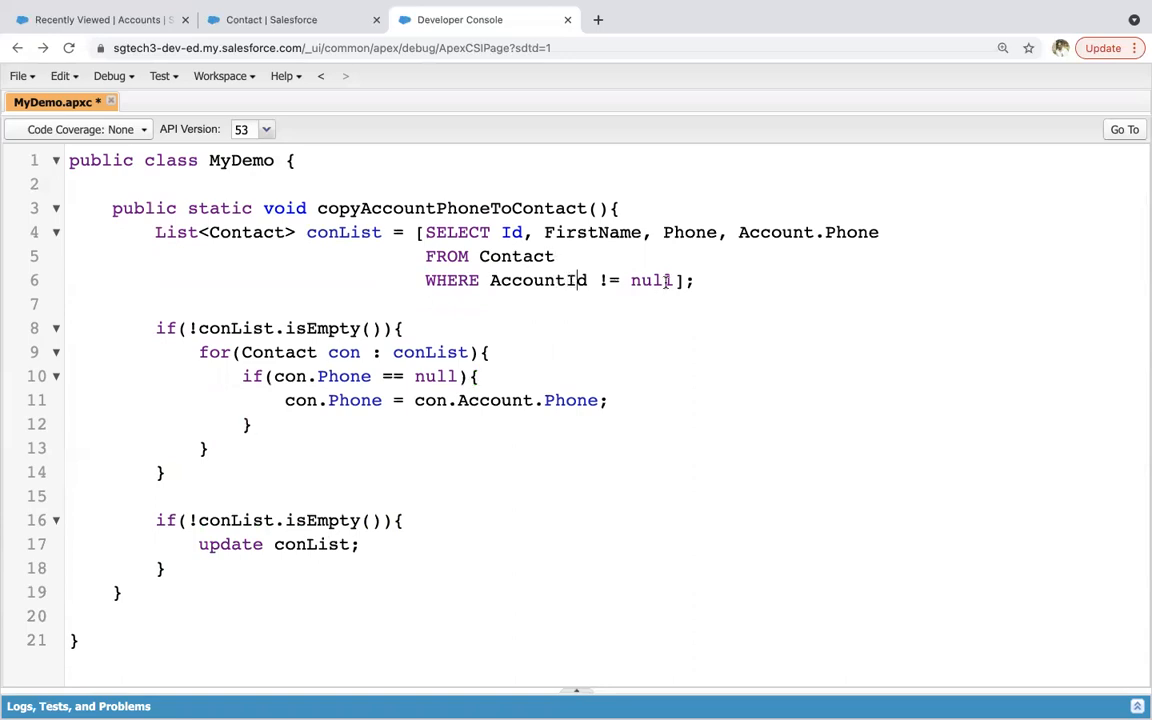
mouse_move(644, 328)
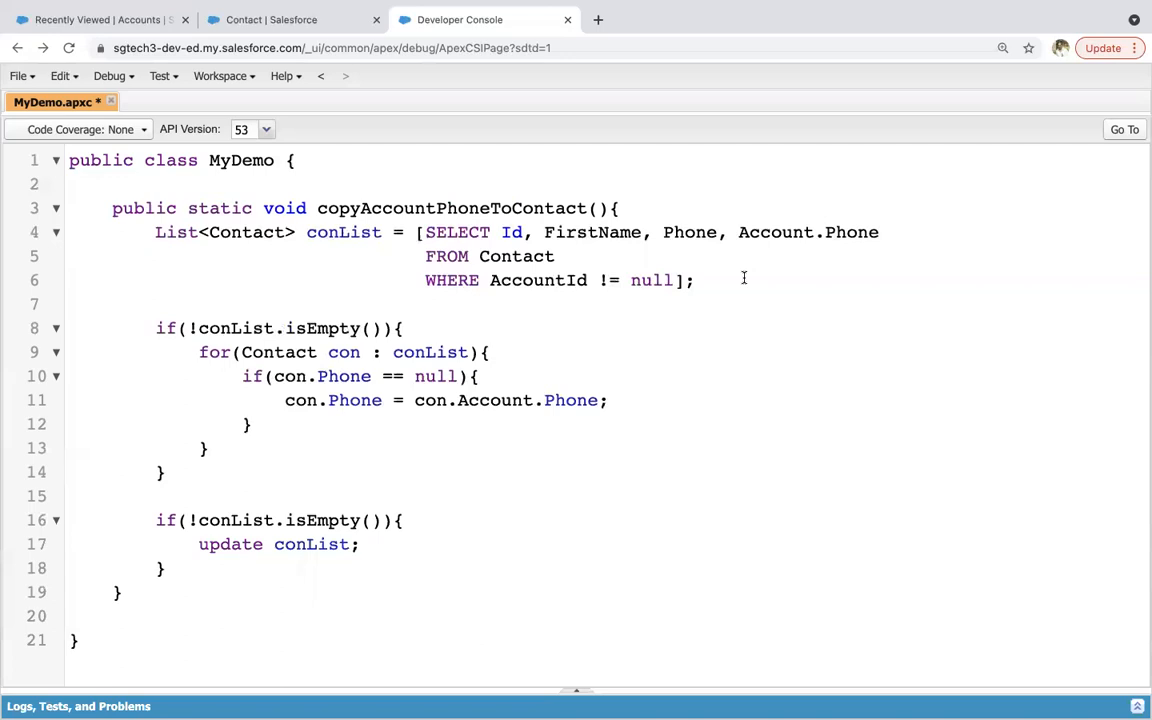
mouse_move(532, 366)
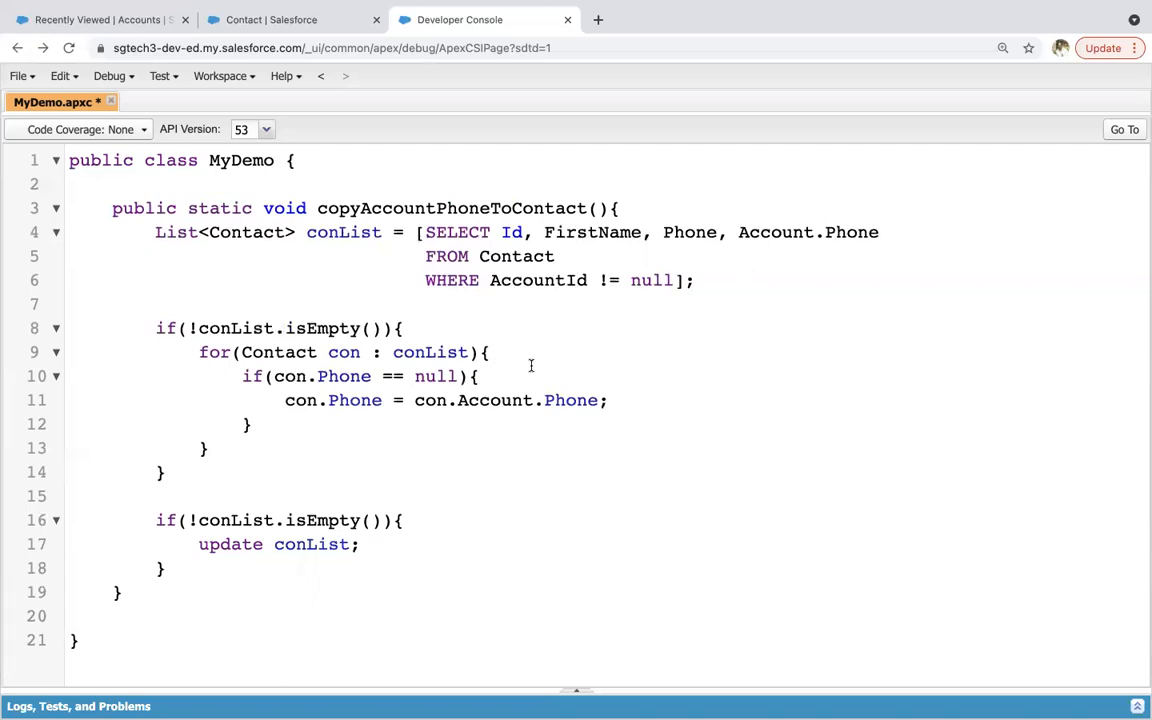
mouse_move(406, 468)
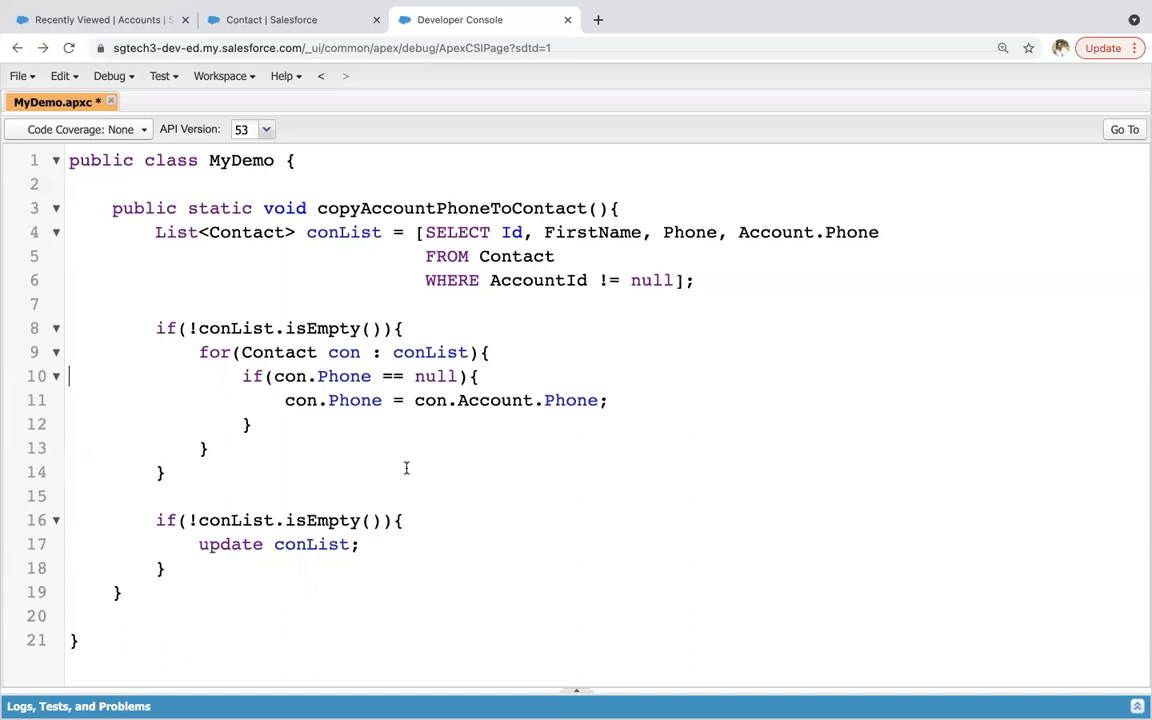
- Save MyDemo and execute MyDemo.copyAccountPhoneToContact(); as anonymous Apex
key(Ctrl+s)
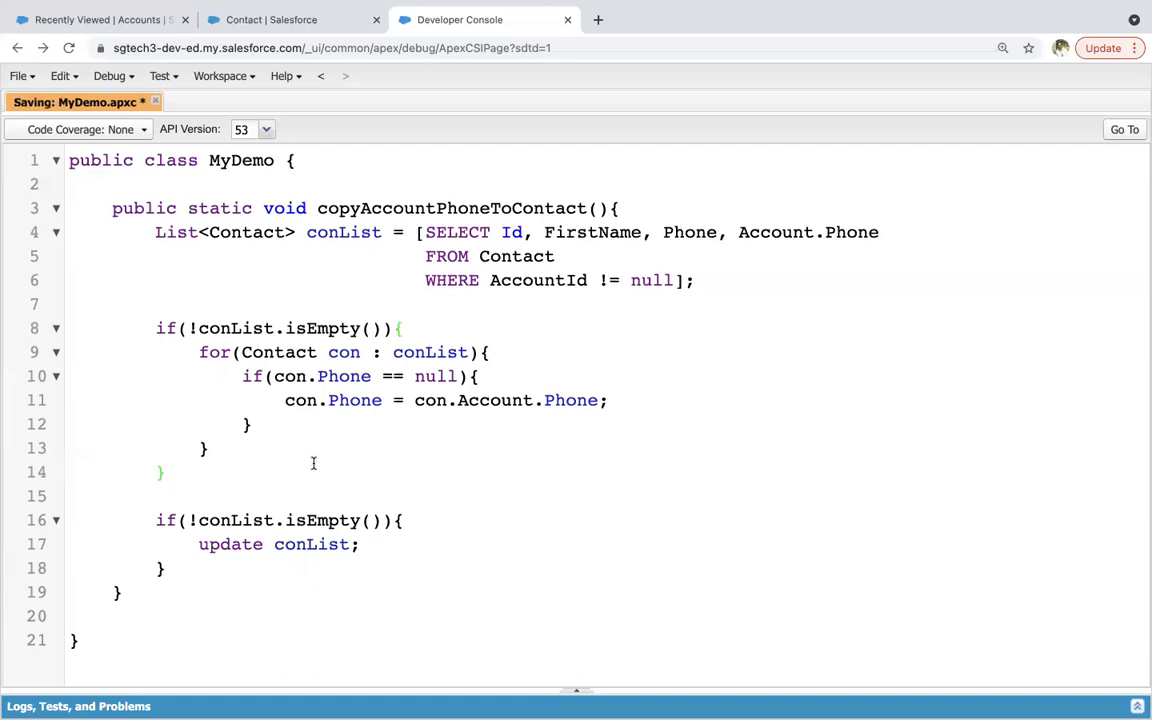
mouse_move(512, 442)
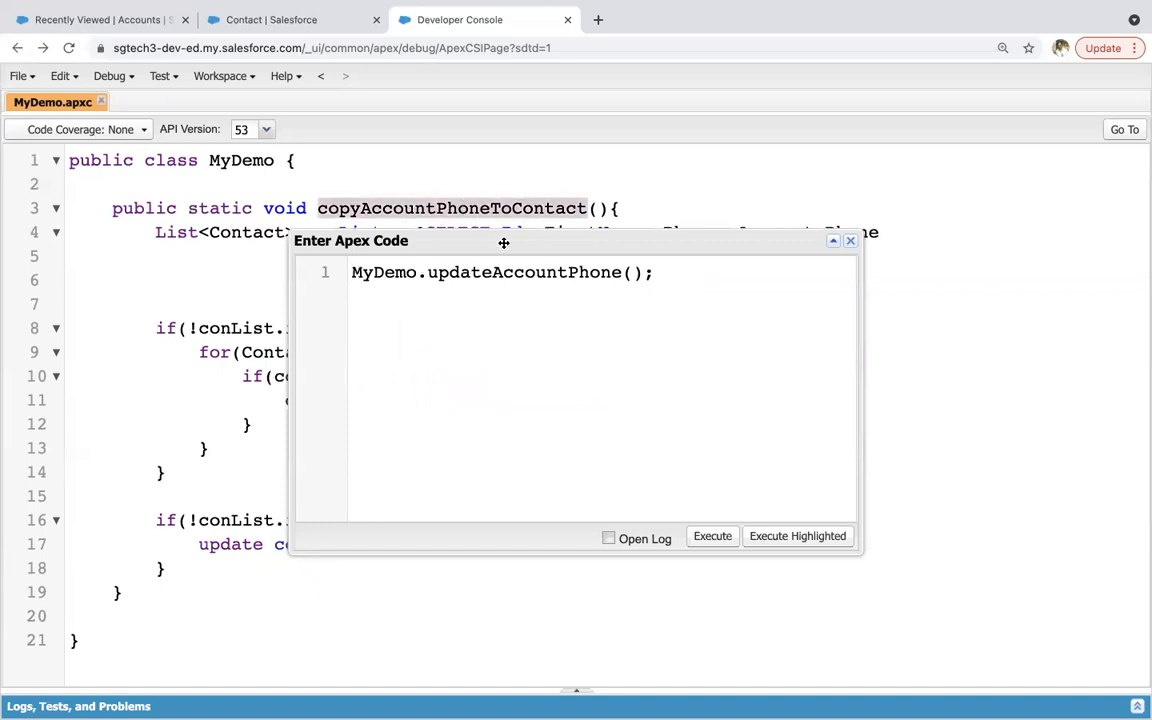
text(copyAccountPhoneToContact)
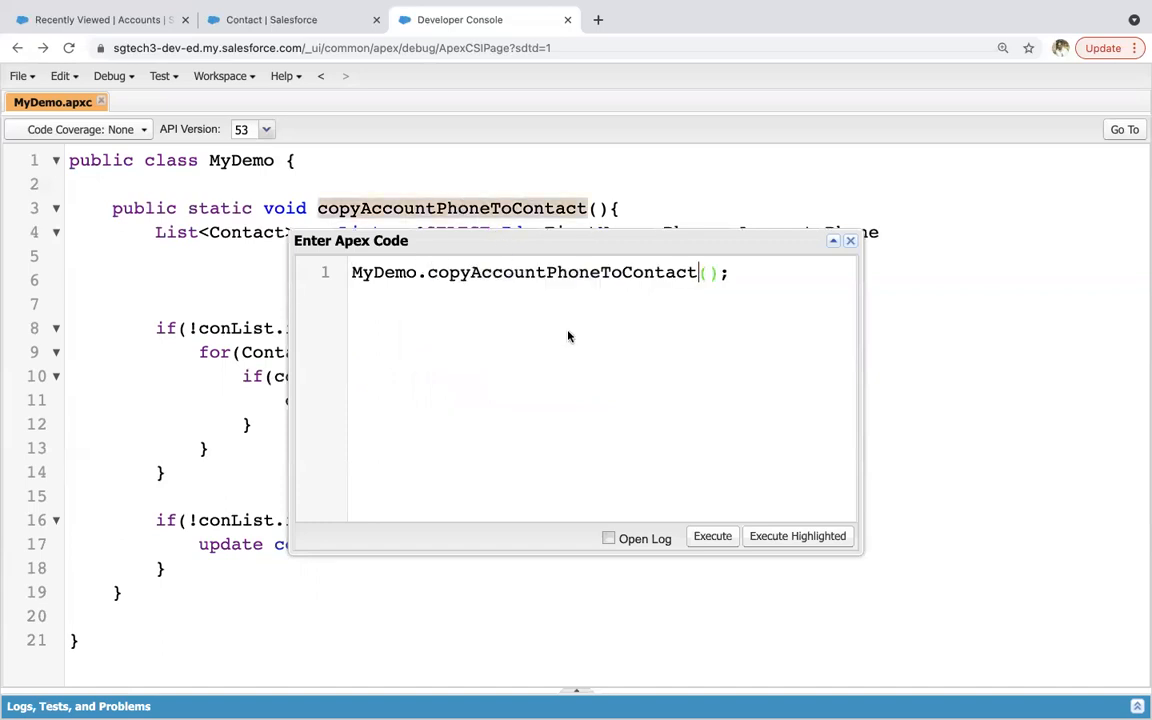
click(712, 536)
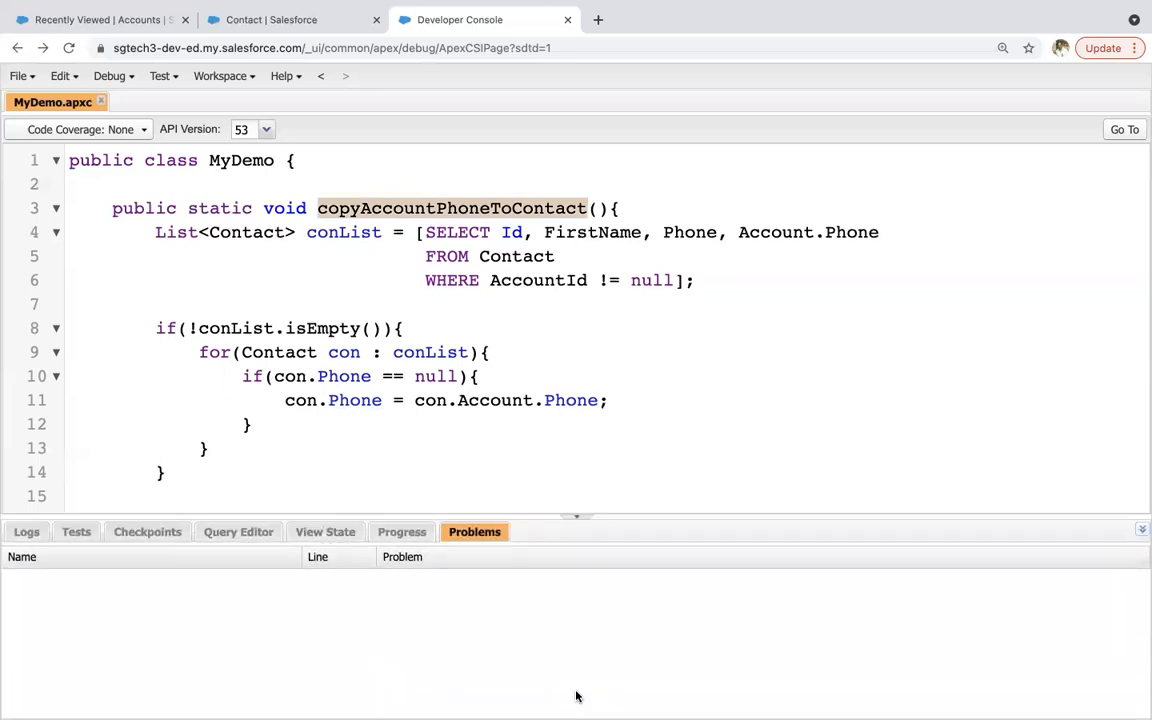
- Re-run the Contact query, confirm formerly blank phones now show 123456, then close the results
click(238, 532)
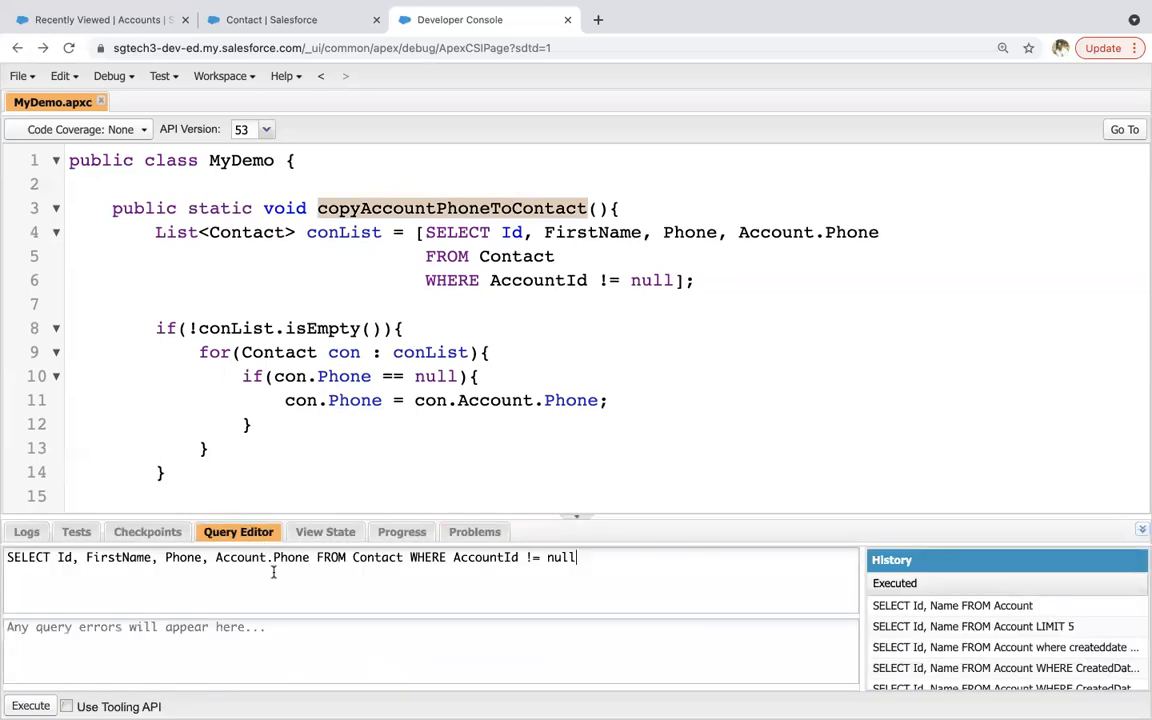
click(30, 704)
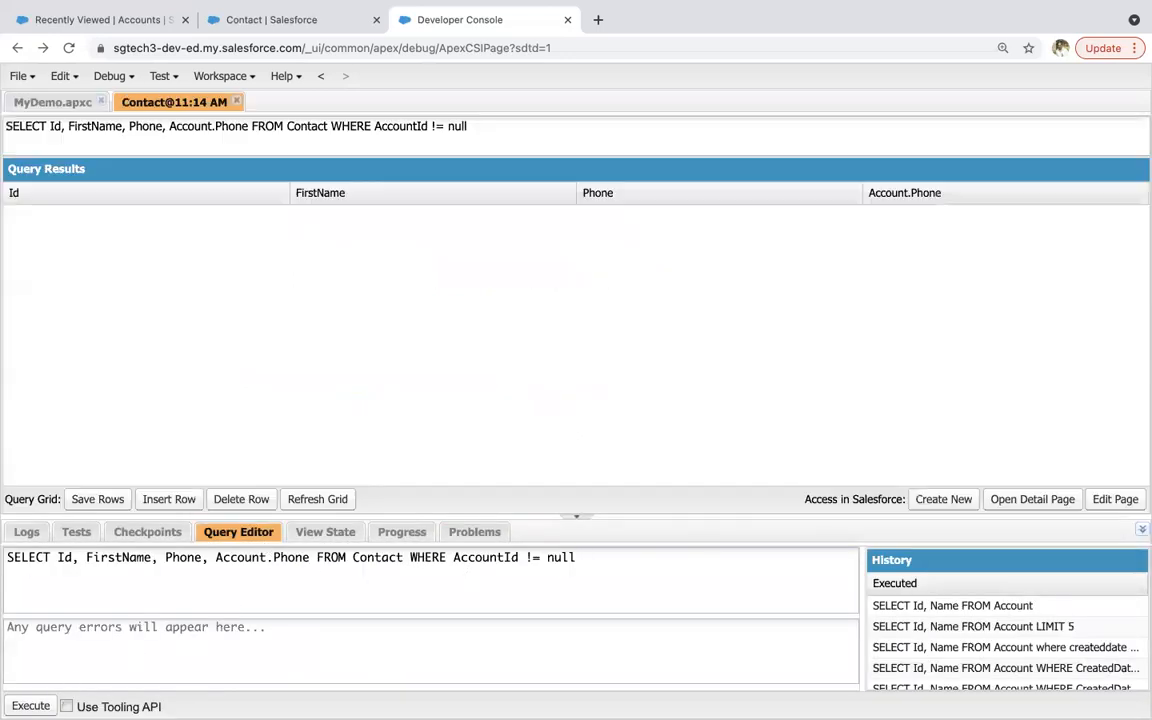
click(32, 706)
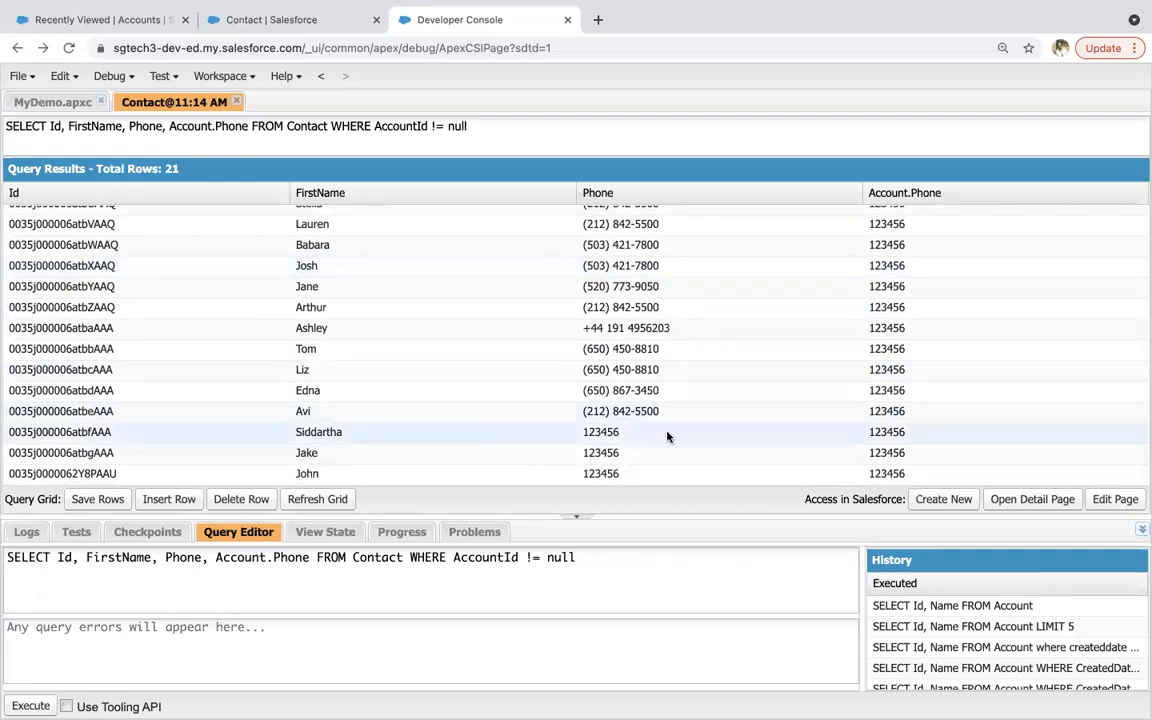
mouse_move(616, 444)
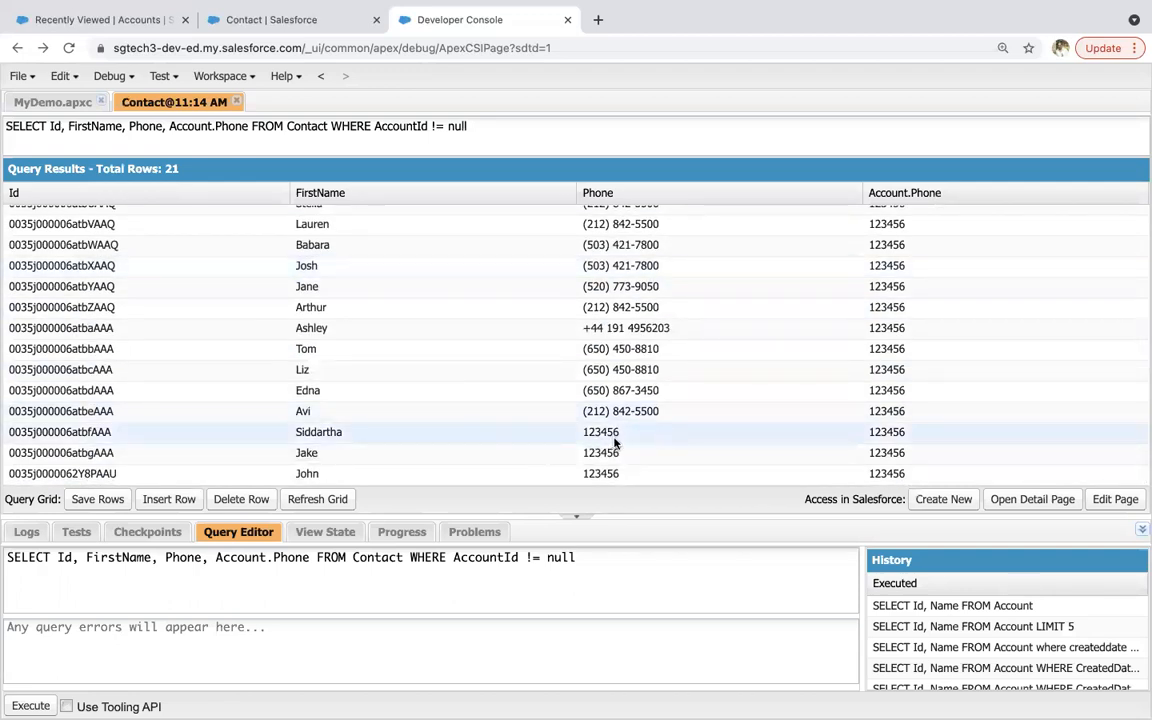
mouse_move(626, 444)
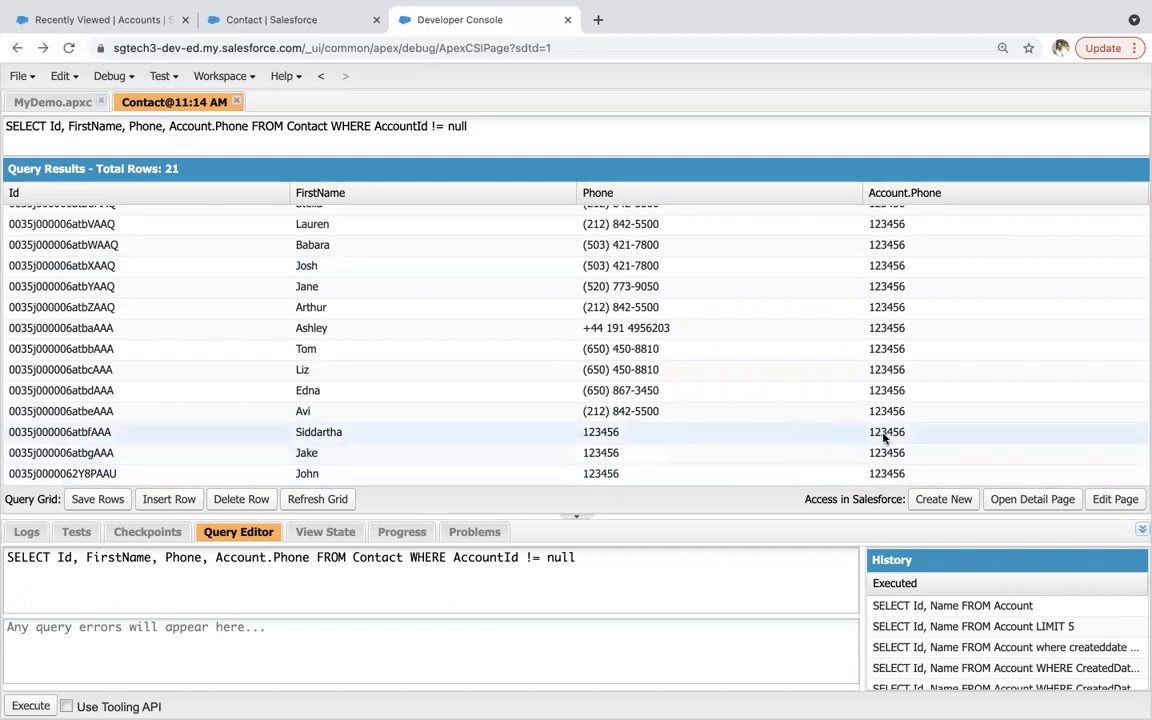
mouse_move(668, 448)
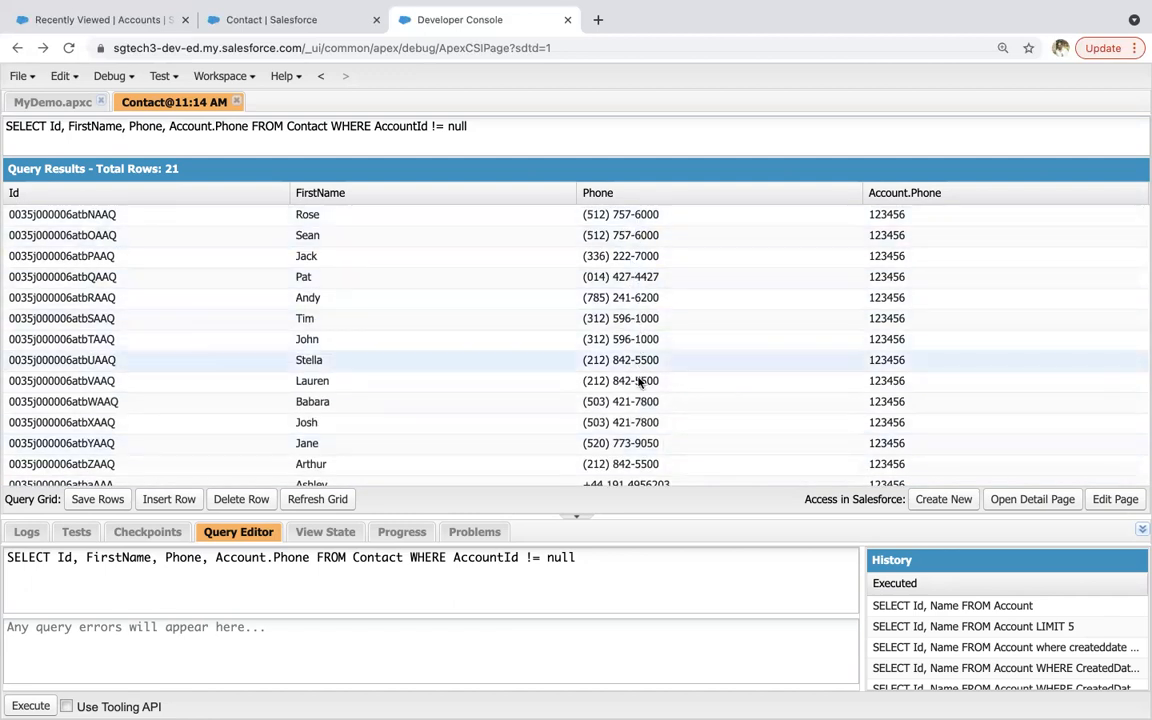
scroll(down, 3)
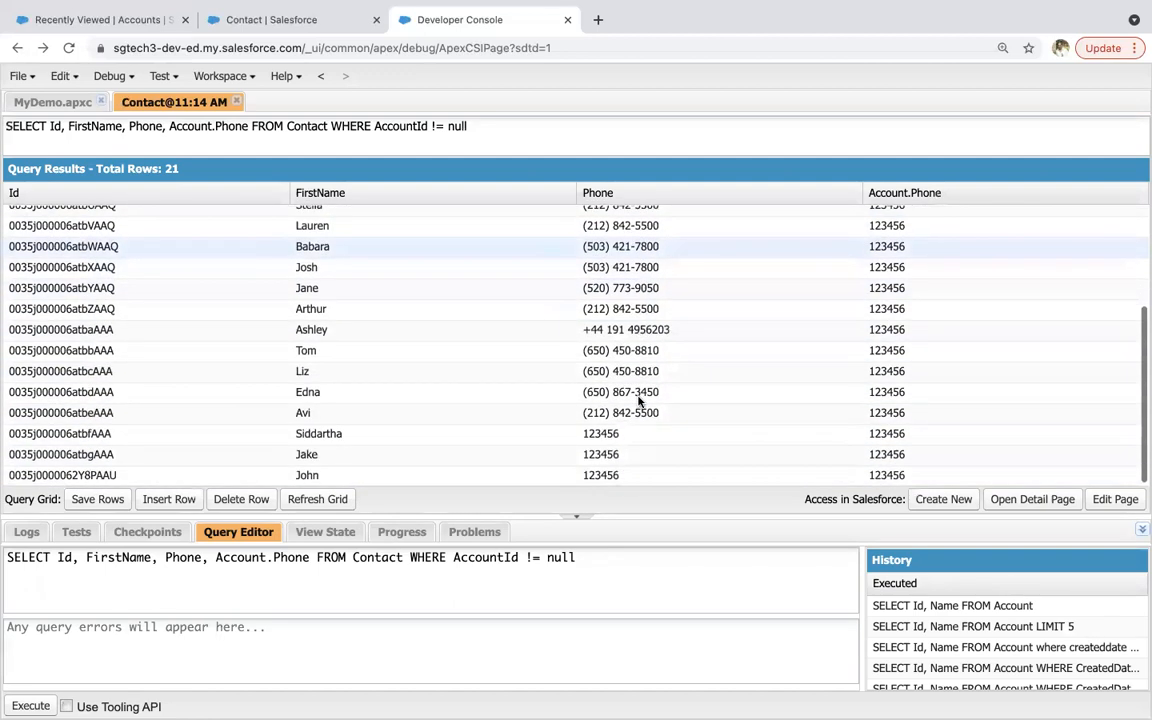
click(50, 102)
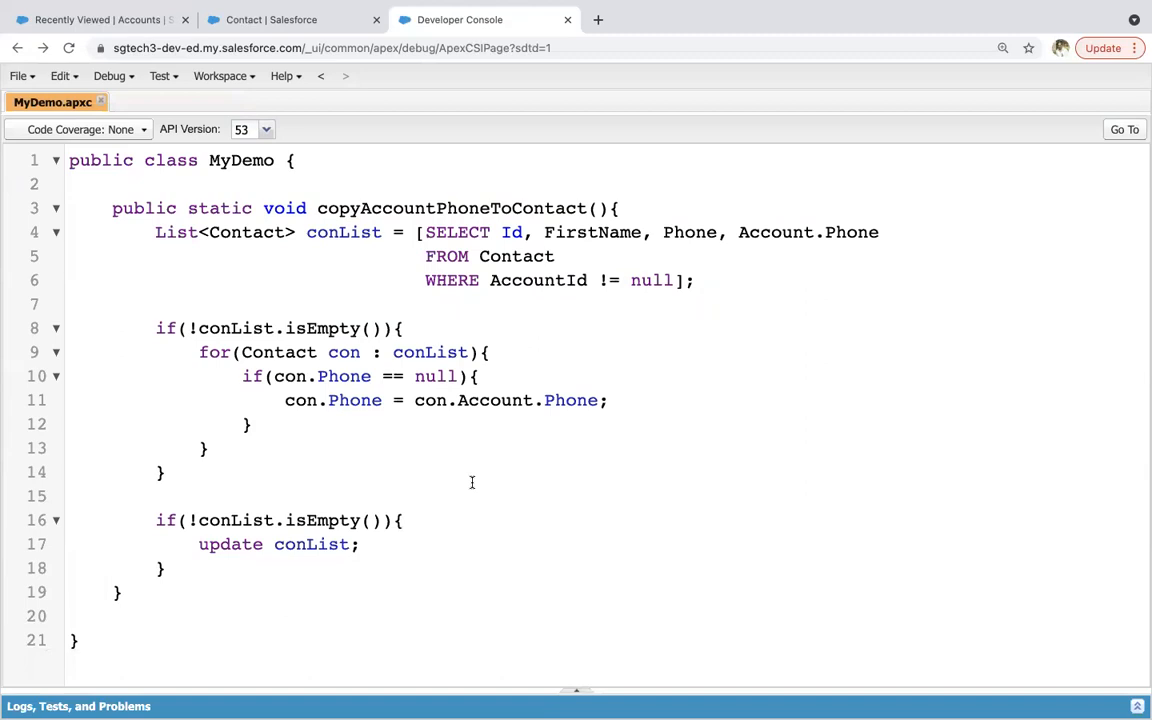
mouse_move(372, 492)
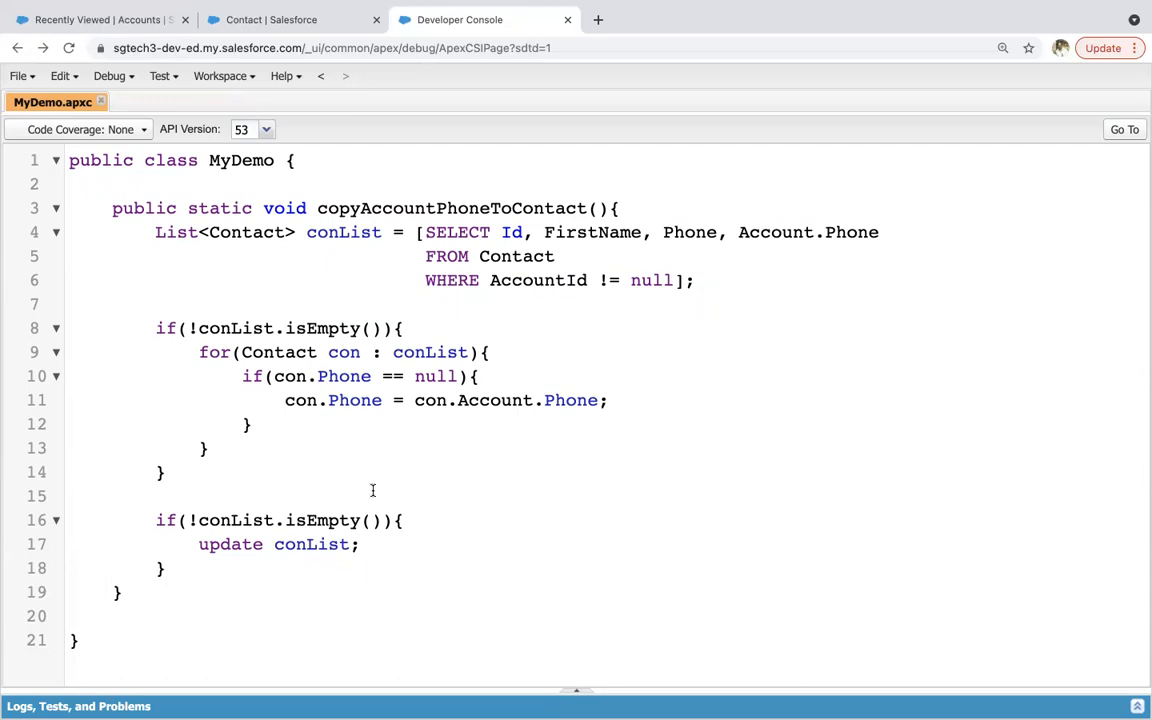
mouse_move(432, 460)
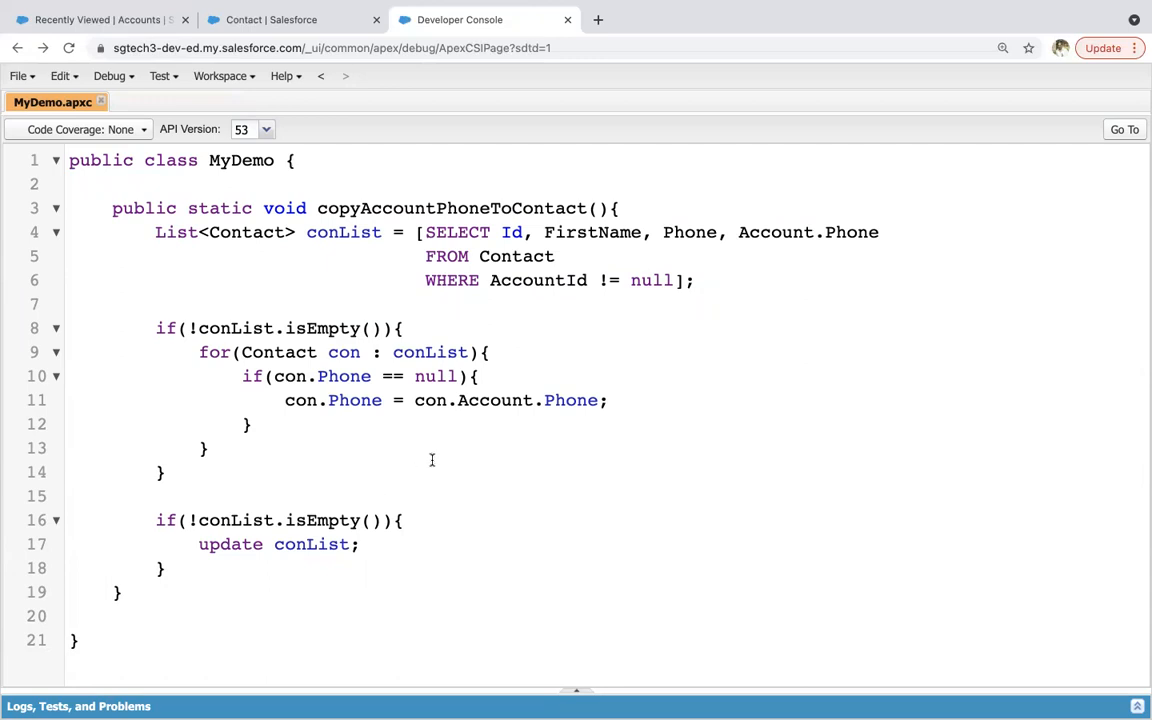